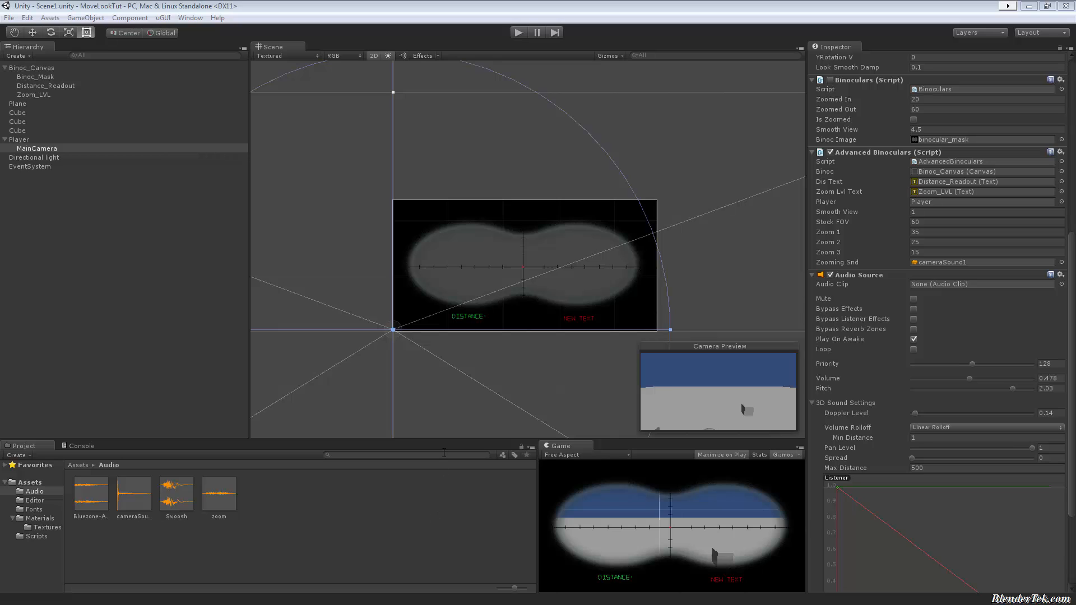
mouse_move(449, 452)
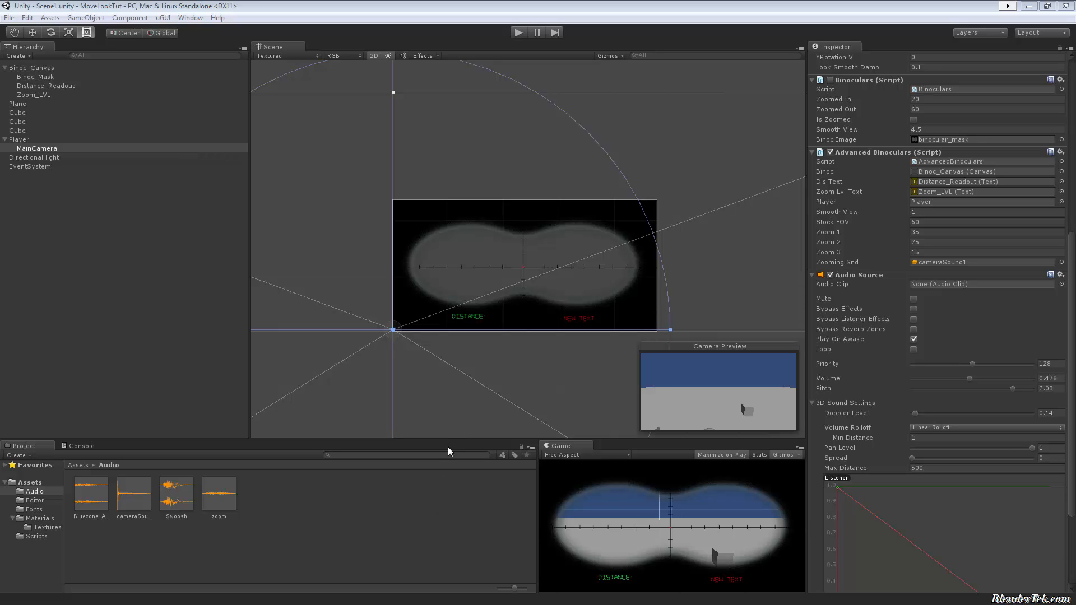
mouse_move(456, 415)
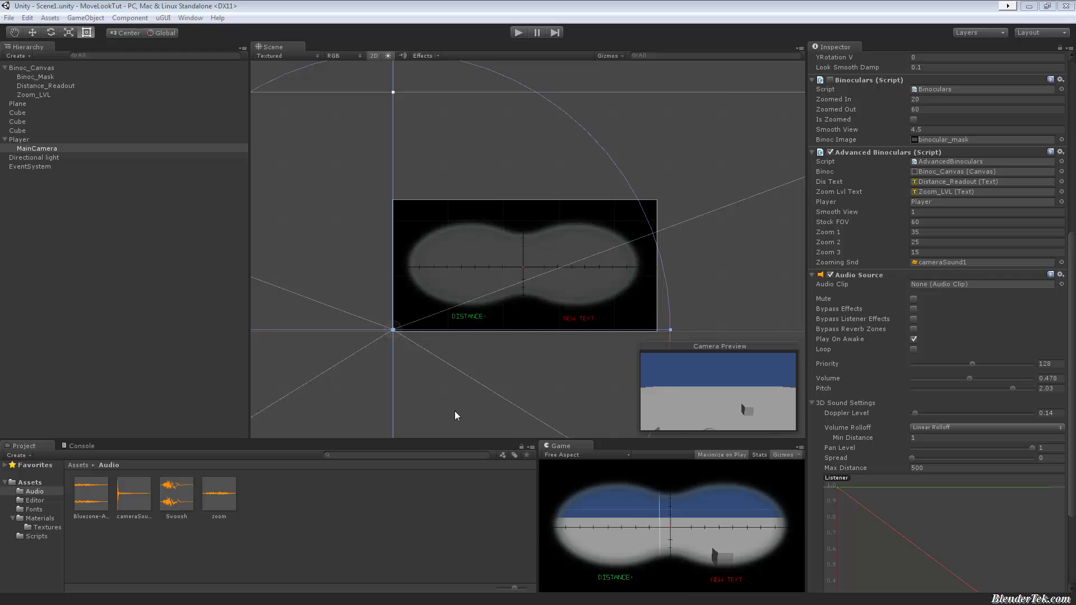
mouse_move(502, 377)
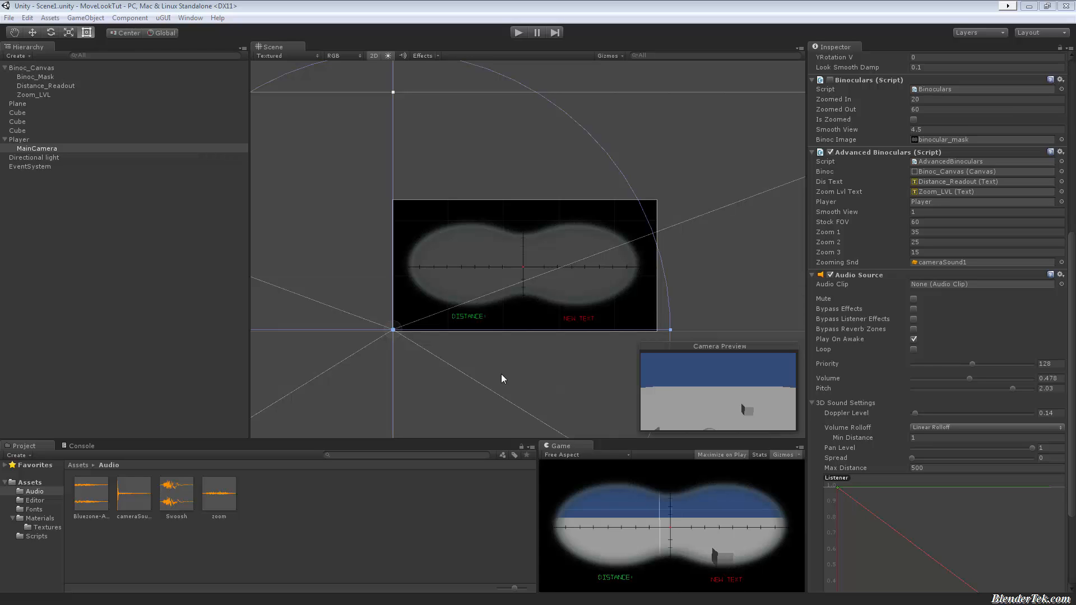
mouse_move(536, 317)
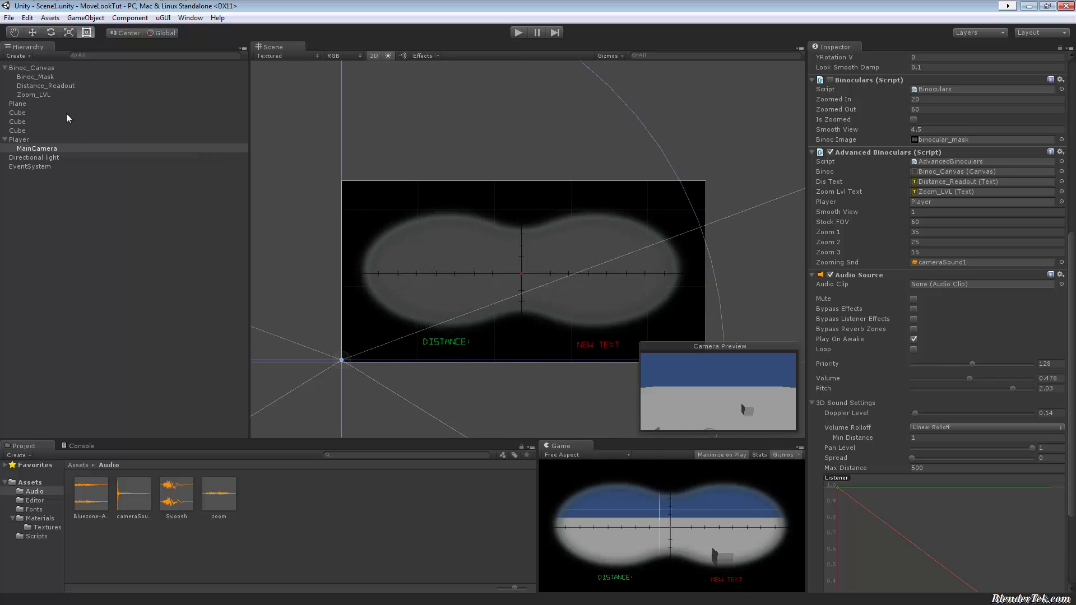
Review Binoc_Canvas, Distance_Readout and Zoom_LVL, then show Distance_Readout's anchor presets.
click(31, 67)
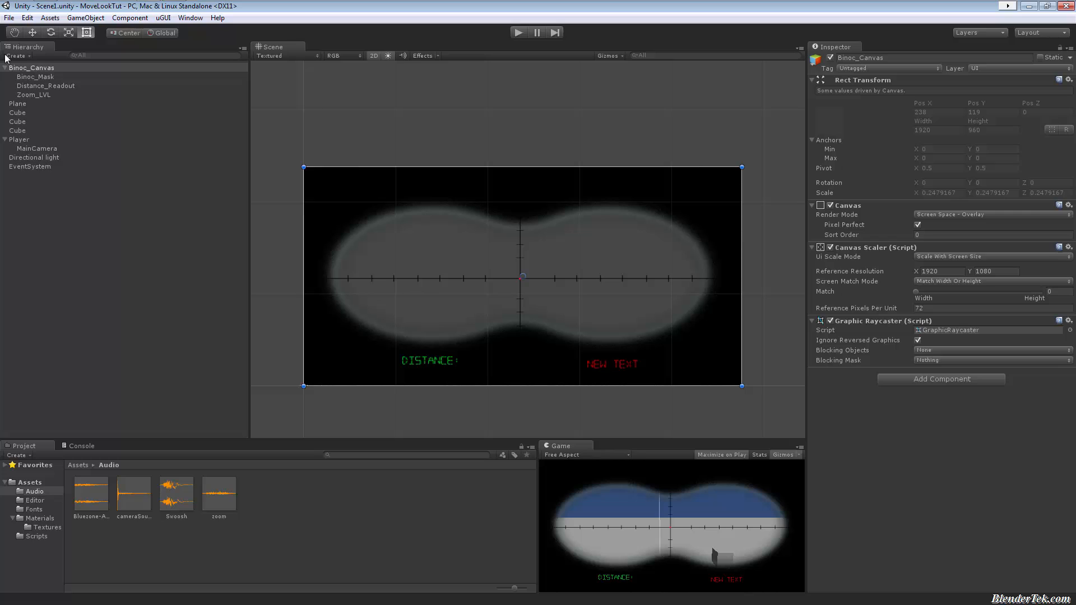
click(46, 85)
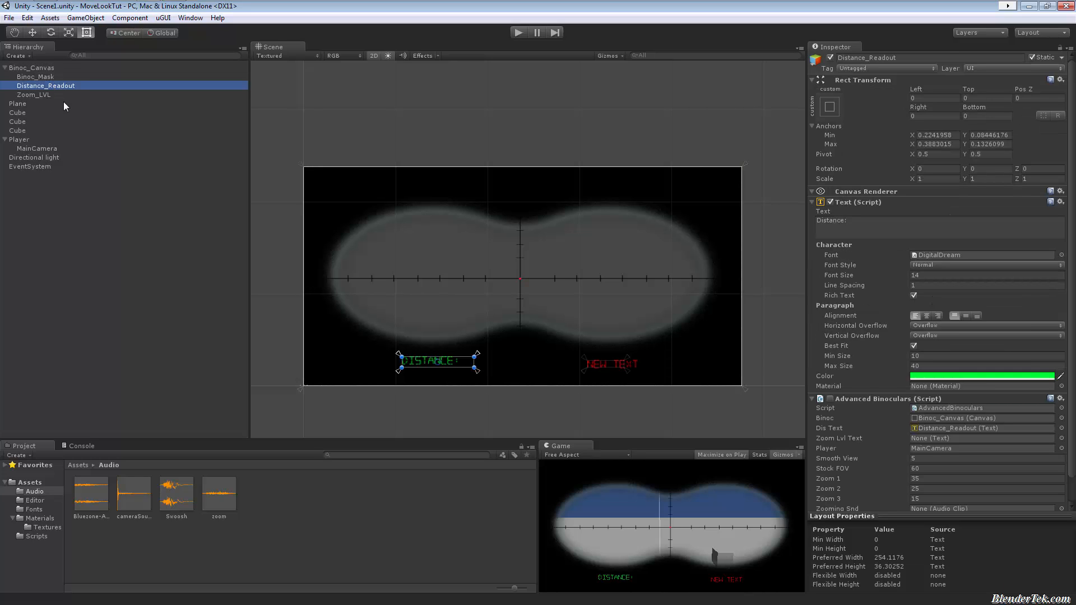
click(32, 94)
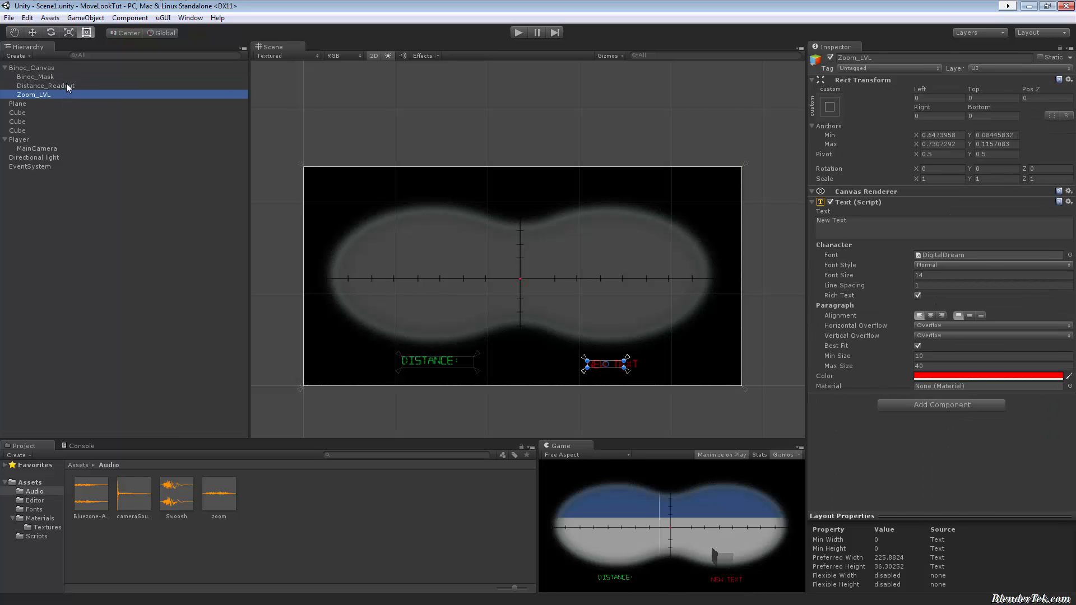
click(46, 85)
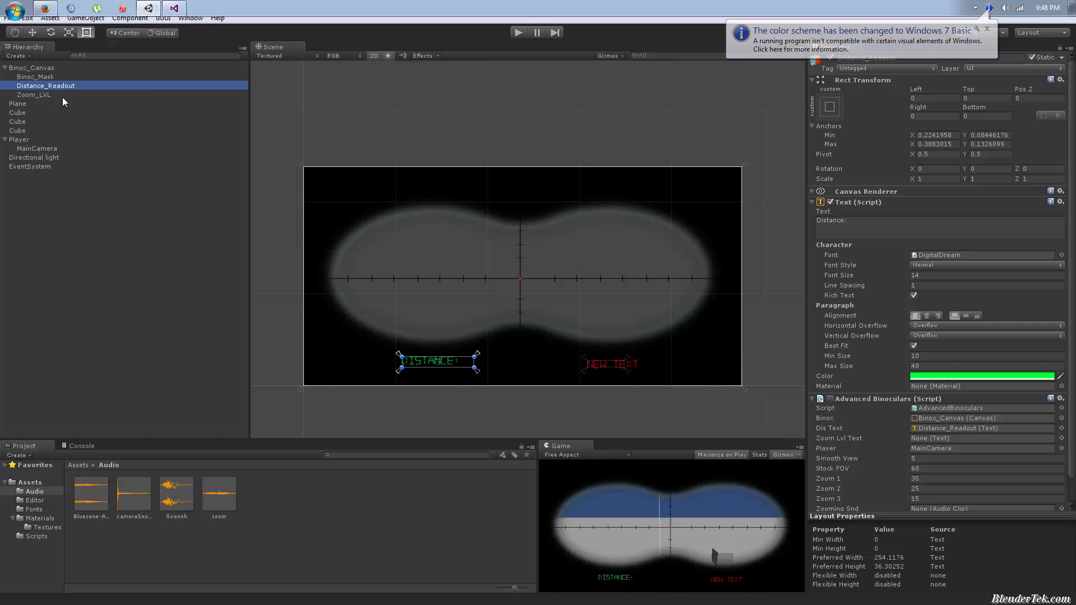
click(830, 106)
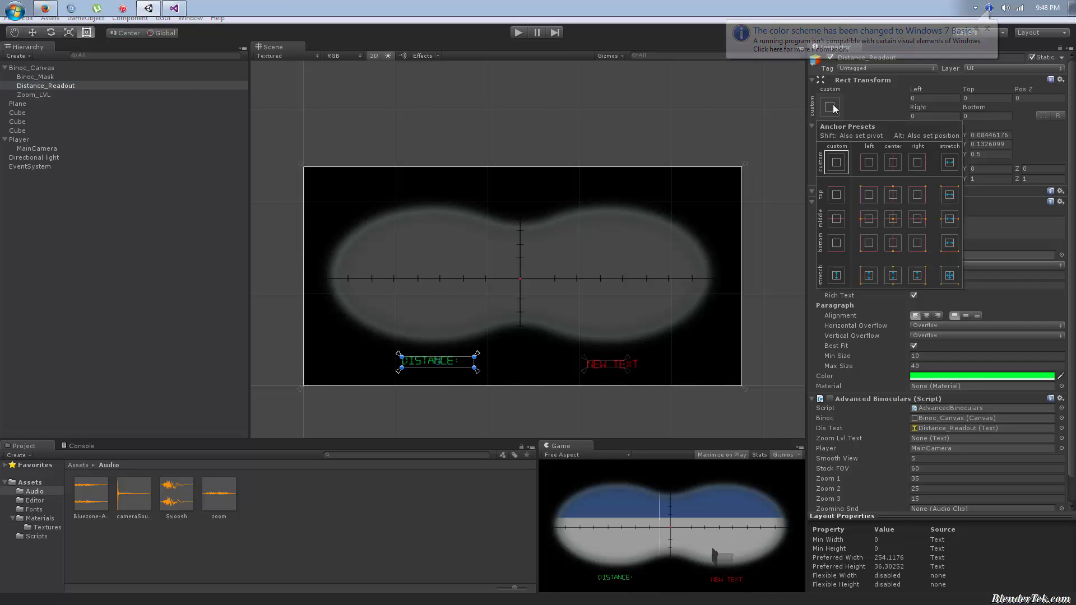
click(986, 29)
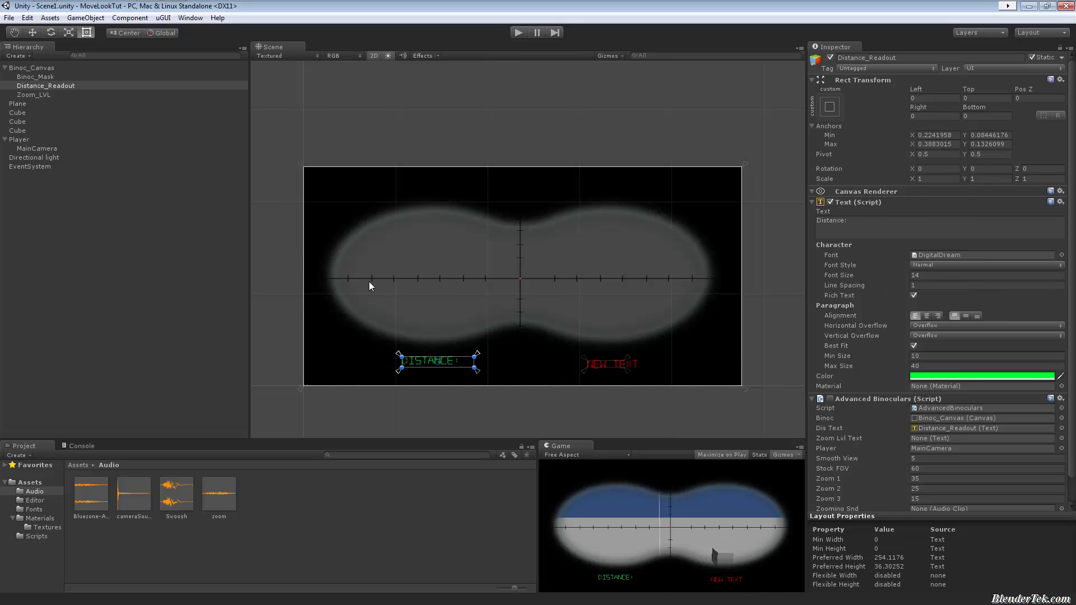
mouse_move(99, 75)
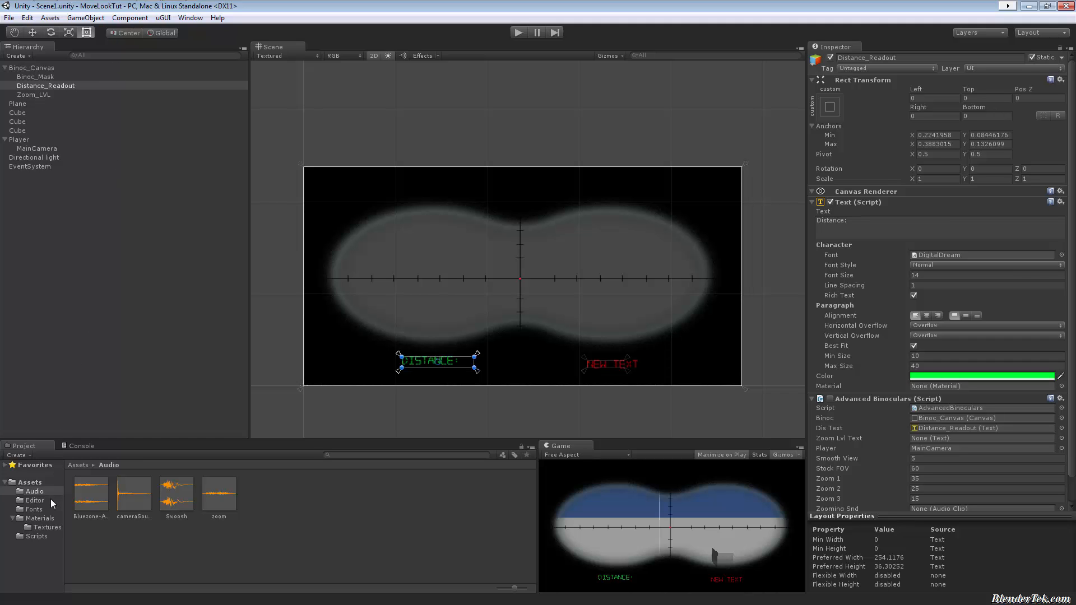
Open uGUI.cs from the Editor folder in Visual Studio and scroll through its anchor functions.
right_click(89, 494)
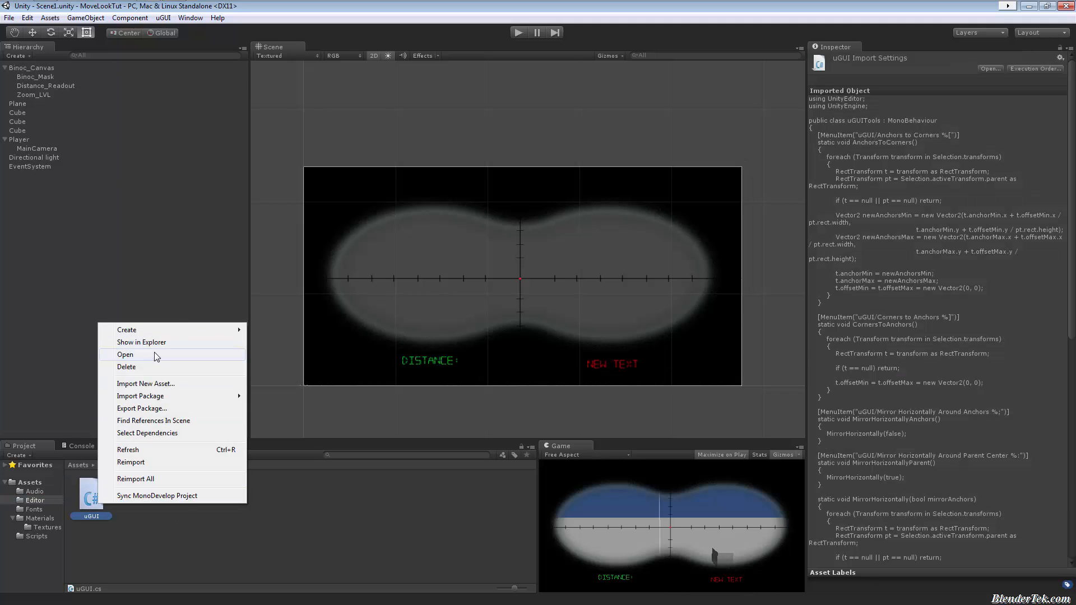
click(125, 356)
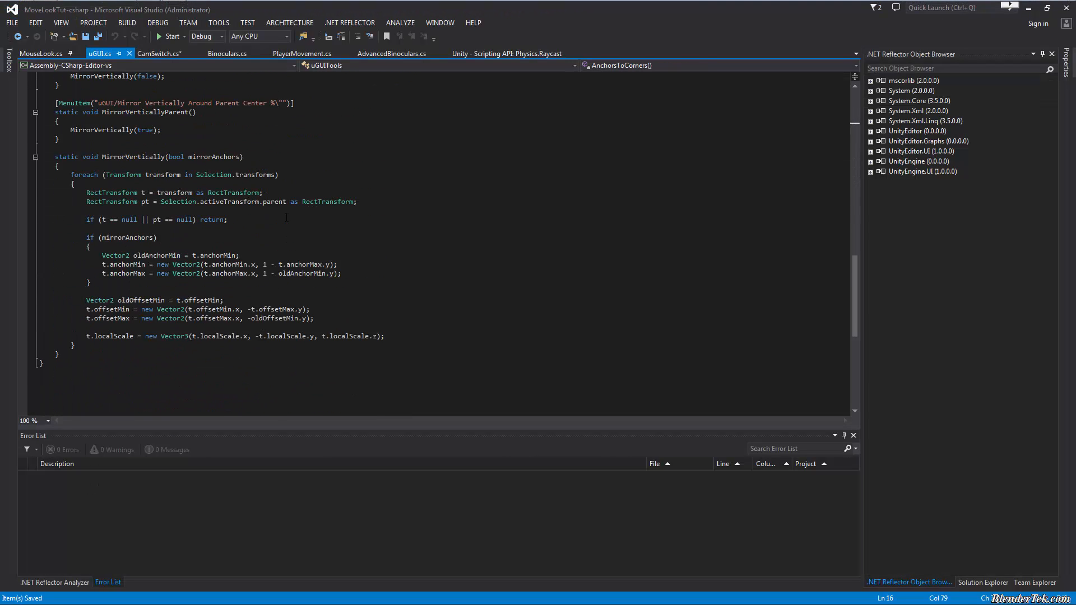
scroll(up, 3)
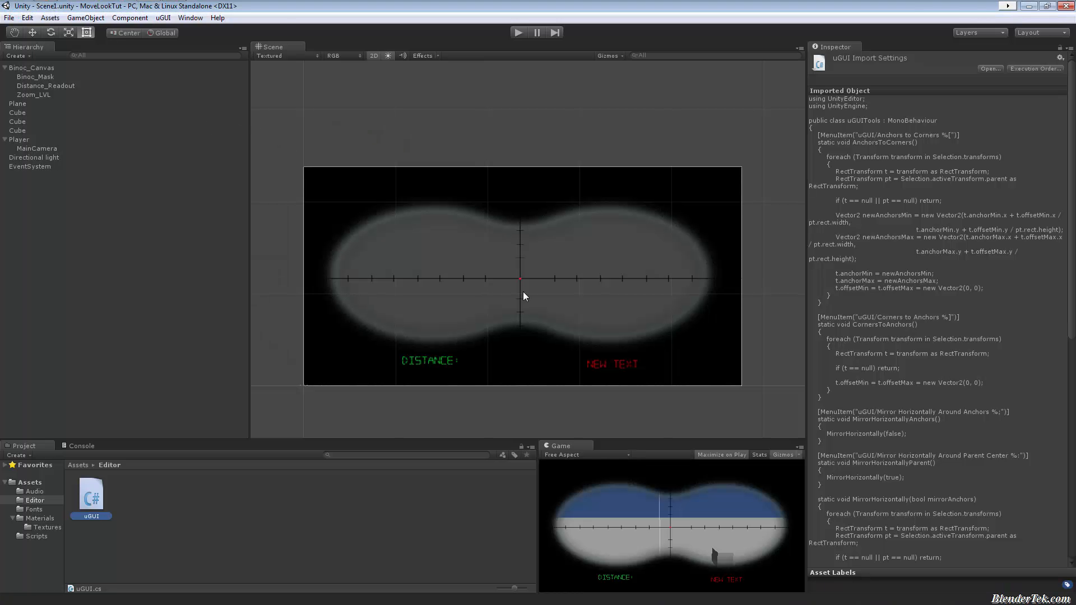
mouse_move(54, 129)
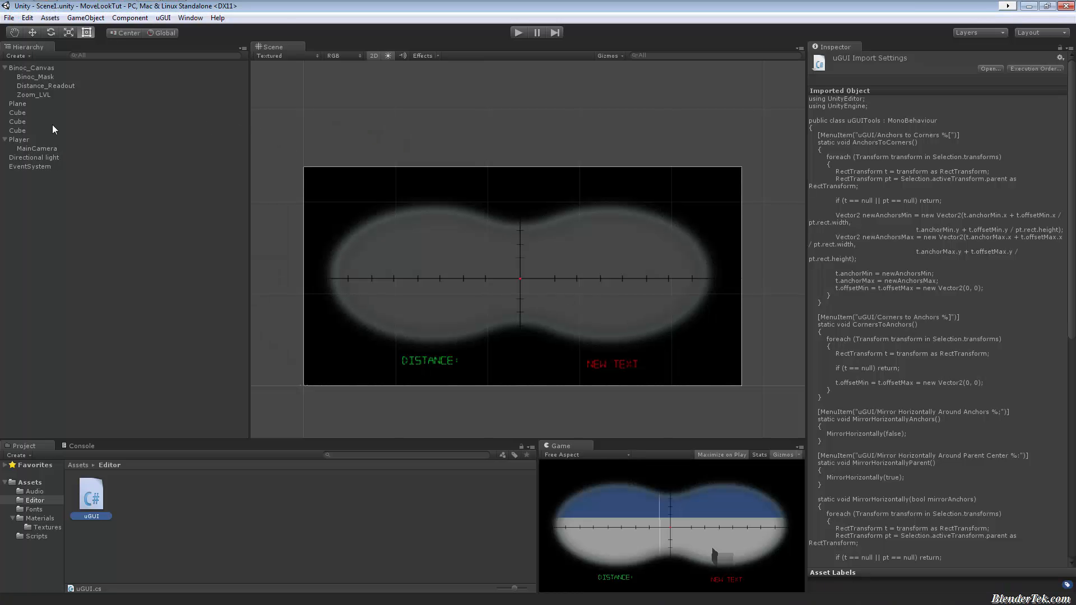
Select Zoom_LVL and show the uGUI menu's Anchors to Corners and mirror commands.
click(33, 94)
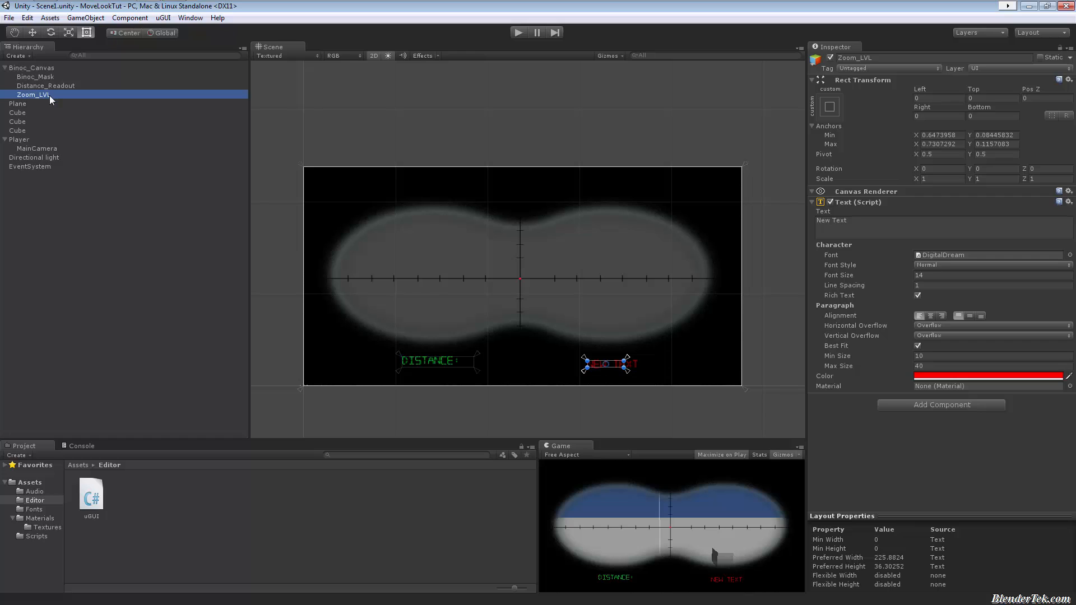
mouse_move(402, 359)
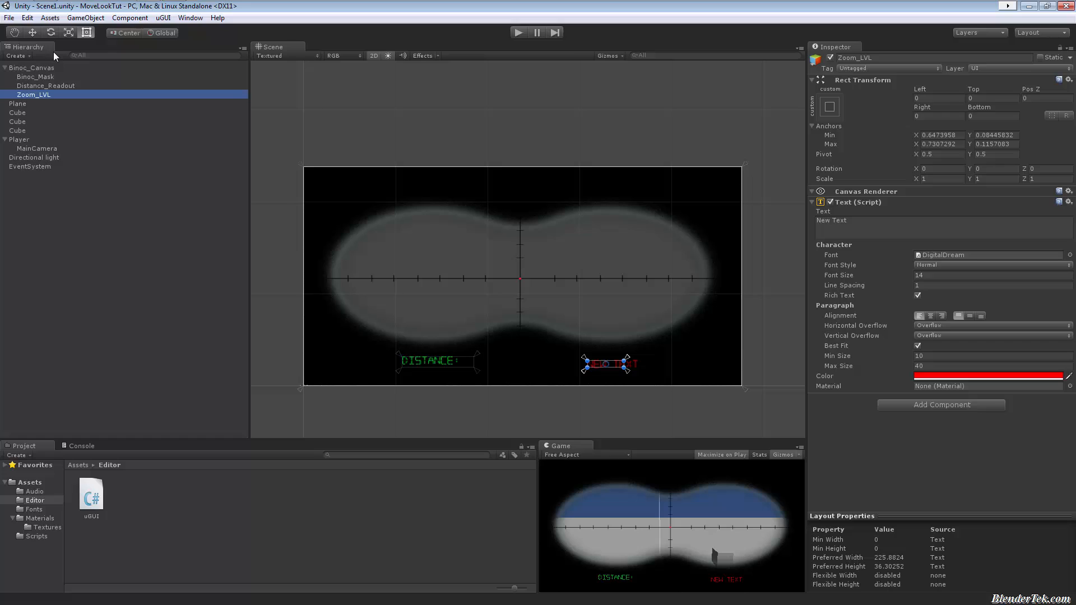
click(164, 17)
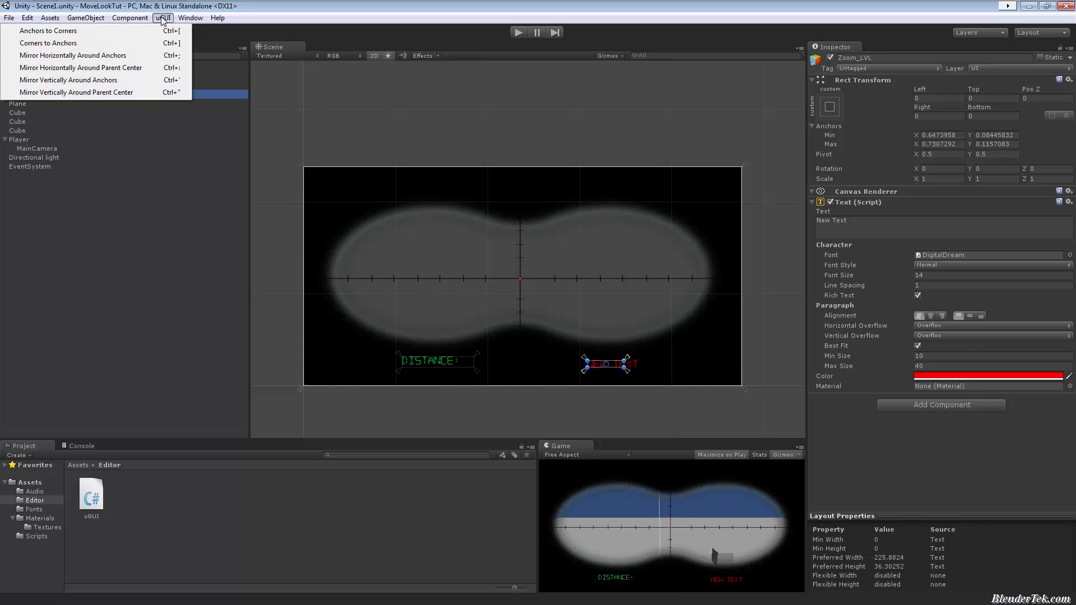
mouse_move(146, 43)
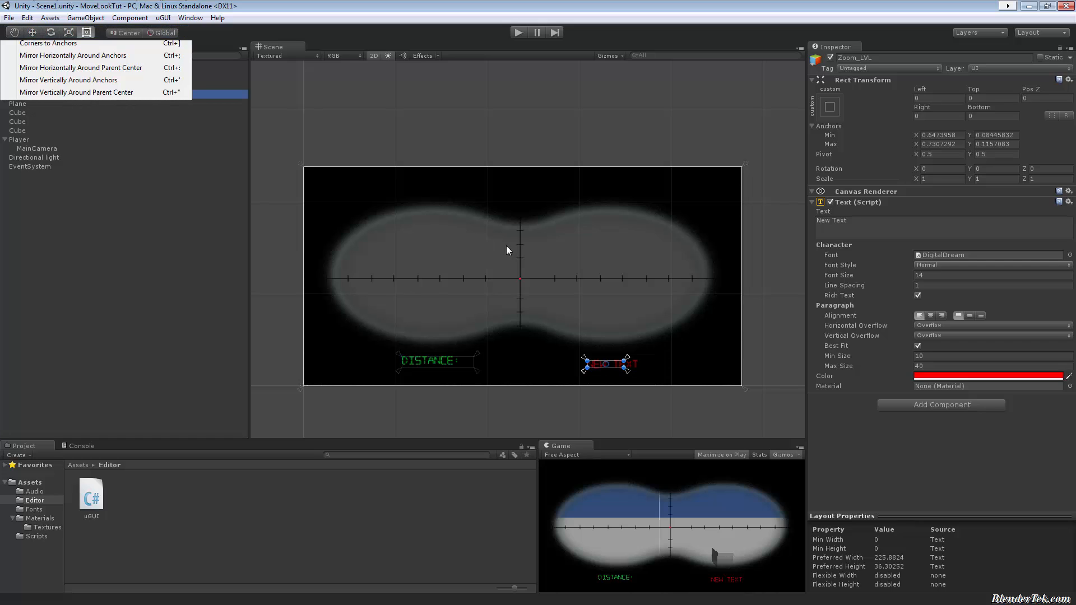
mouse_move(600, 359)
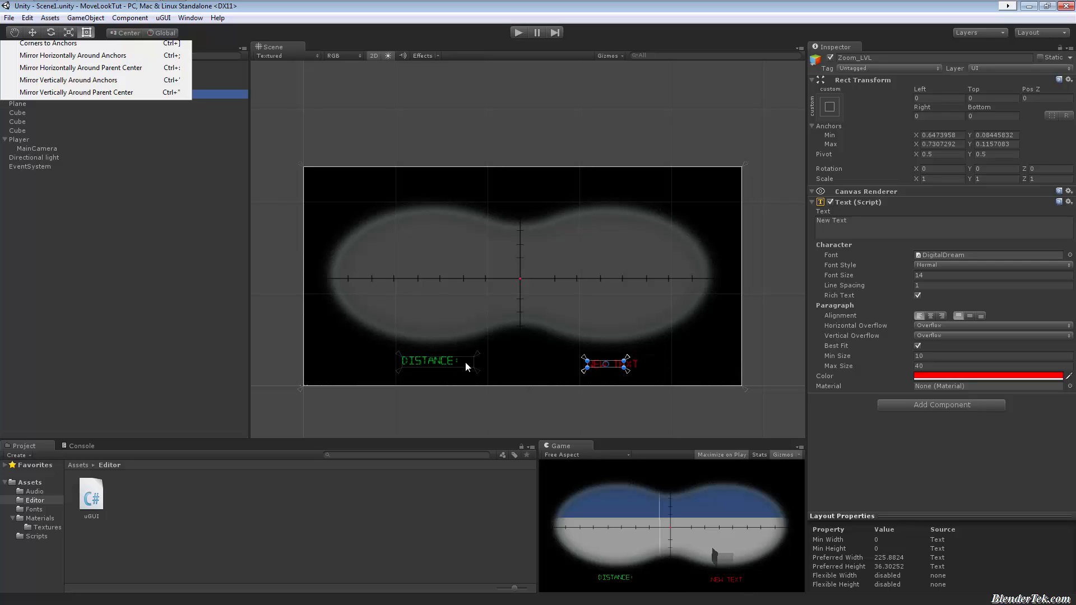
mouse_move(460, 360)
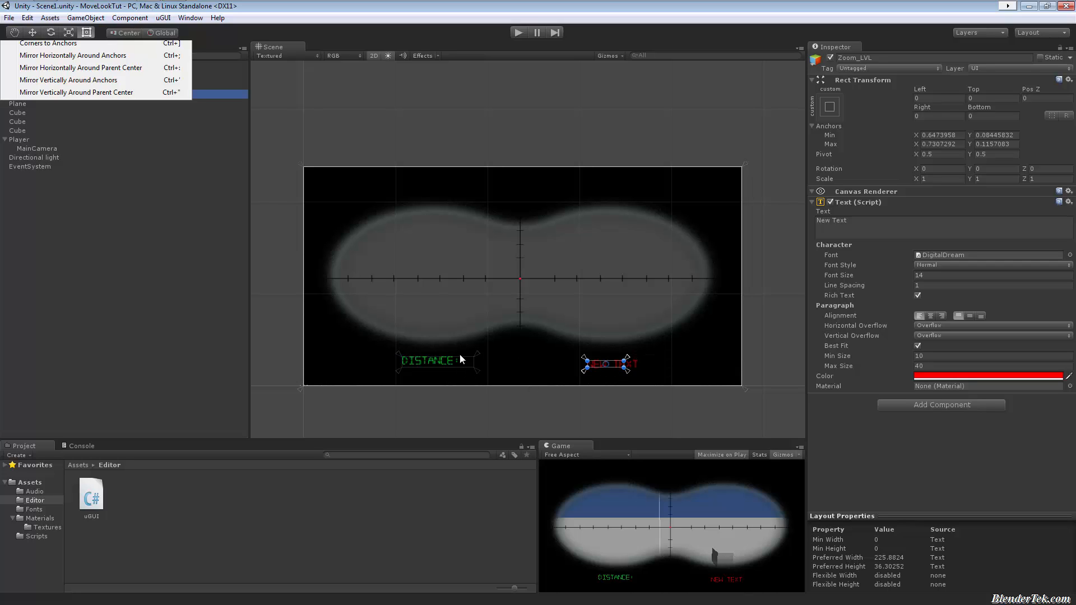
mouse_move(384, 336)
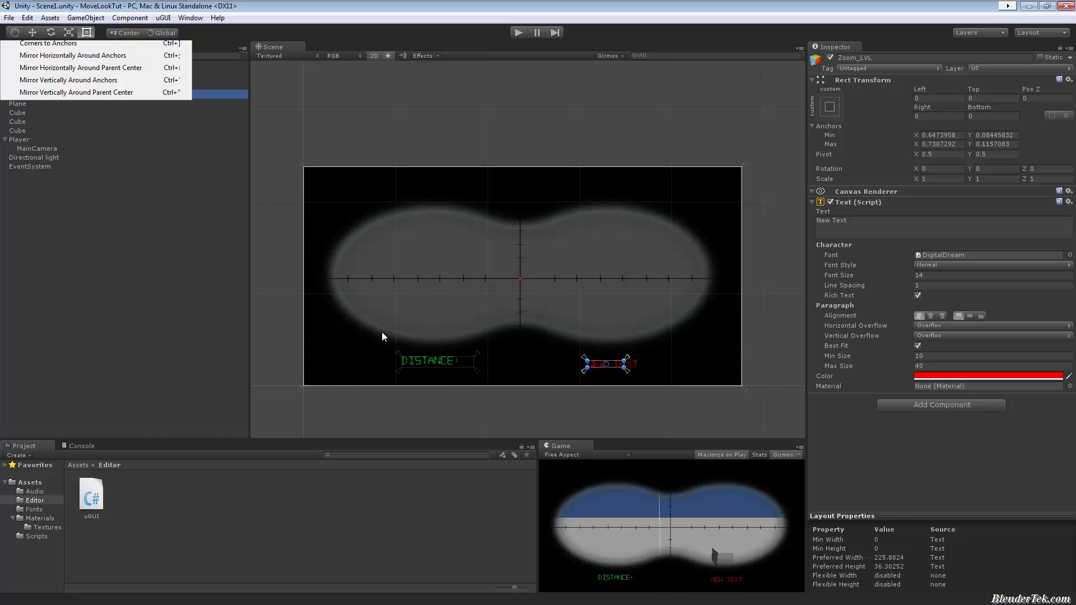
mouse_move(594, 463)
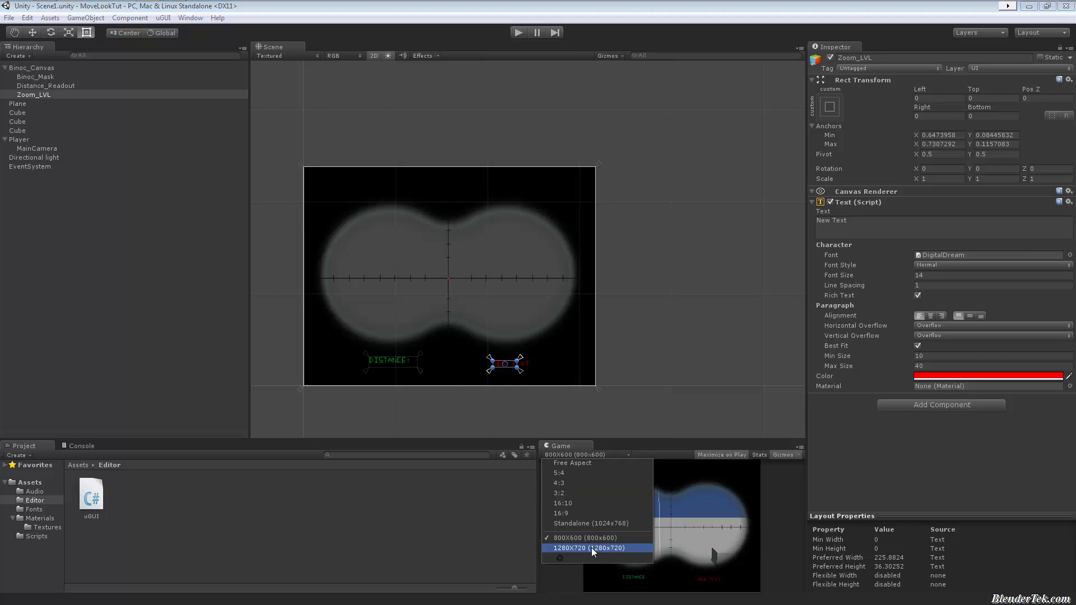
click(589, 548)
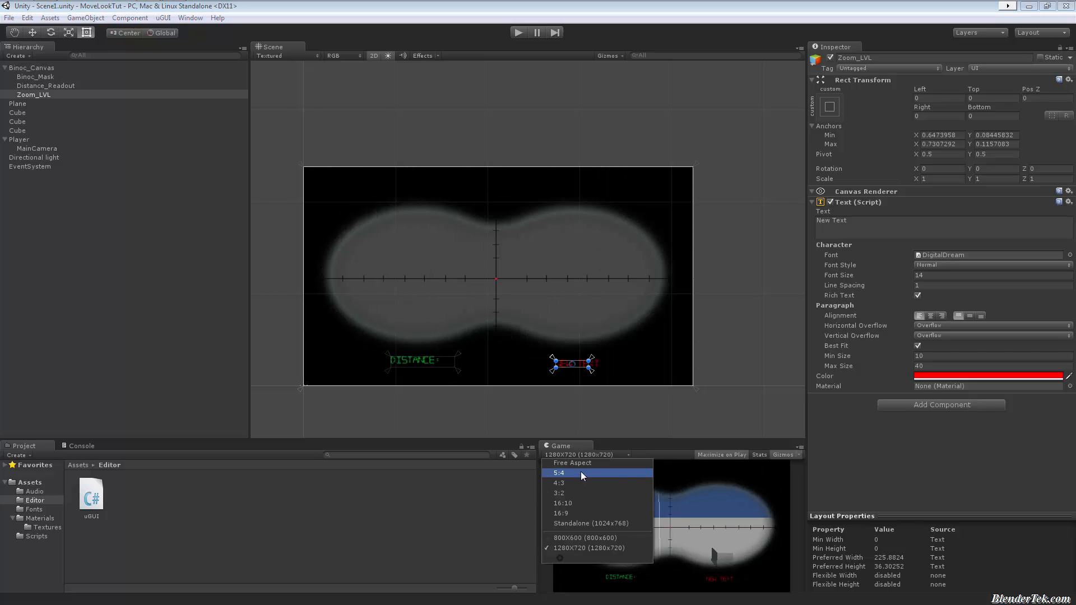
click(588, 523)
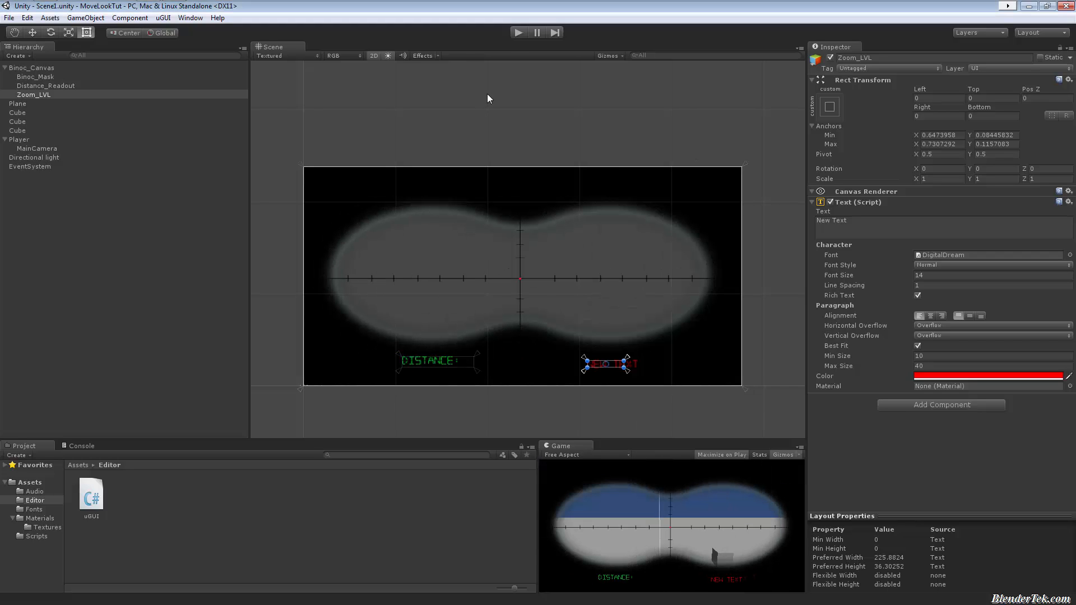
mouse_move(414, 89)
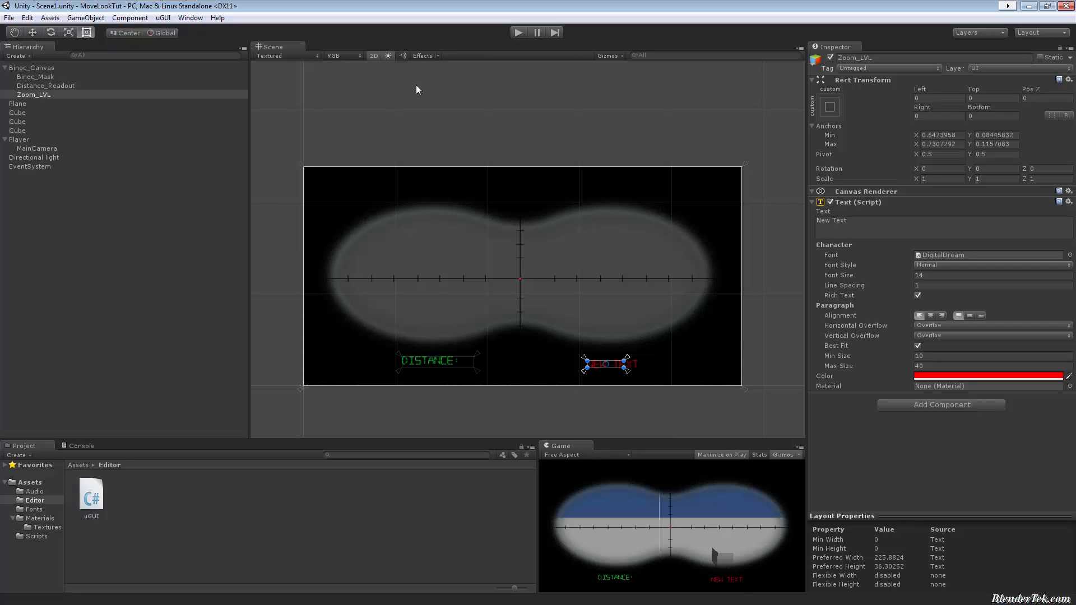
mouse_move(470, 260)
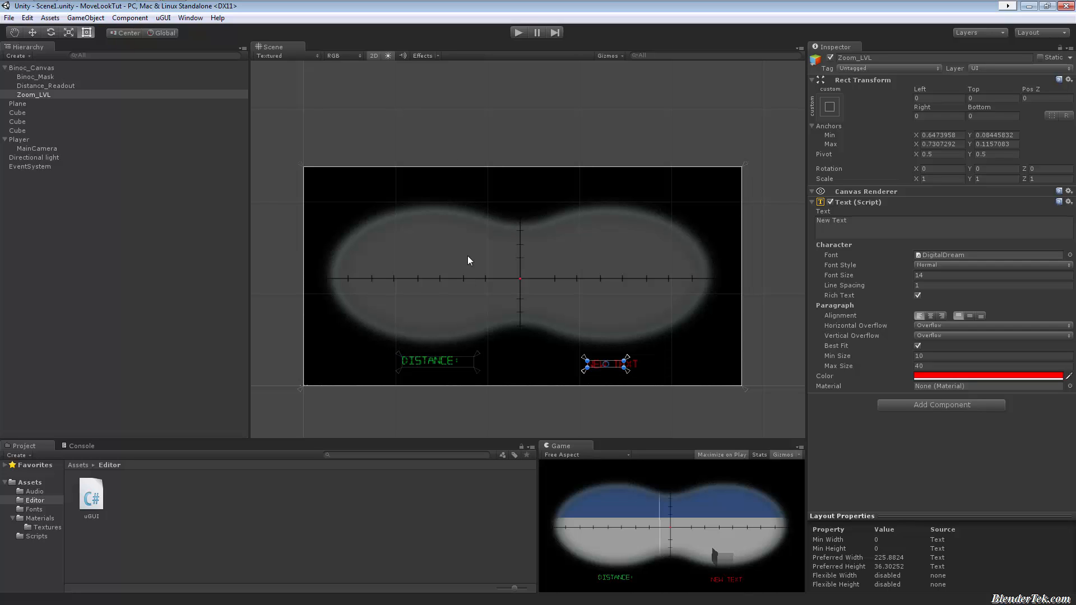
mouse_move(57, 501)
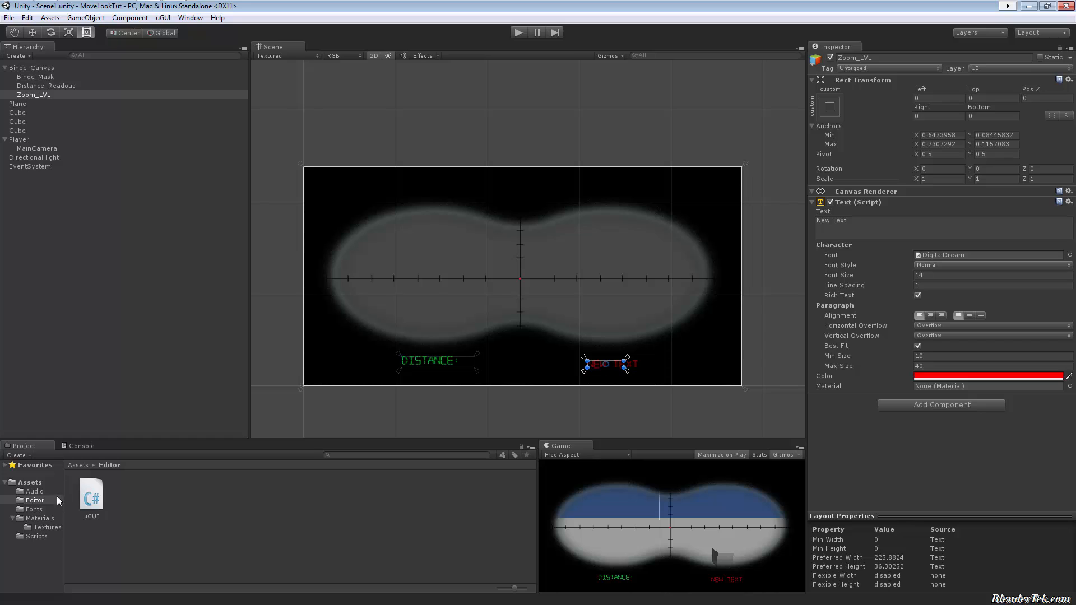
Inspect the binocular_mask, binocular_maskpreview and binocularmask.psd textures in the Textures folder.
click(47, 526)
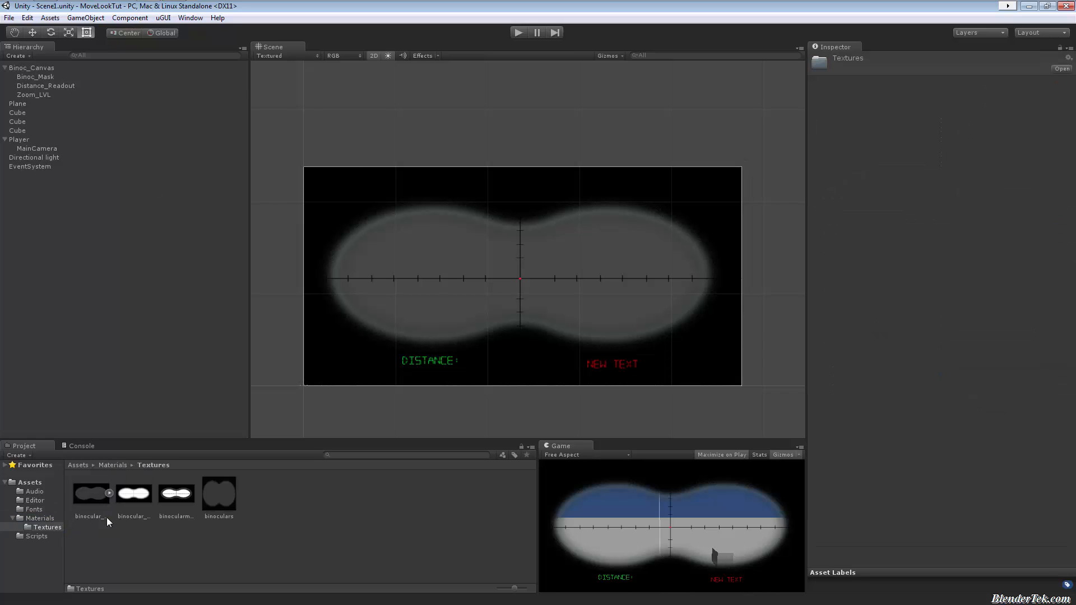
click(91, 493)
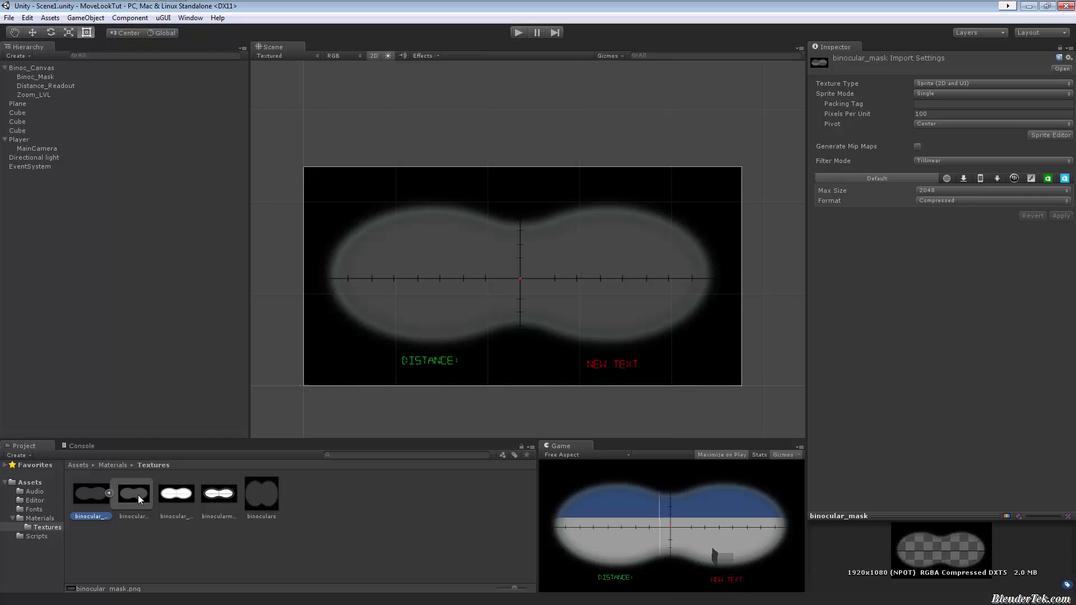
mouse_move(136, 513)
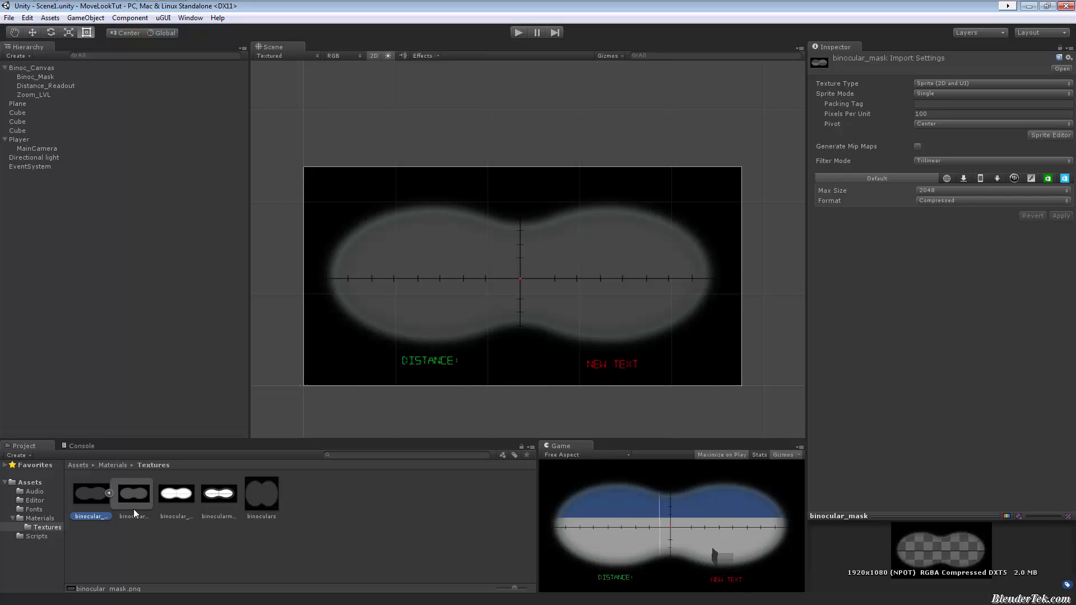
click(133, 493)
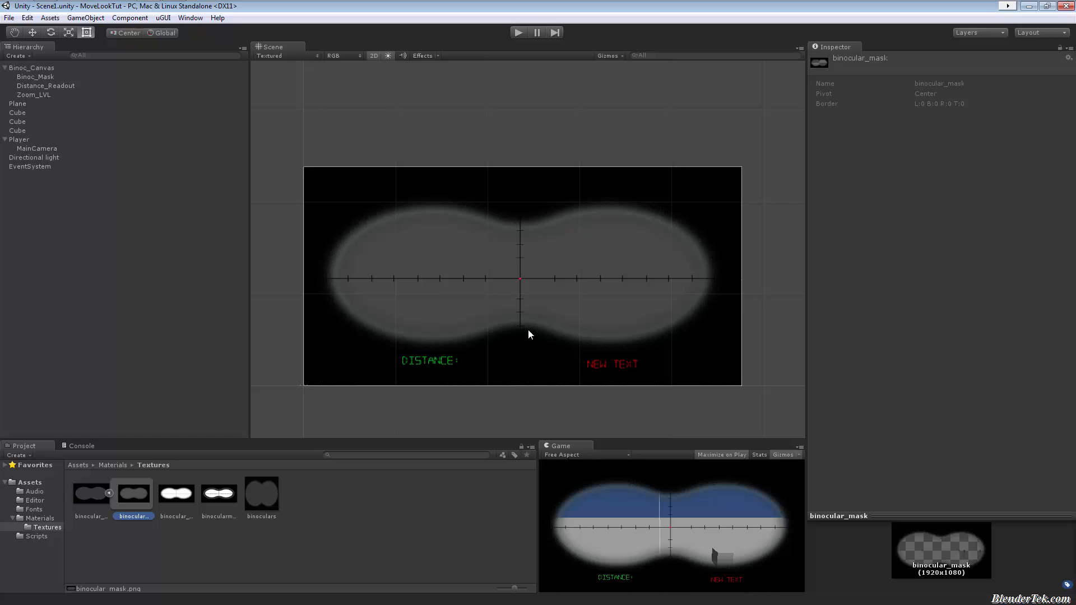
mouse_move(326, 271)
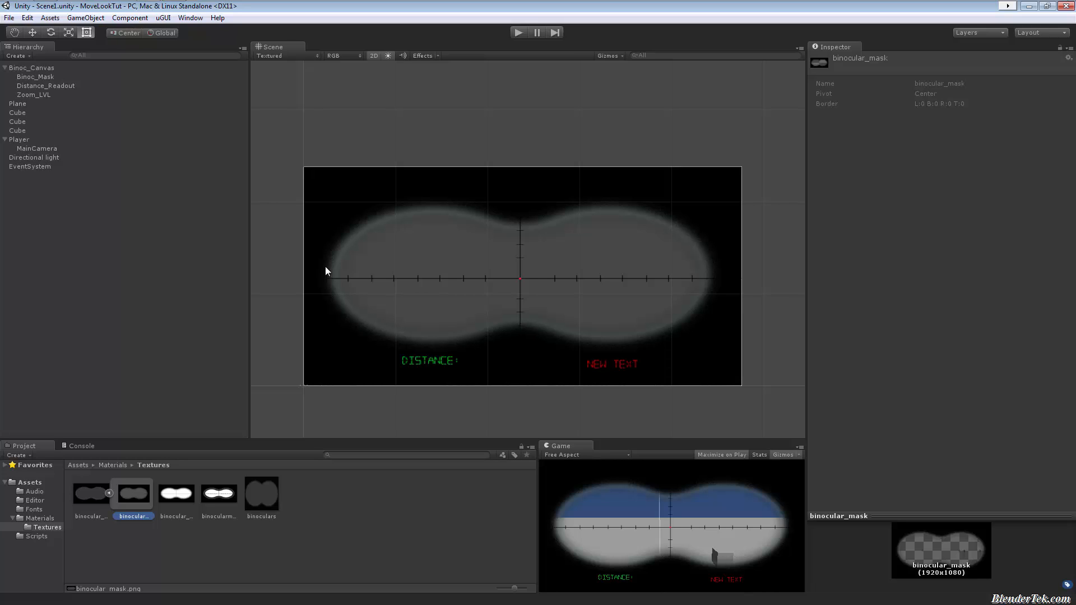
mouse_move(521, 293)
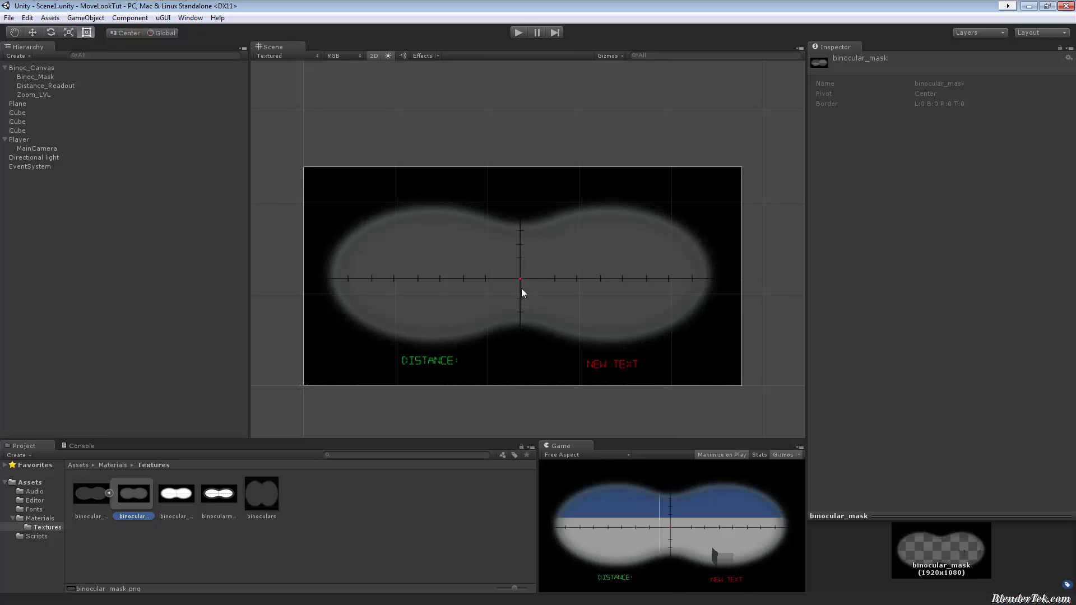
mouse_move(494, 297)
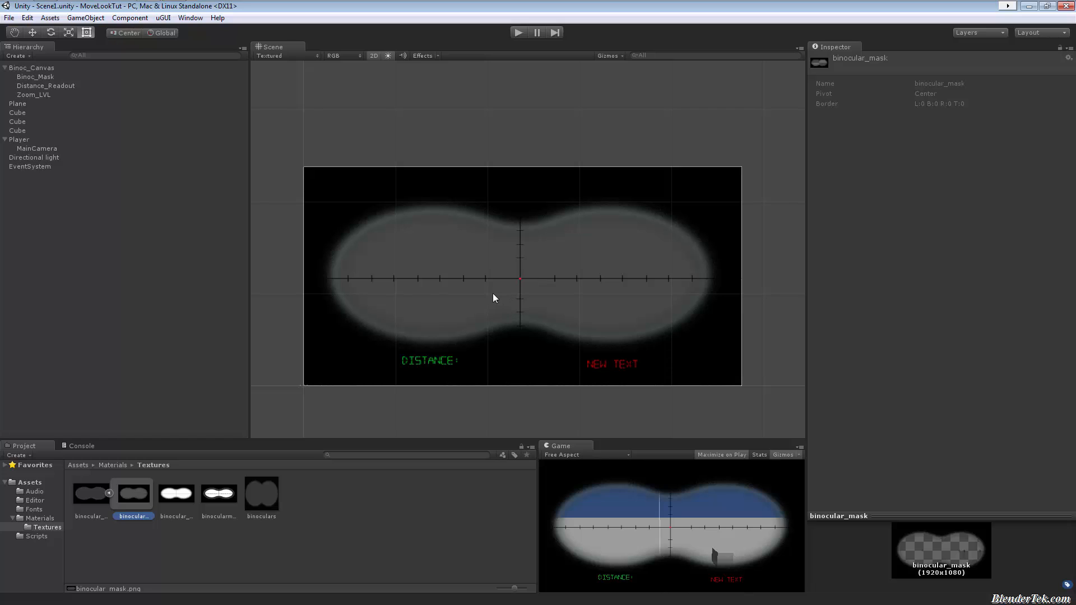
click(176, 493)
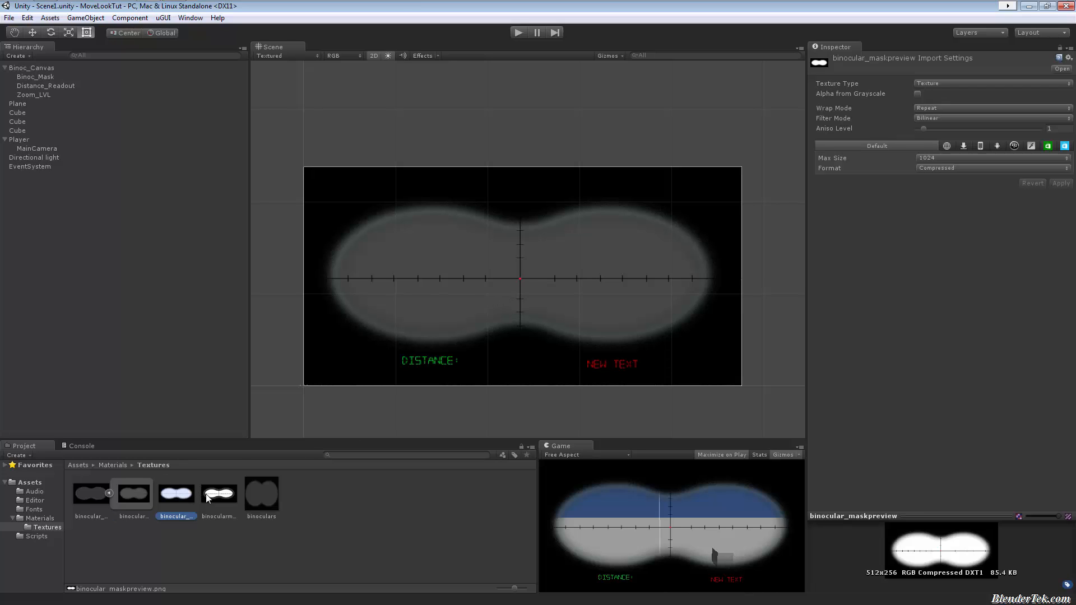
click(219, 493)
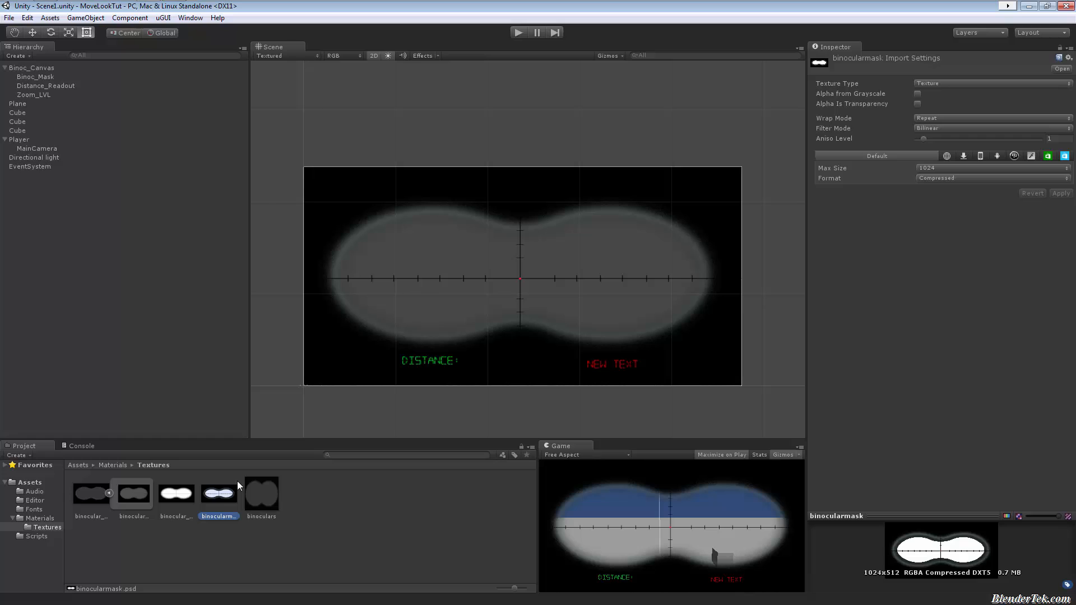
mouse_move(381, 401)
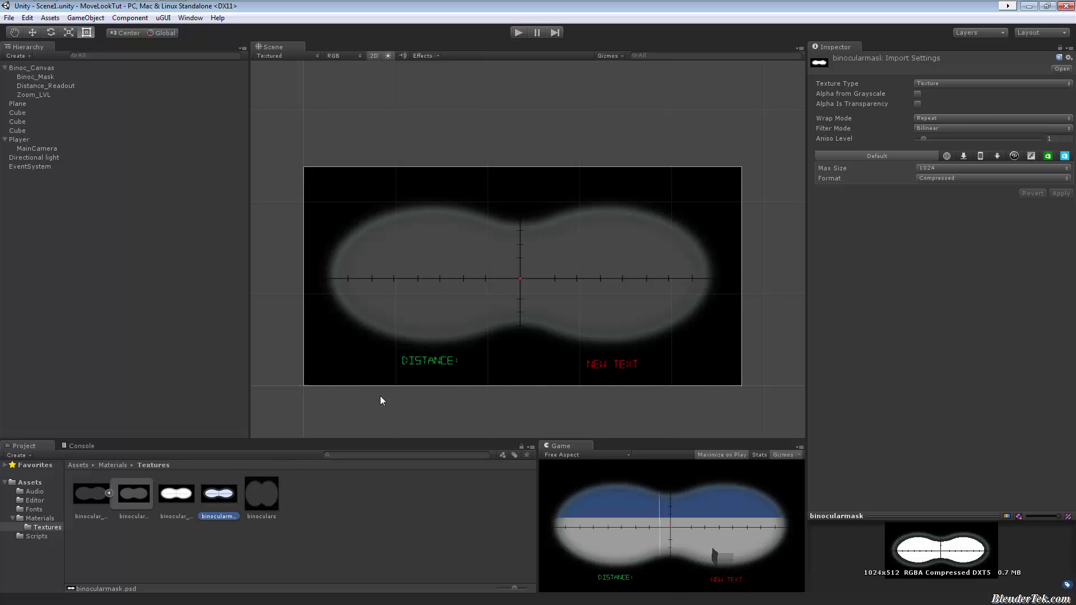
mouse_move(516, 326)
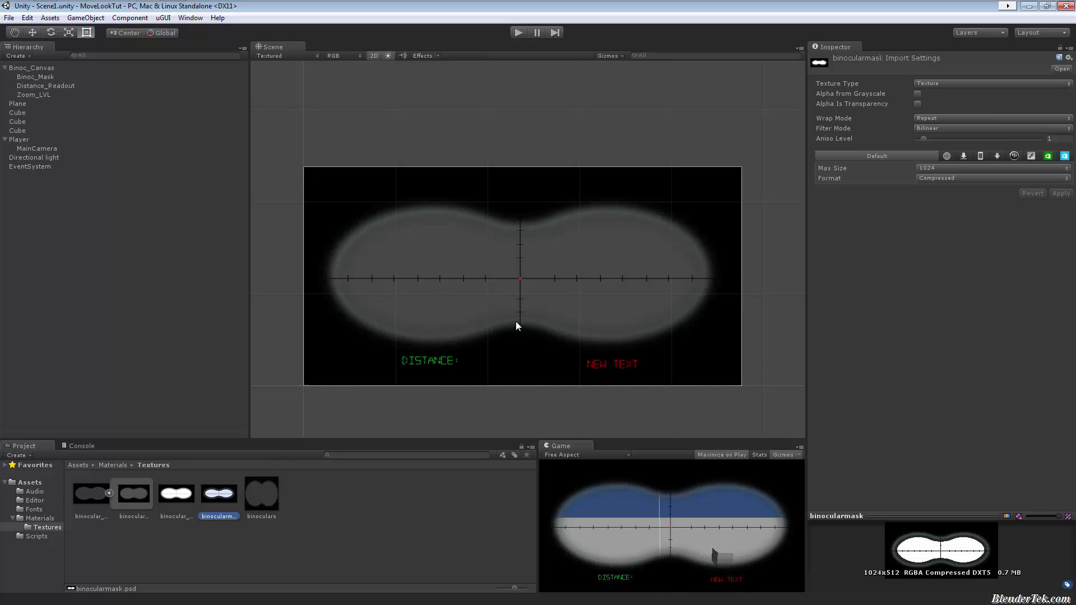
mouse_move(502, 234)
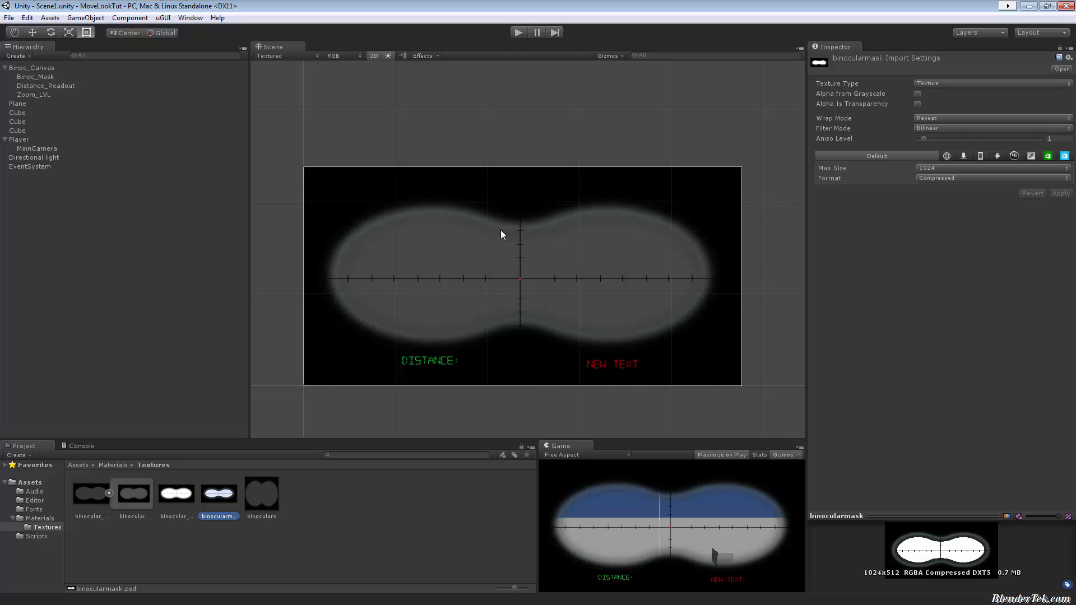
mouse_move(503, 316)
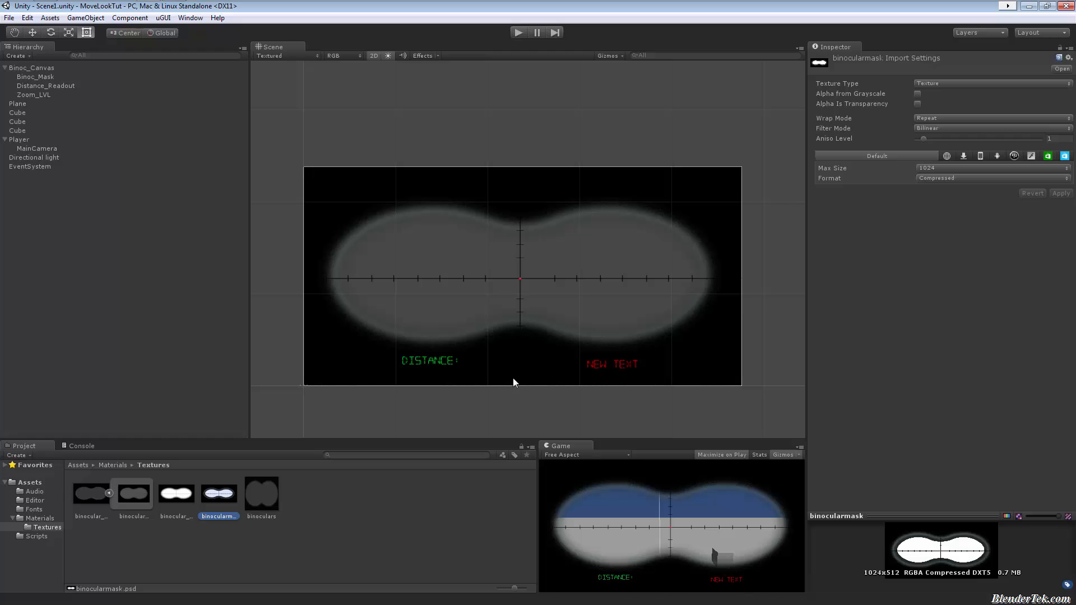
mouse_move(327, 271)
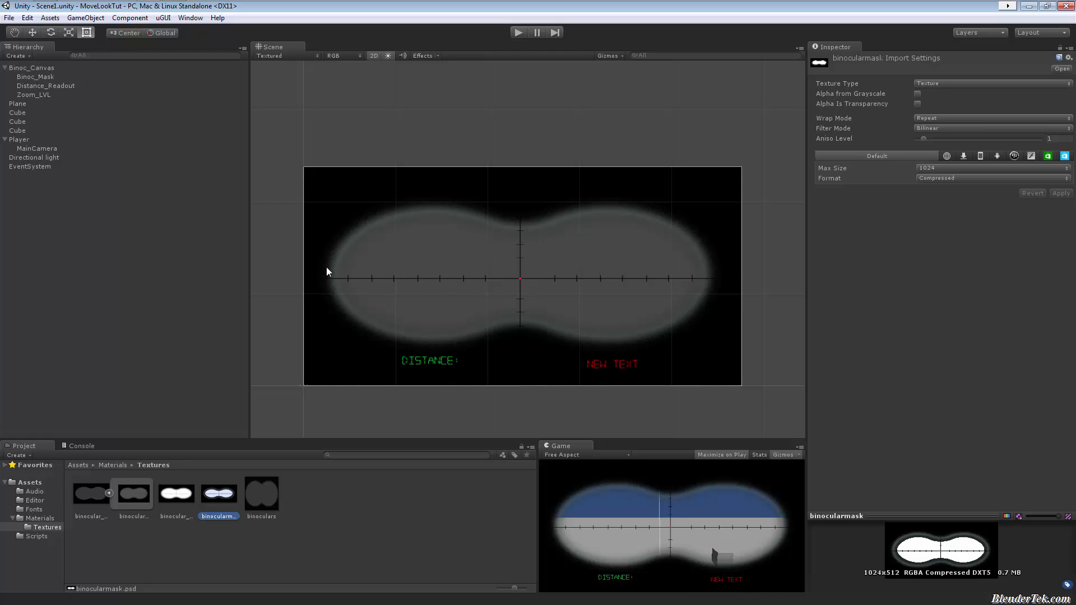
mouse_move(530, 293)
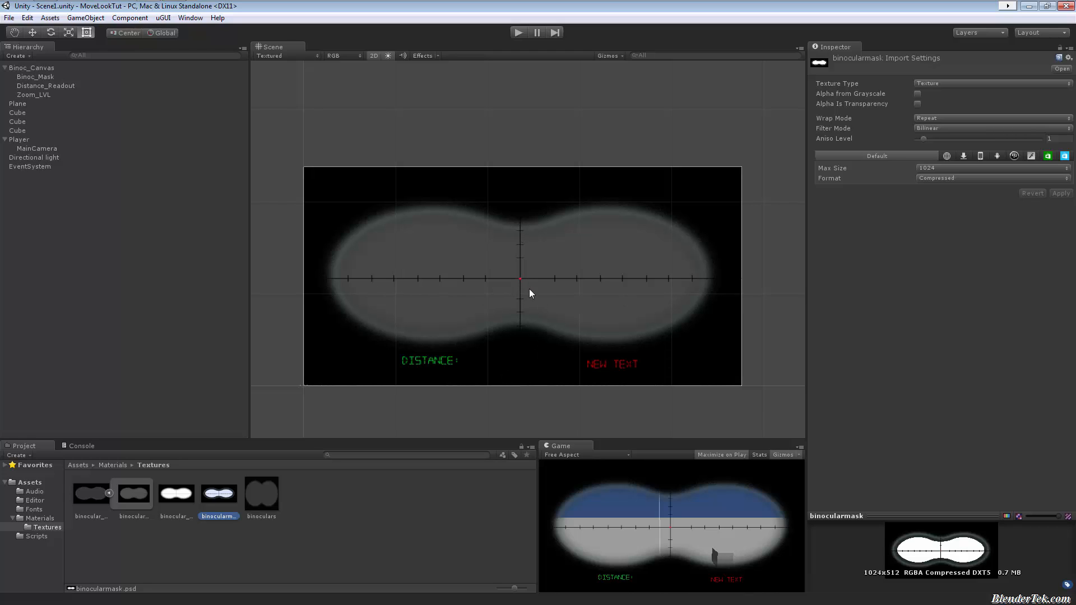
mouse_move(45, 88)
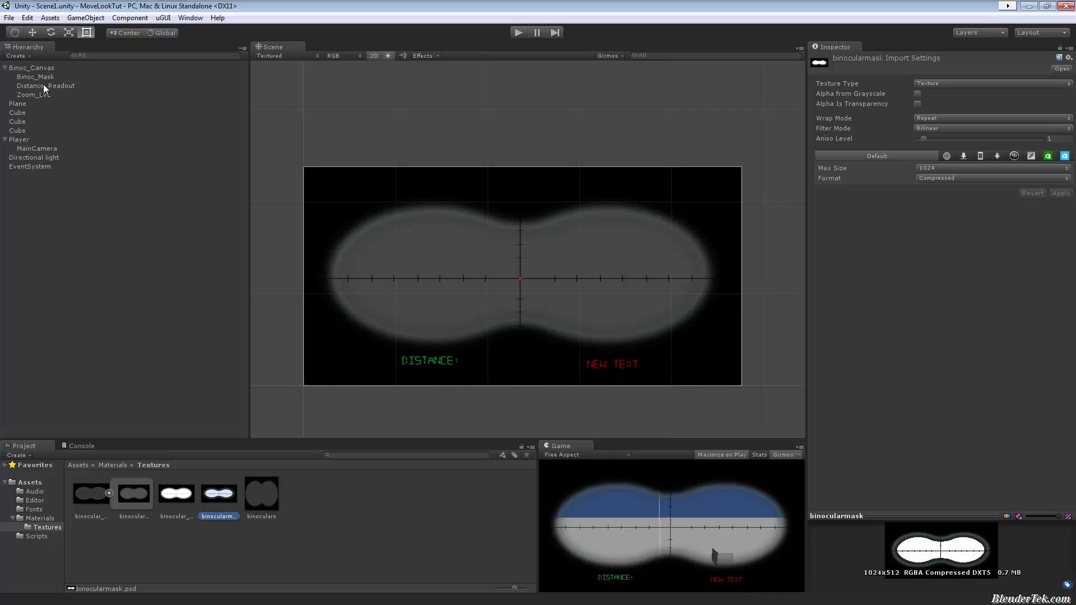
Show Binoc_Canvas's screen-space overlay canvas, 1920×1080 scaler and raycaster components.
click(31, 67)
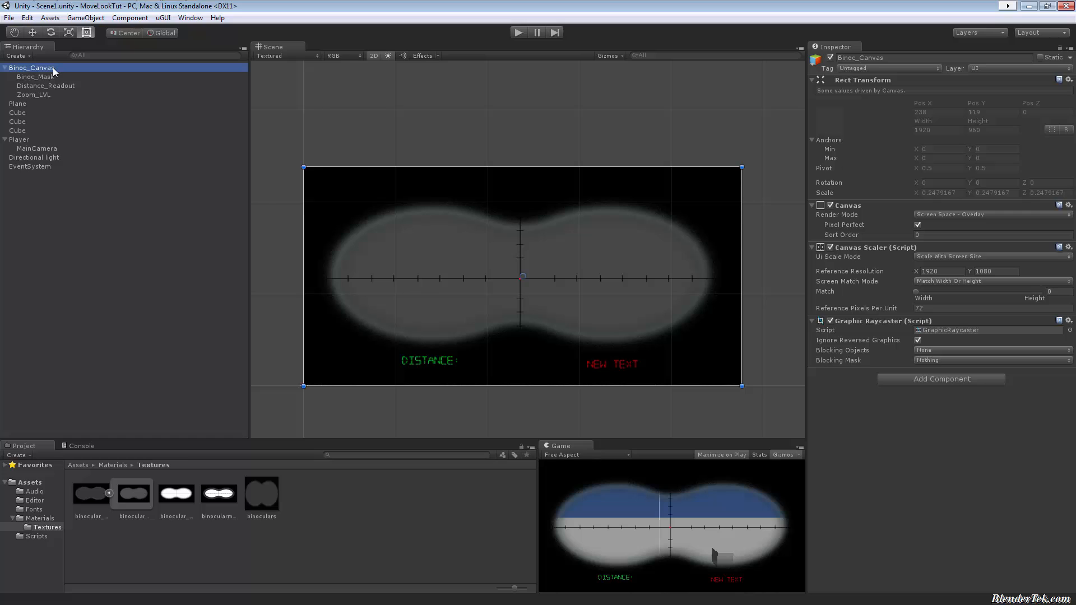
mouse_move(549, 185)
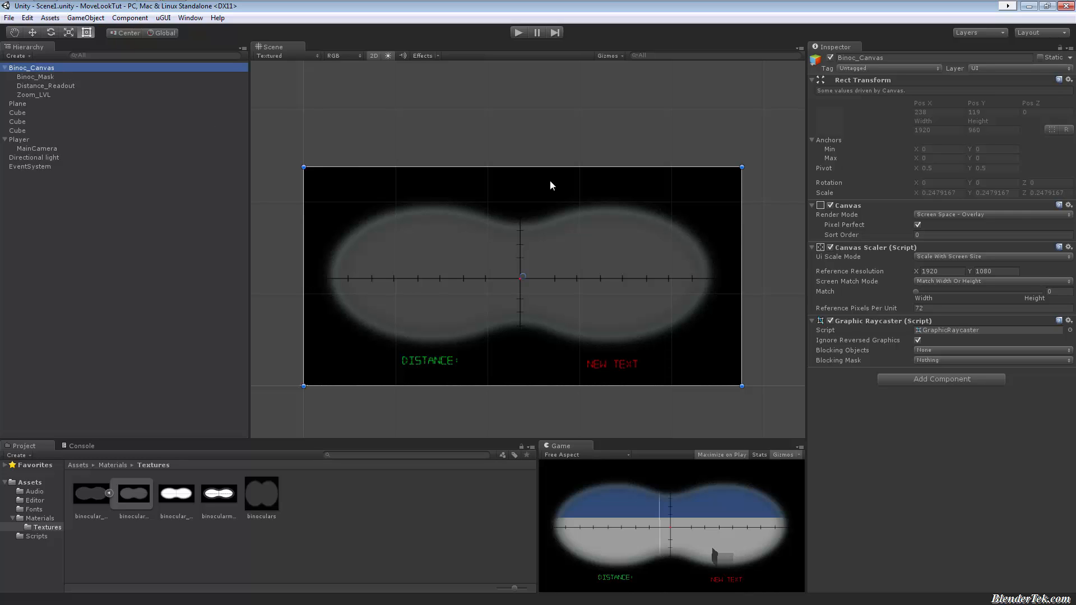
mouse_move(1018, 218)
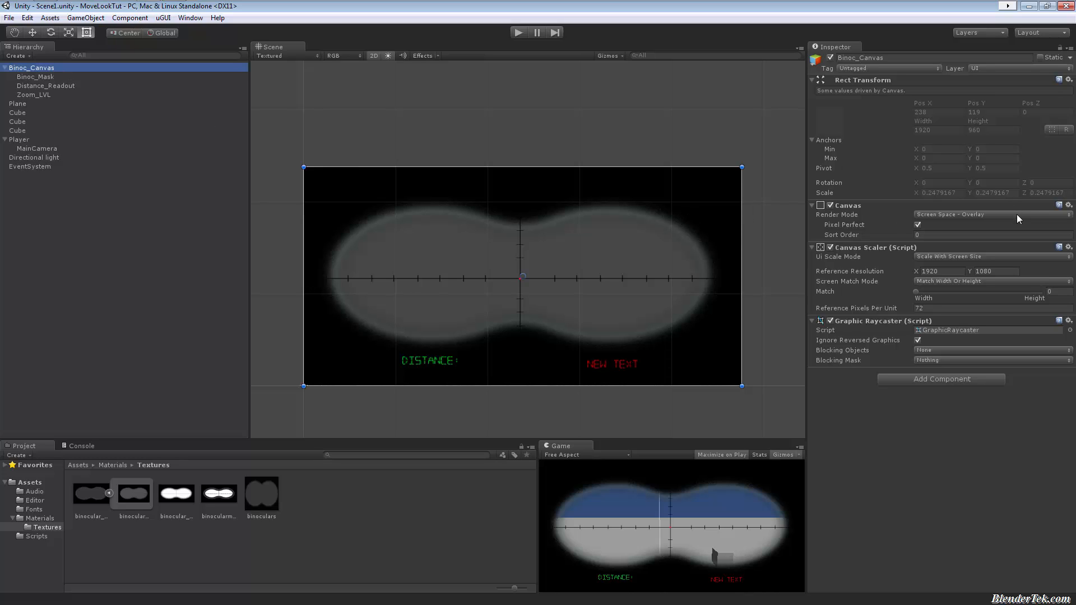
mouse_move(1014, 233)
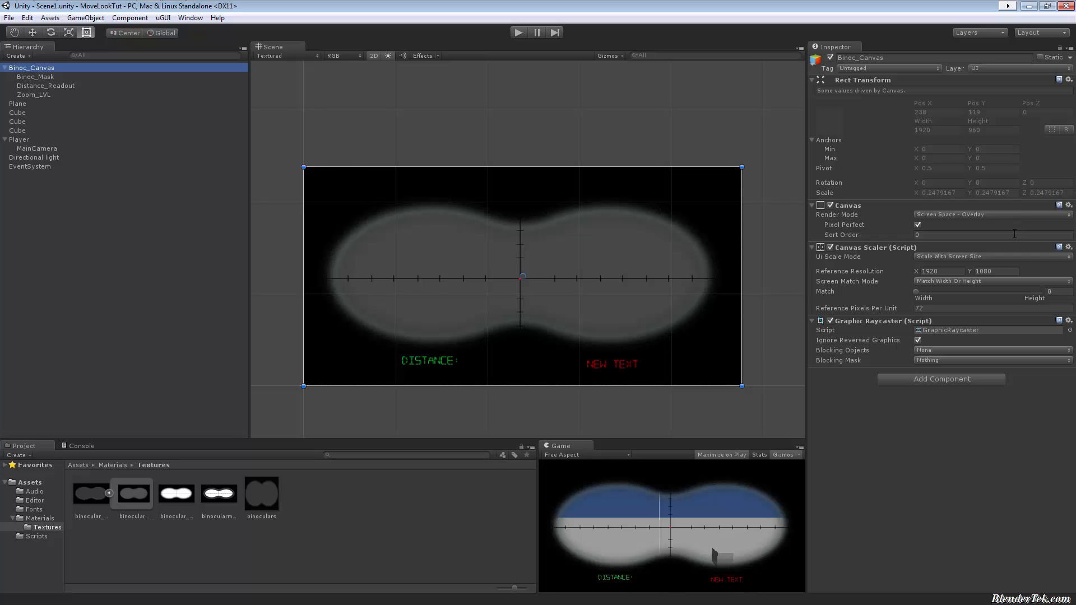
mouse_move(999, 261)
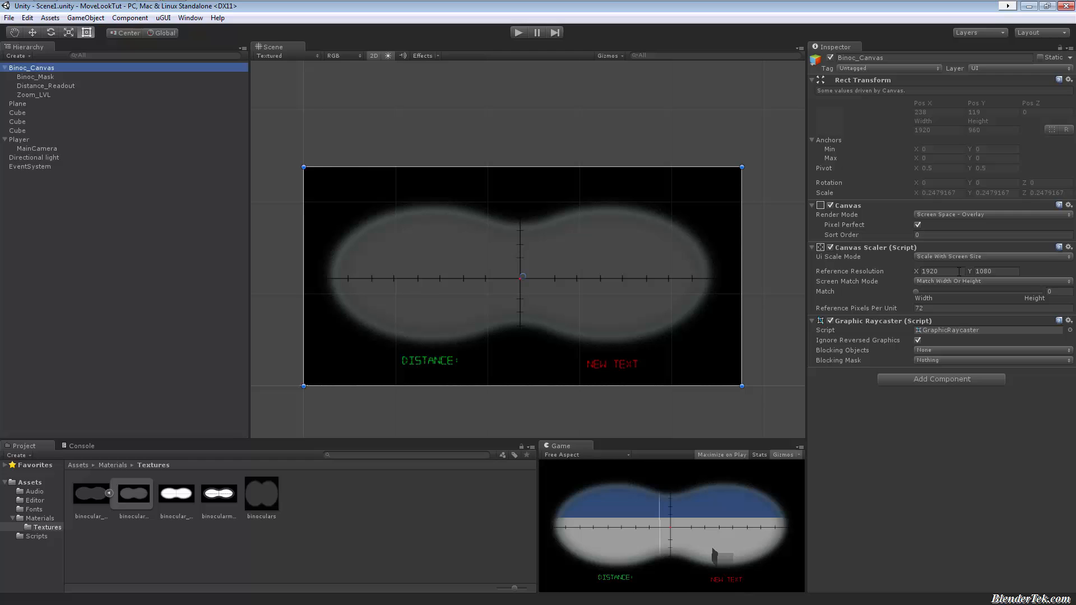
mouse_move(885, 291)
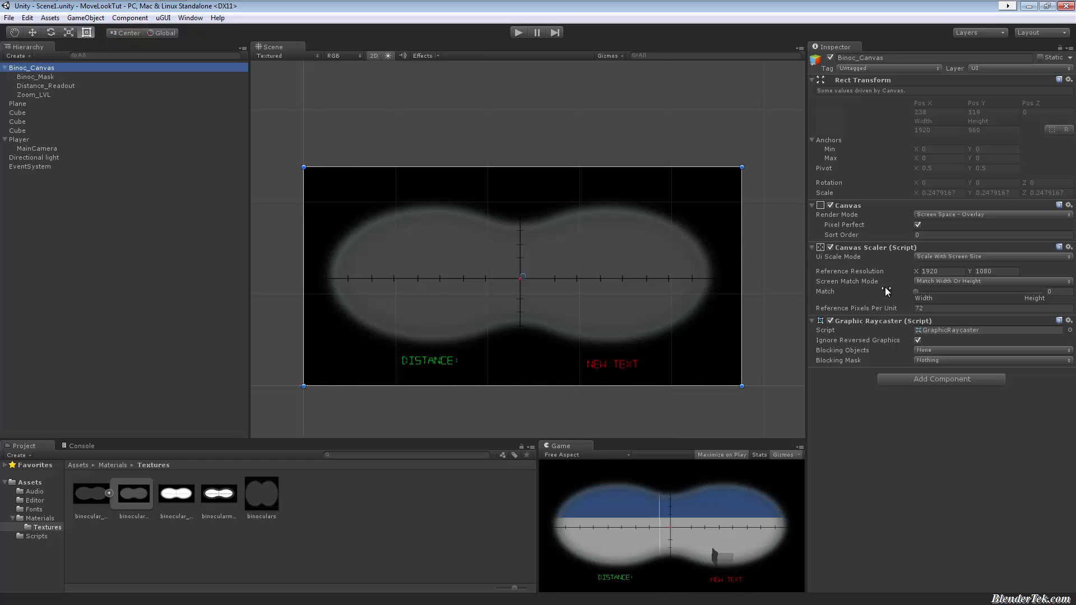
mouse_move(924, 296)
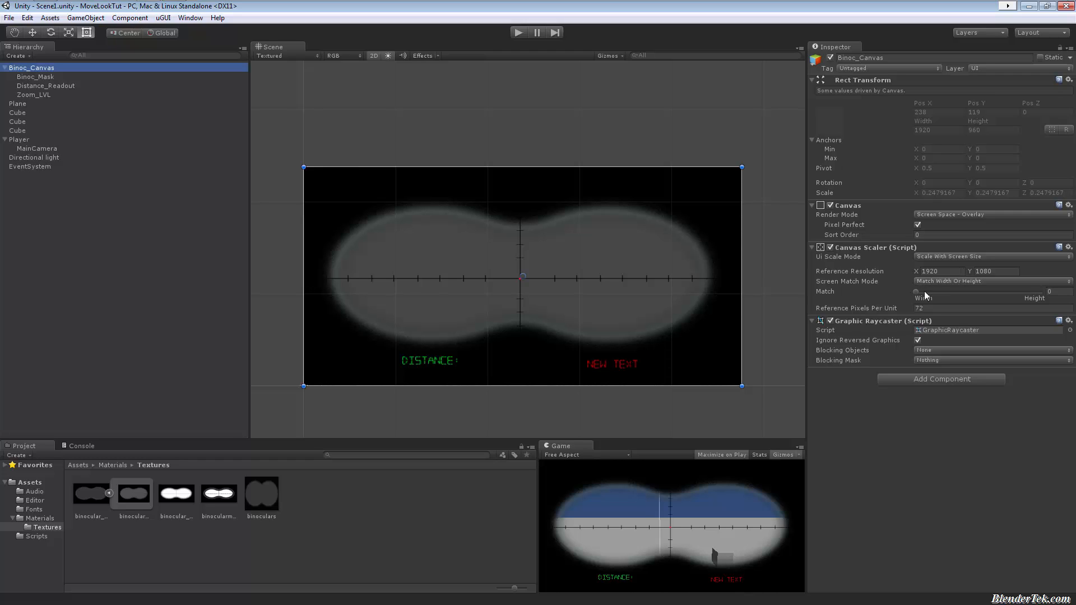
mouse_move(896, 322)
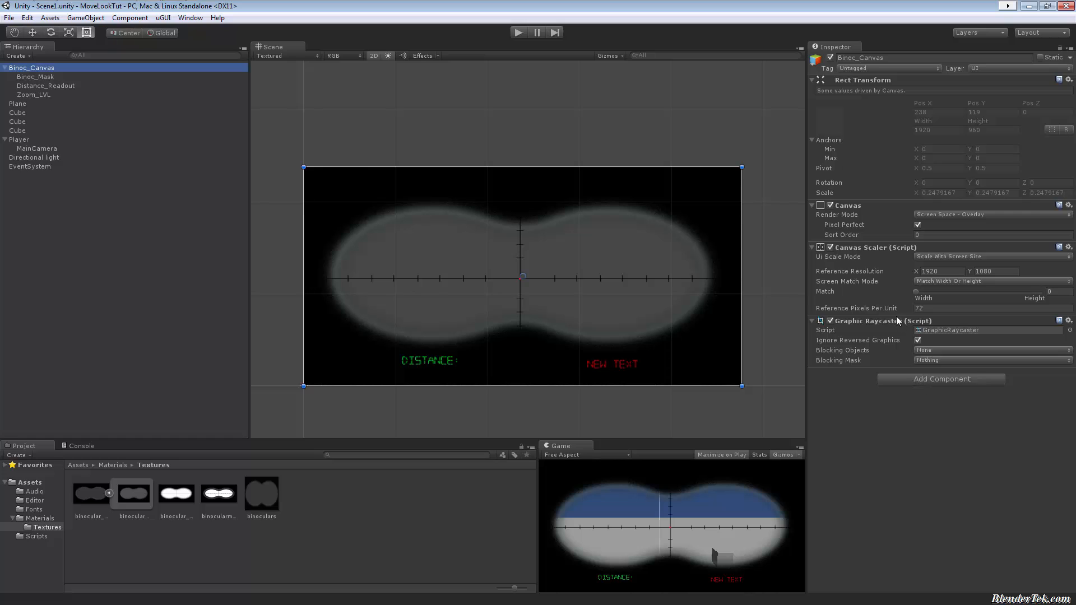
mouse_move(106, 222)
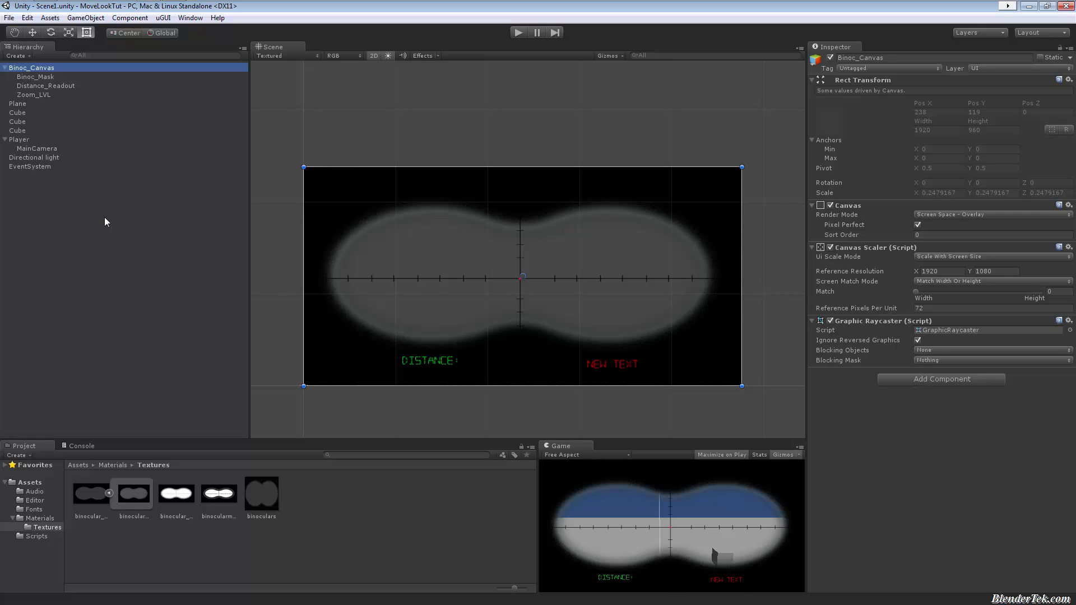
mouse_move(943, 350)
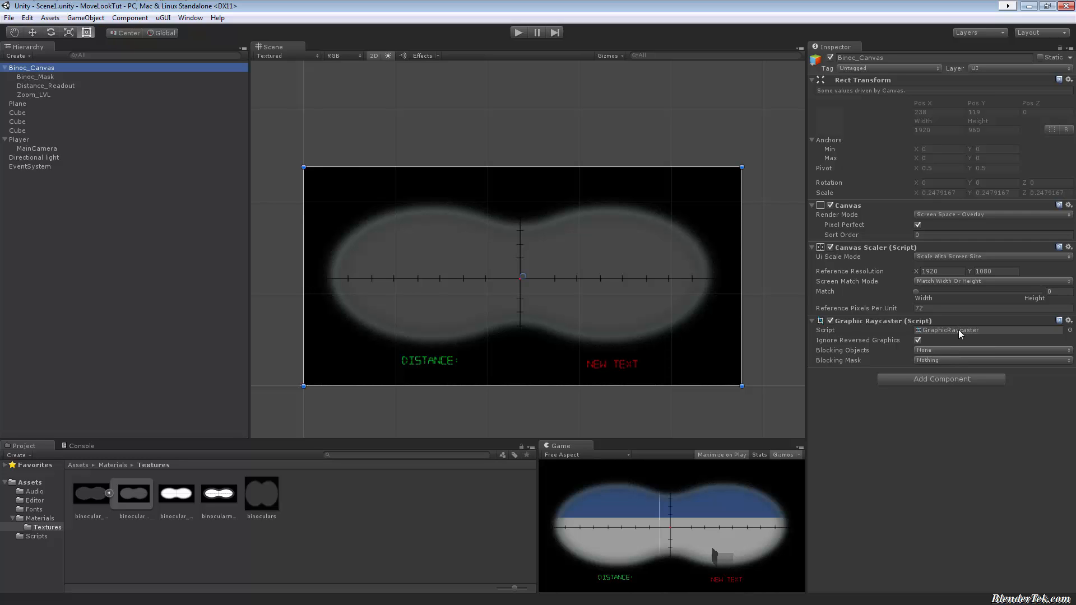
mouse_move(87, 78)
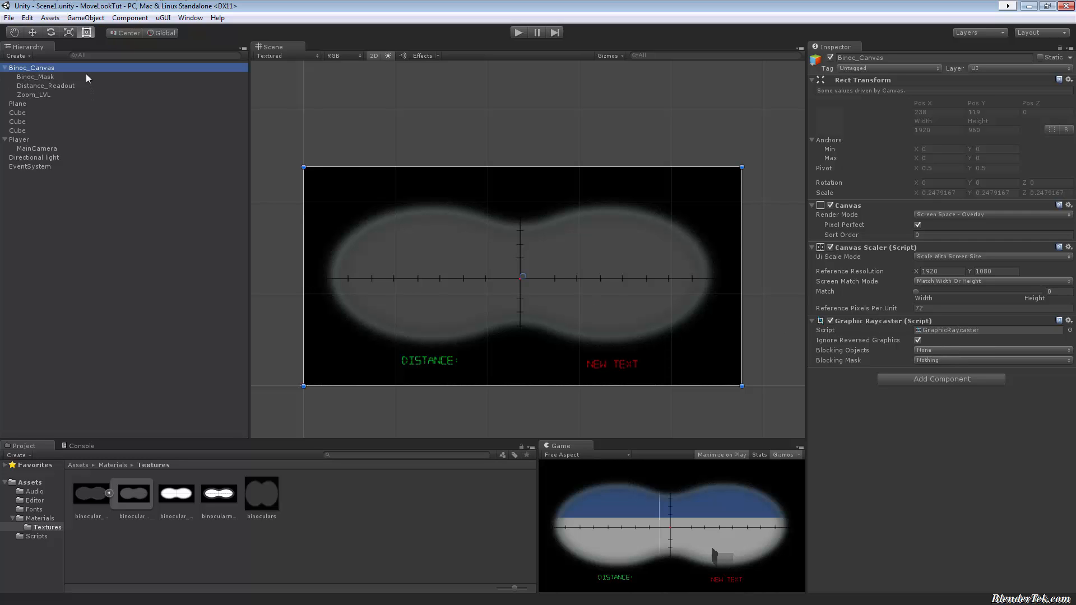
mouse_move(82, 82)
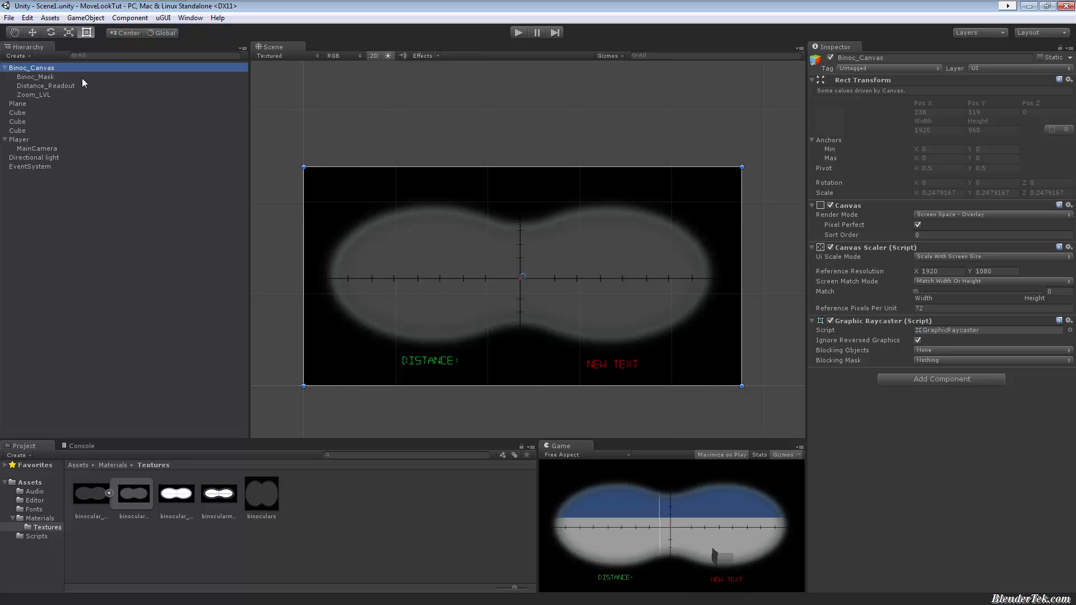
Select Binoc_Mask and adjust its Rect Transform so the image fills the canvas.
click(36, 77)
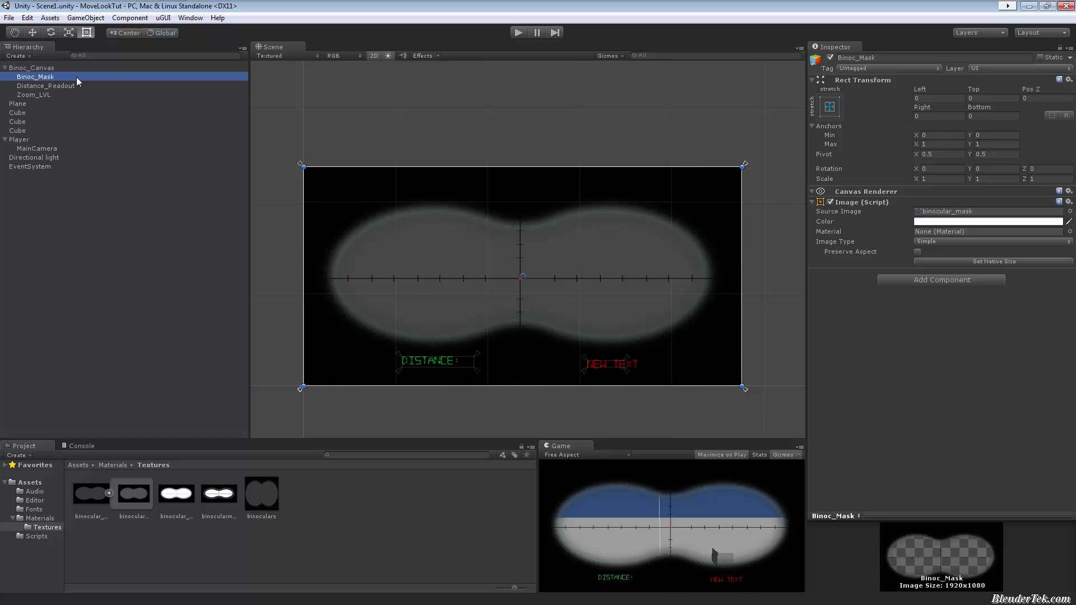
mouse_move(787, 139)
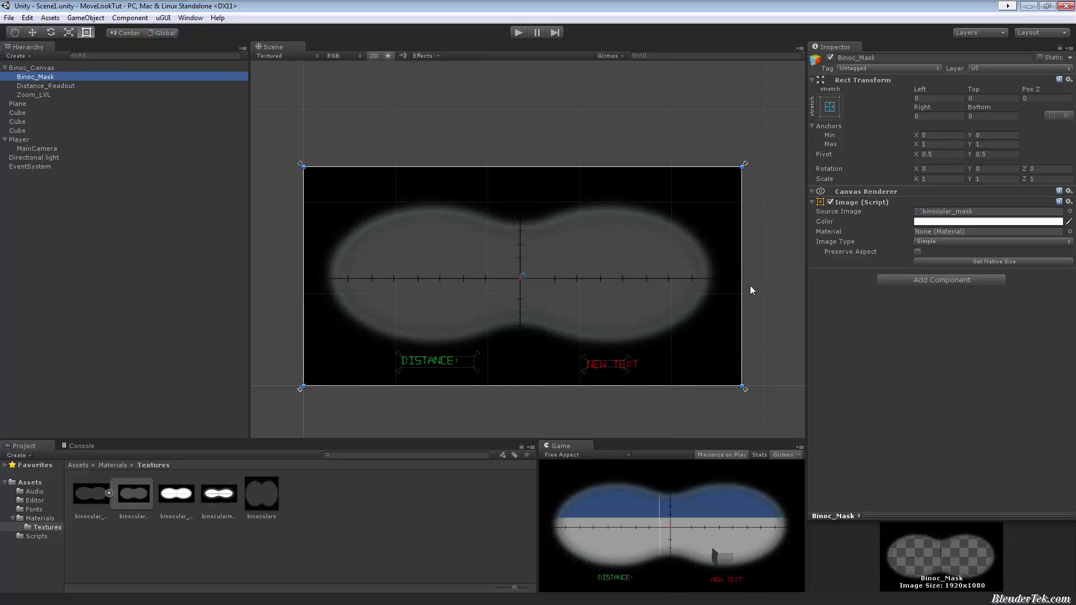
mouse_move(831, 101)
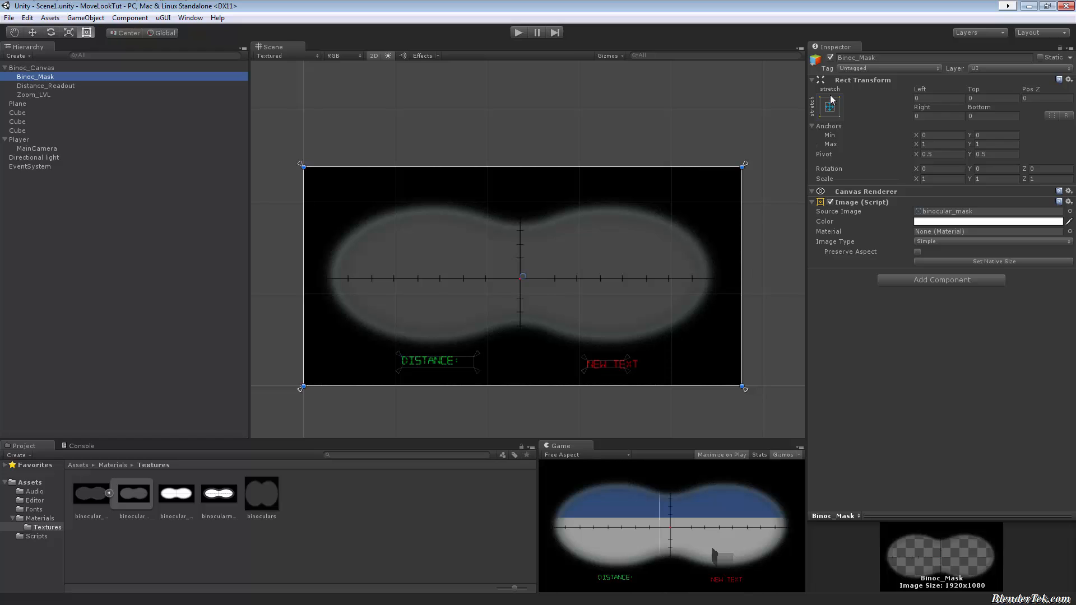
click(829, 105)
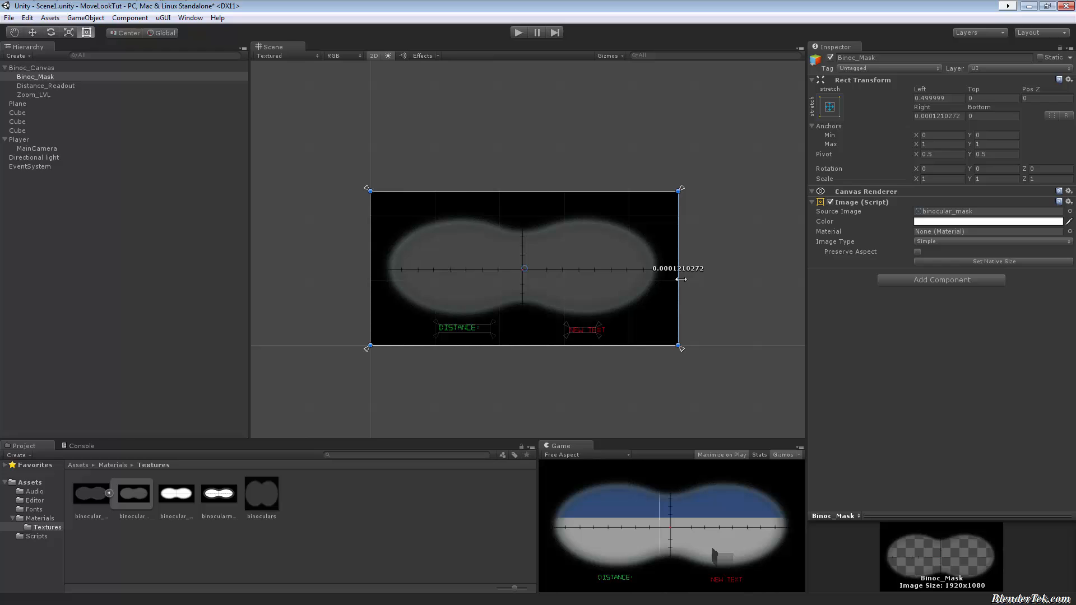
mouse_move(724, 276)
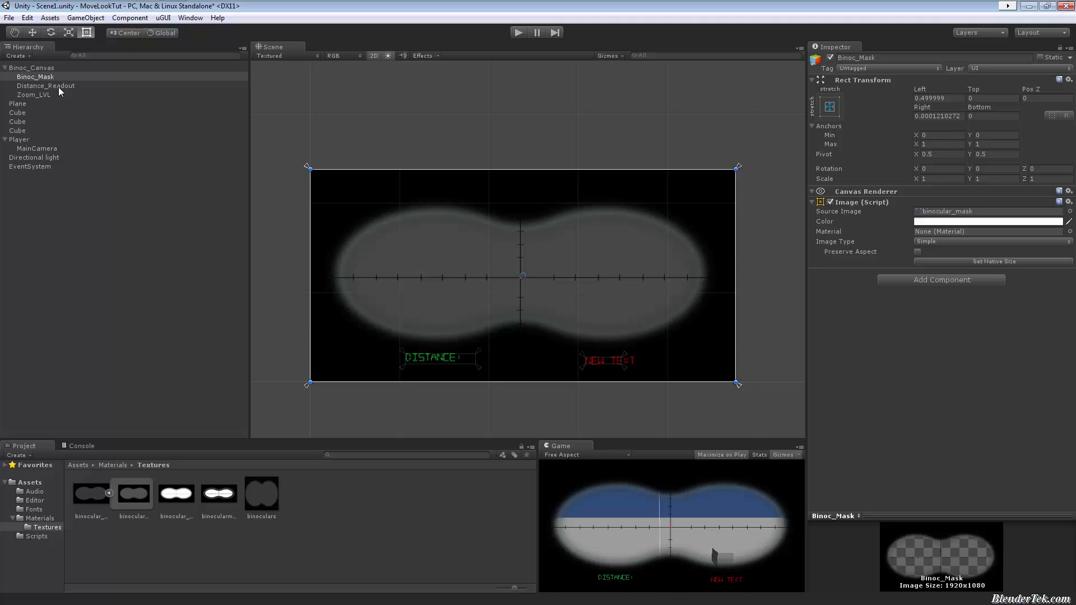
Select Distance_Readout, browse the UI creation options and remove its Advanced Binoculars script.
click(45, 85)
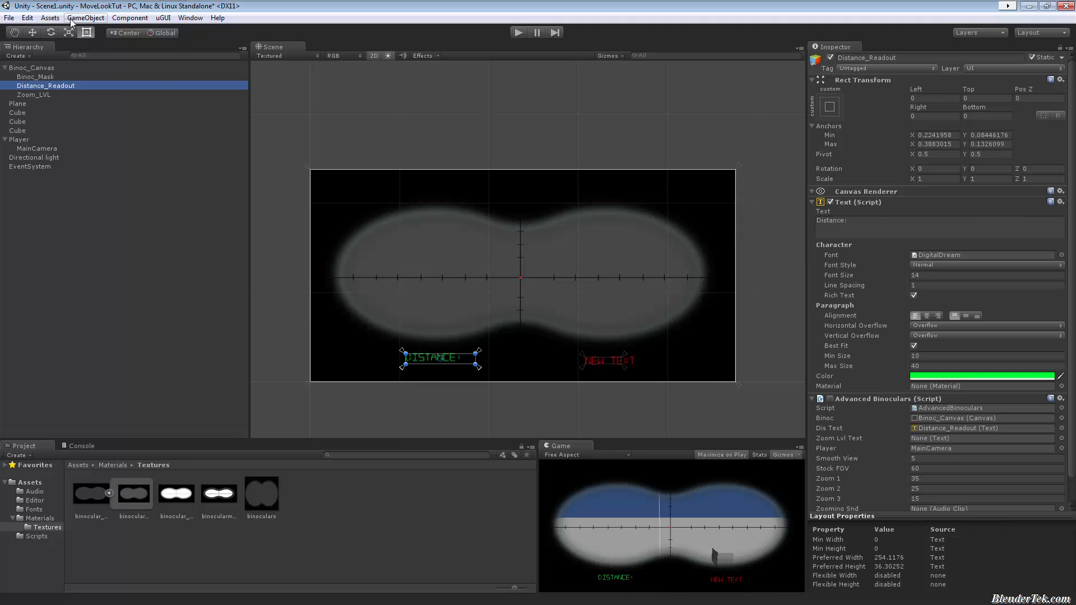
click(85, 17)
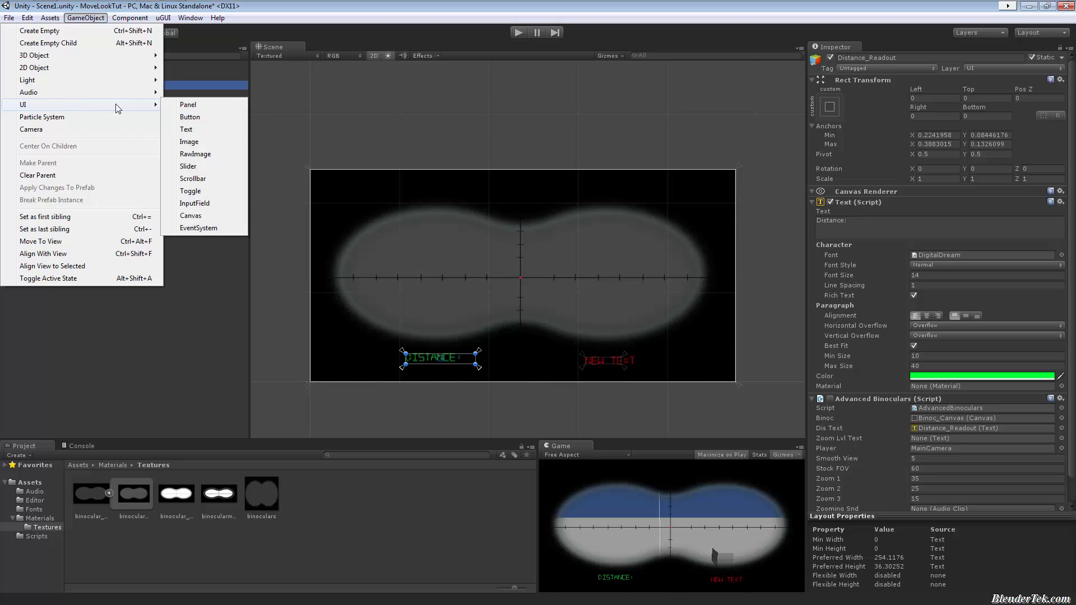
mouse_move(186, 128)
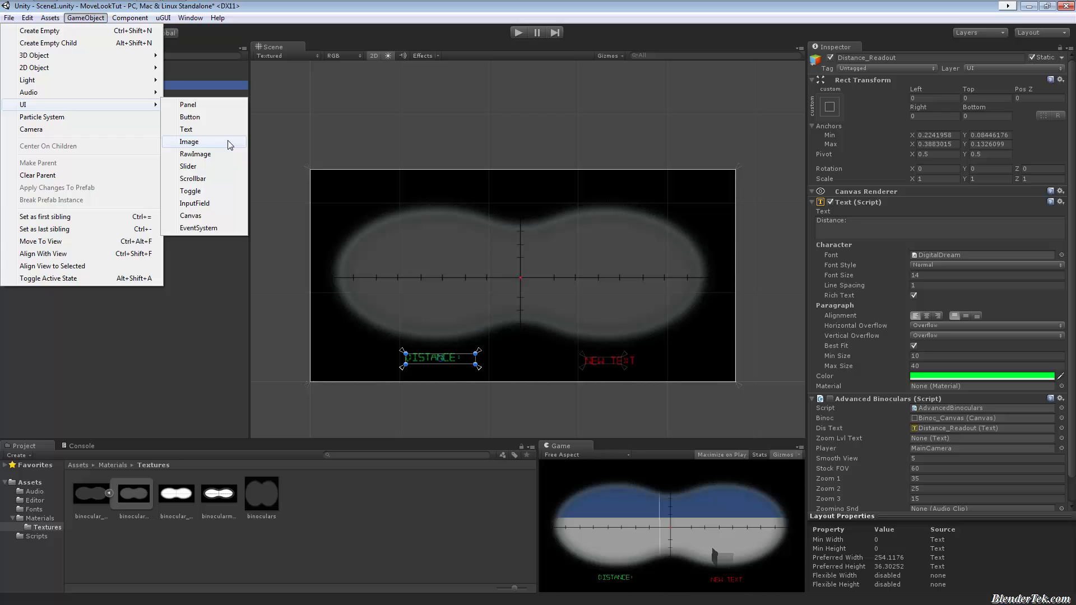
mouse_move(662, 36)
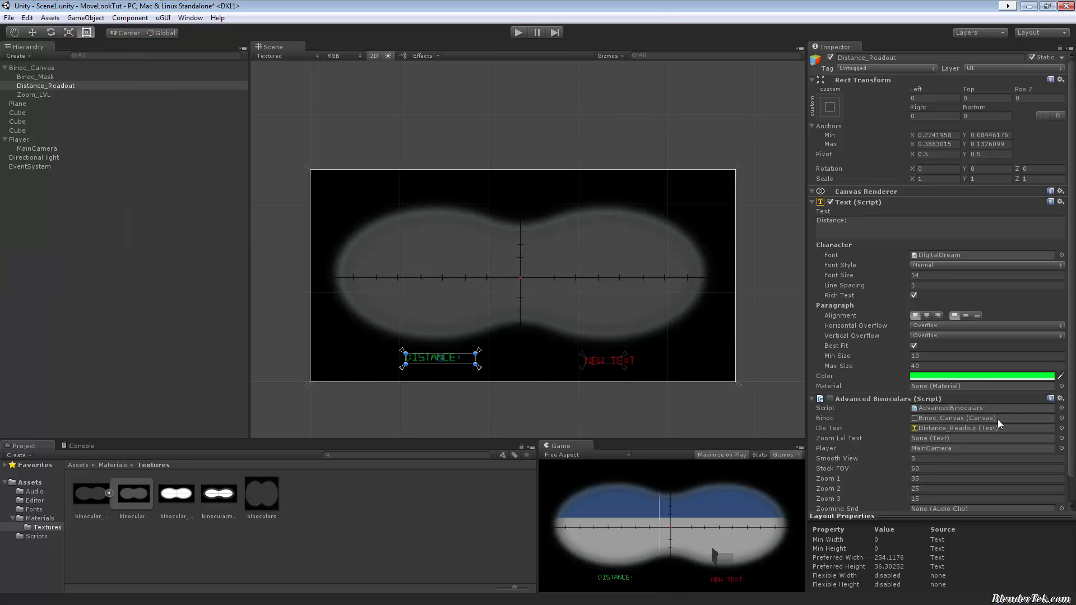
mouse_move(738, 223)
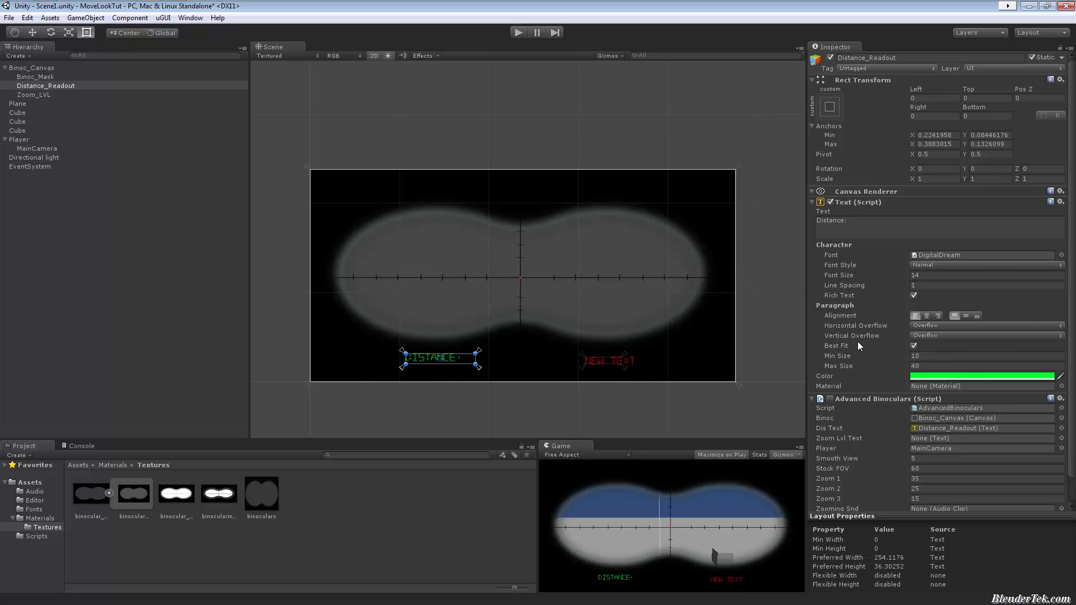
scroll(down, 3)
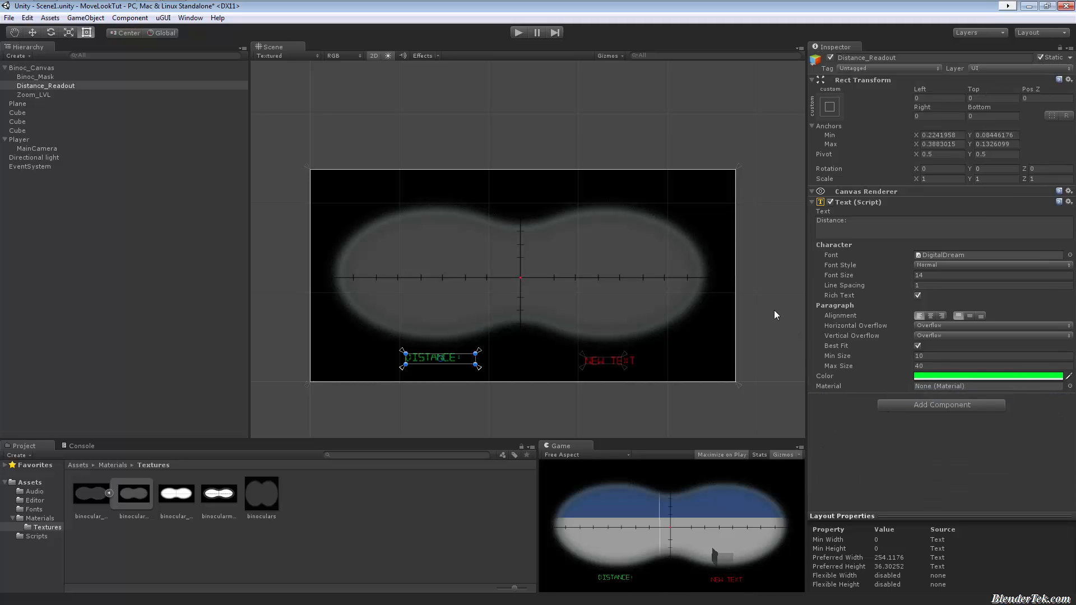
mouse_move(919, 245)
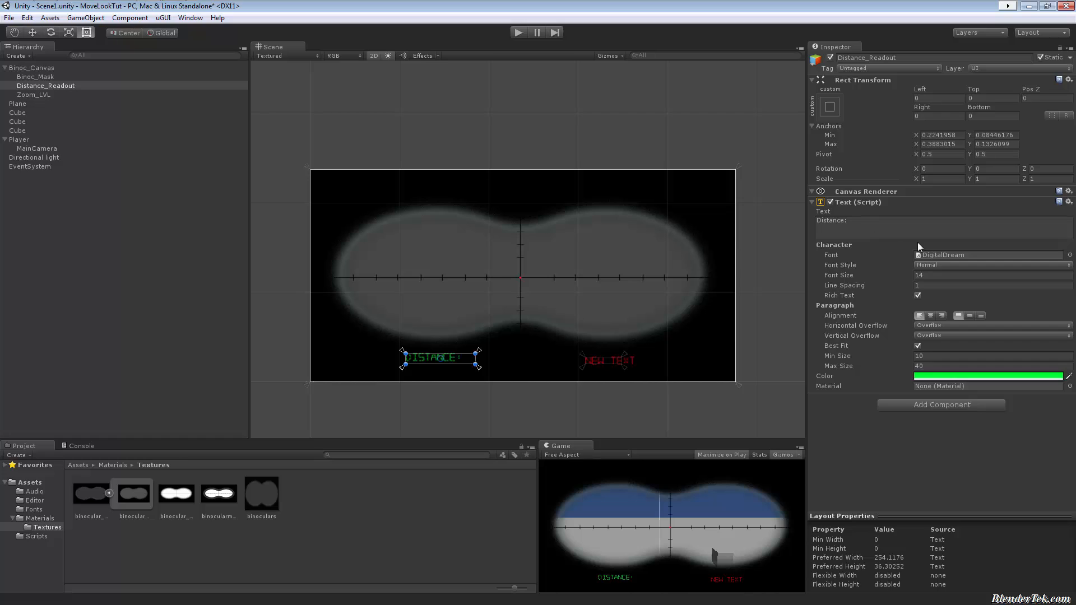
mouse_move(583, 292)
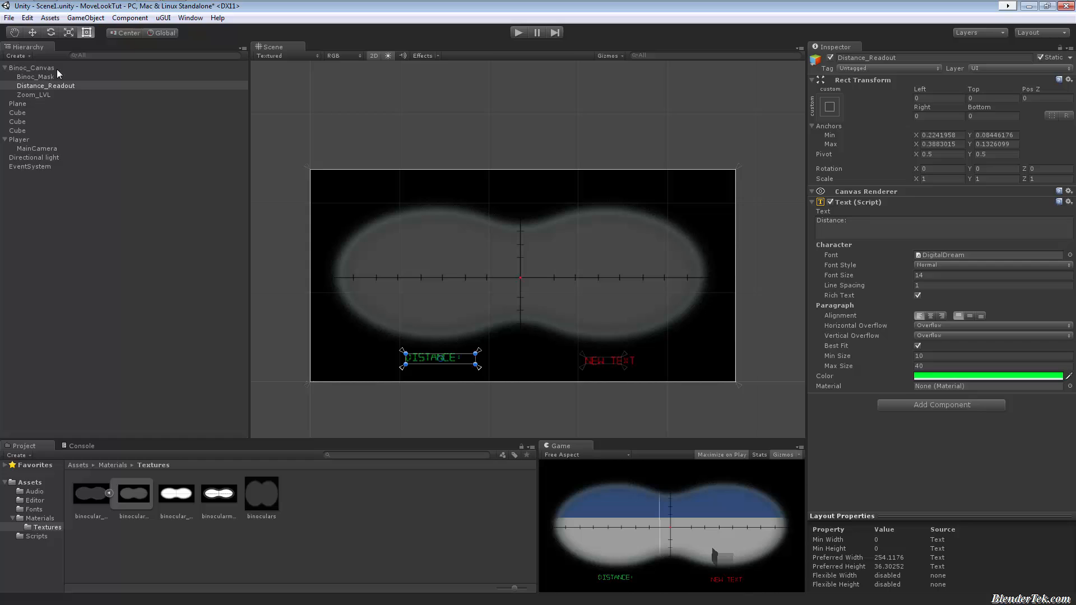
Show the red Zoom_LVL text's font, text and anchor settings in the Inspector.
click(32, 94)
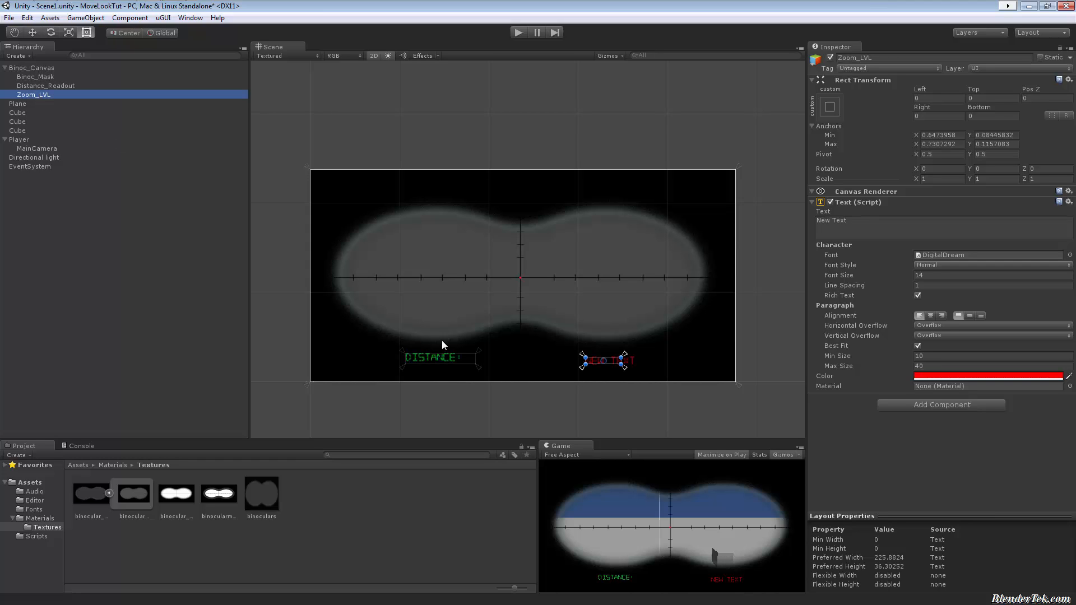
mouse_move(452, 381)
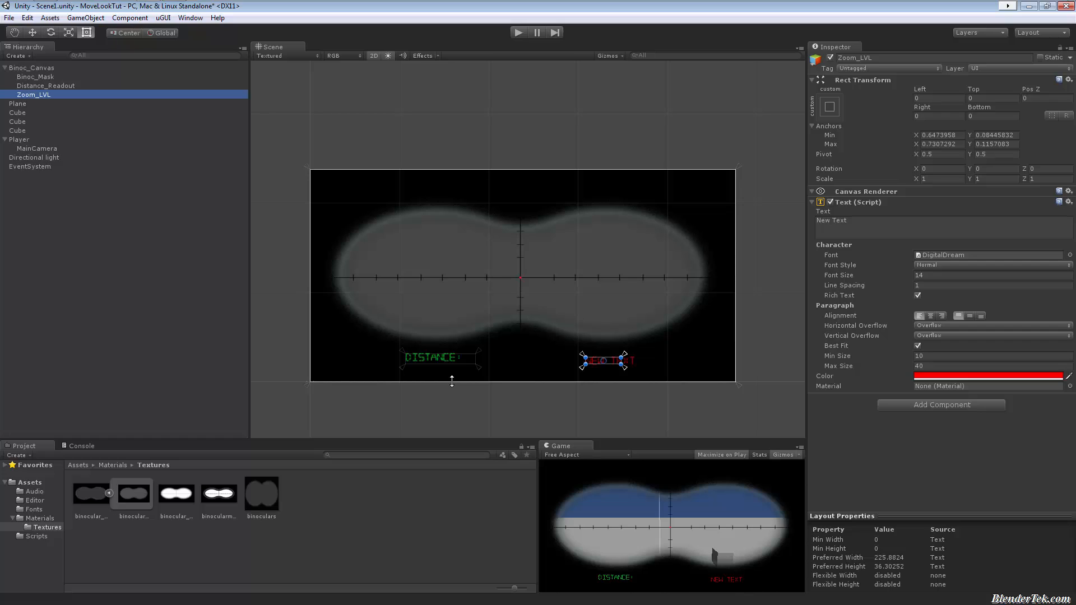
mouse_move(338, 418)
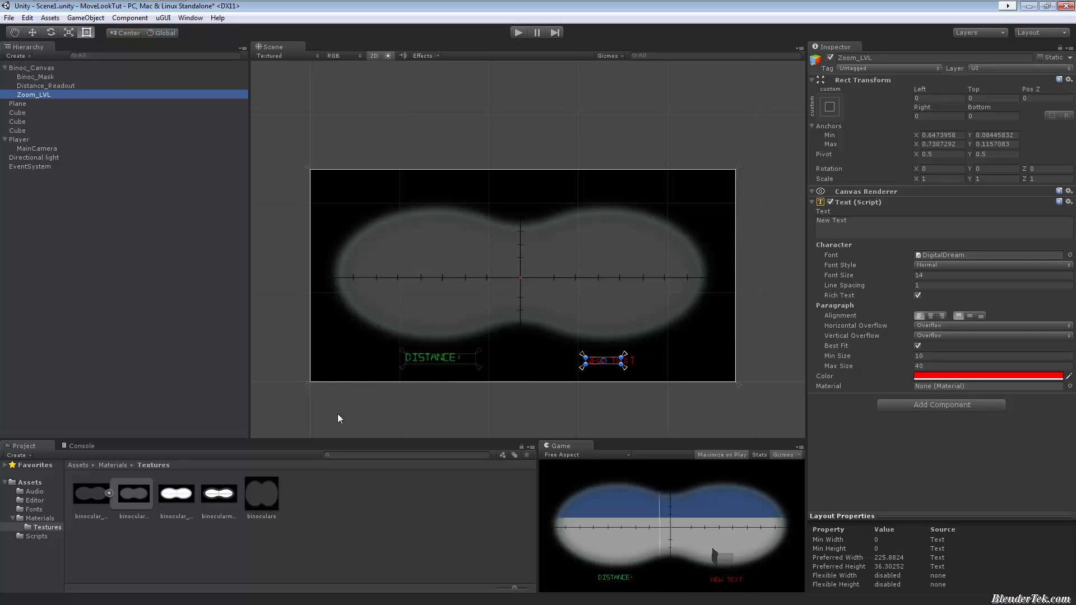
mouse_move(75, 148)
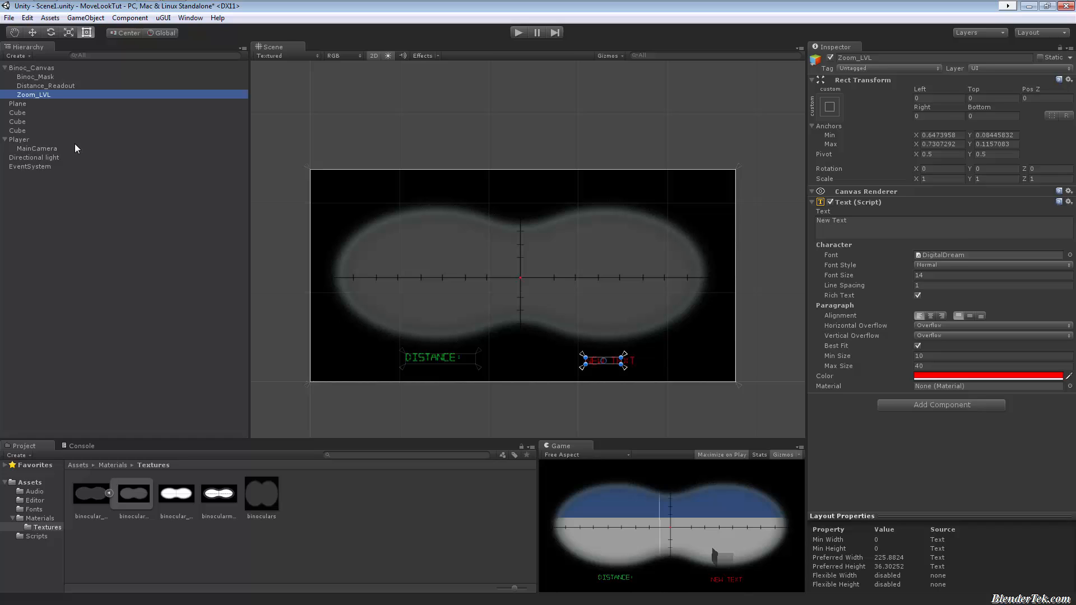
Inspect MainCamera's Advanced Binoculars script fields, zoom levels 35, 25, 15, and locate the zoom text object.
click(36, 148)
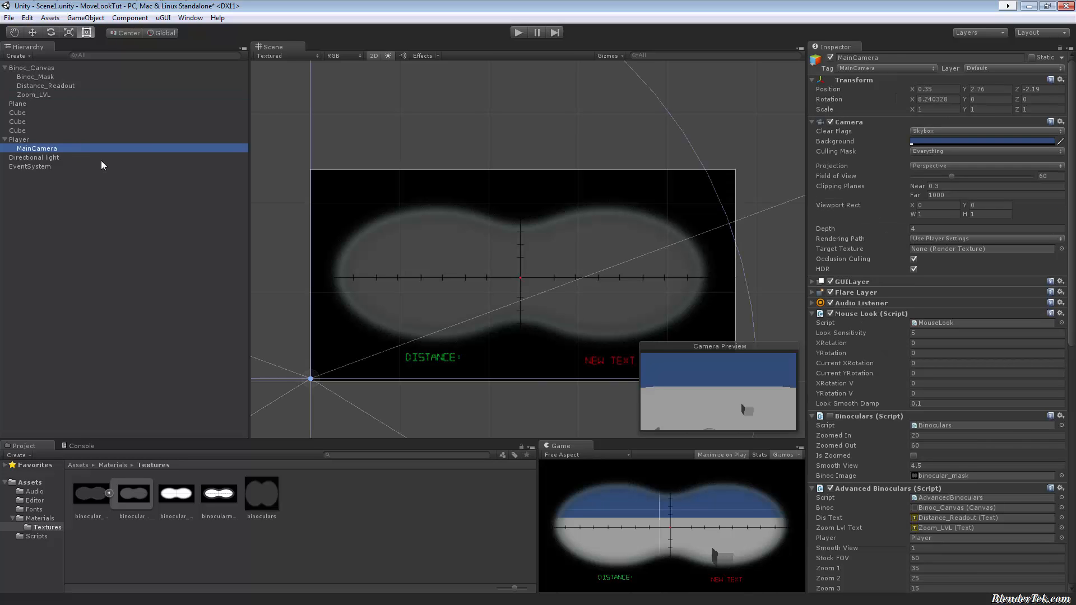
mouse_move(438, 276)
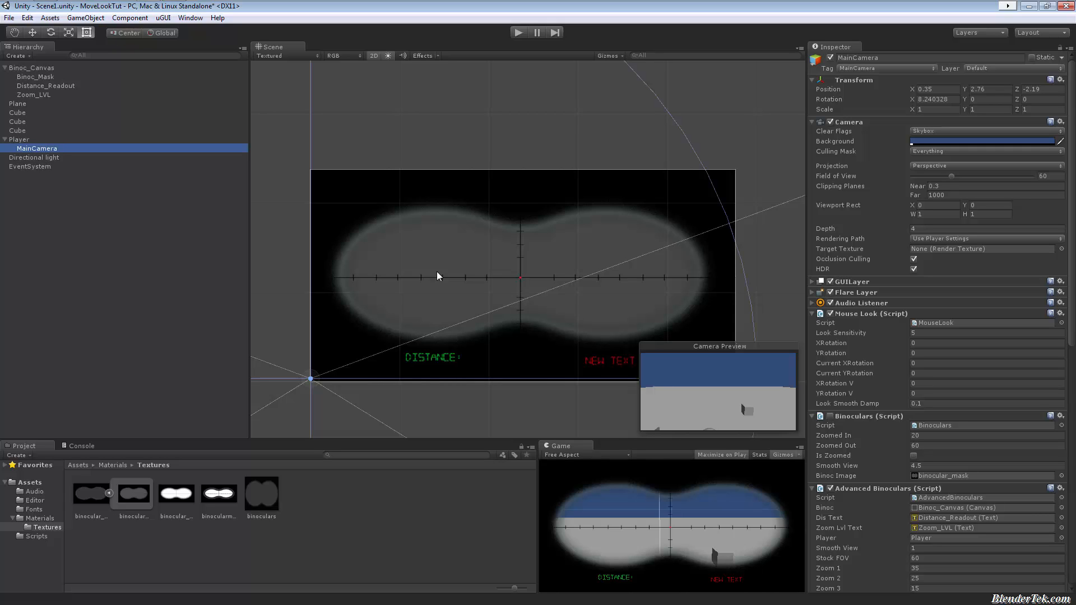
mouse_move(460, 268)
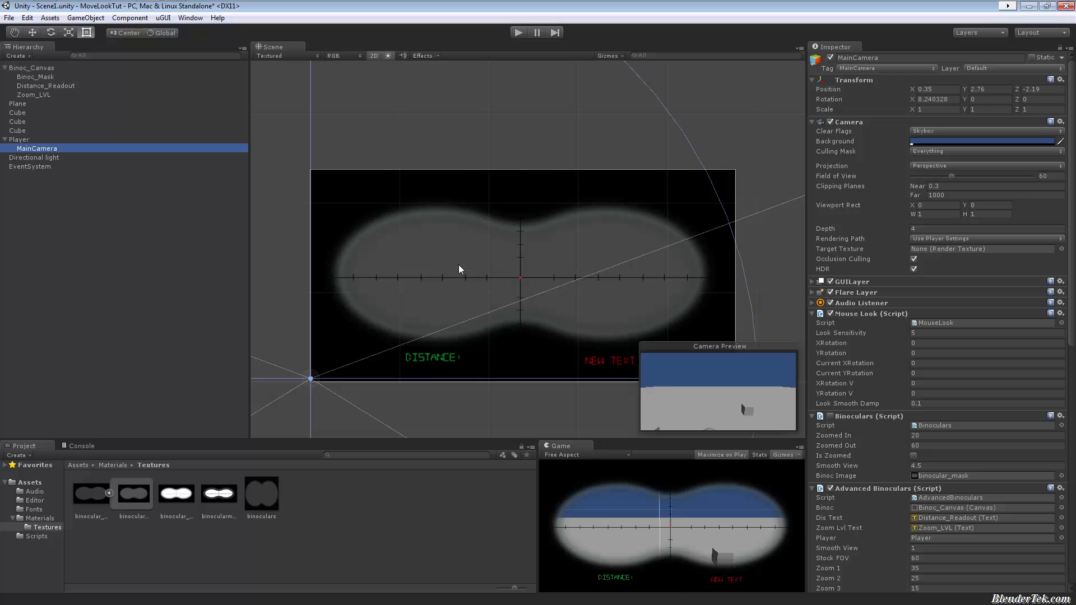
scroll(down, 3)
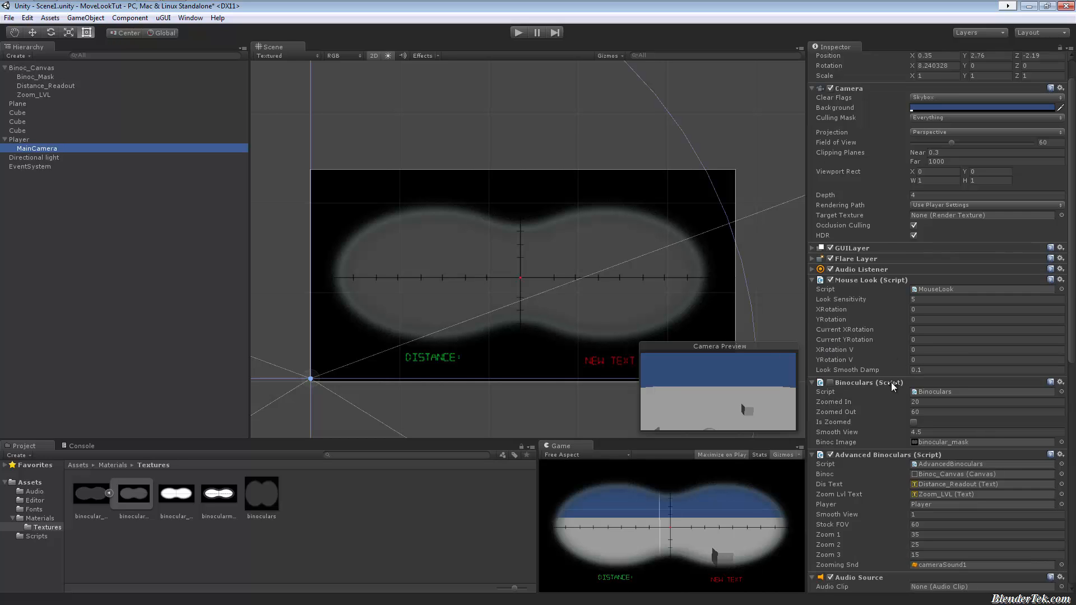
scroll(down, 3)
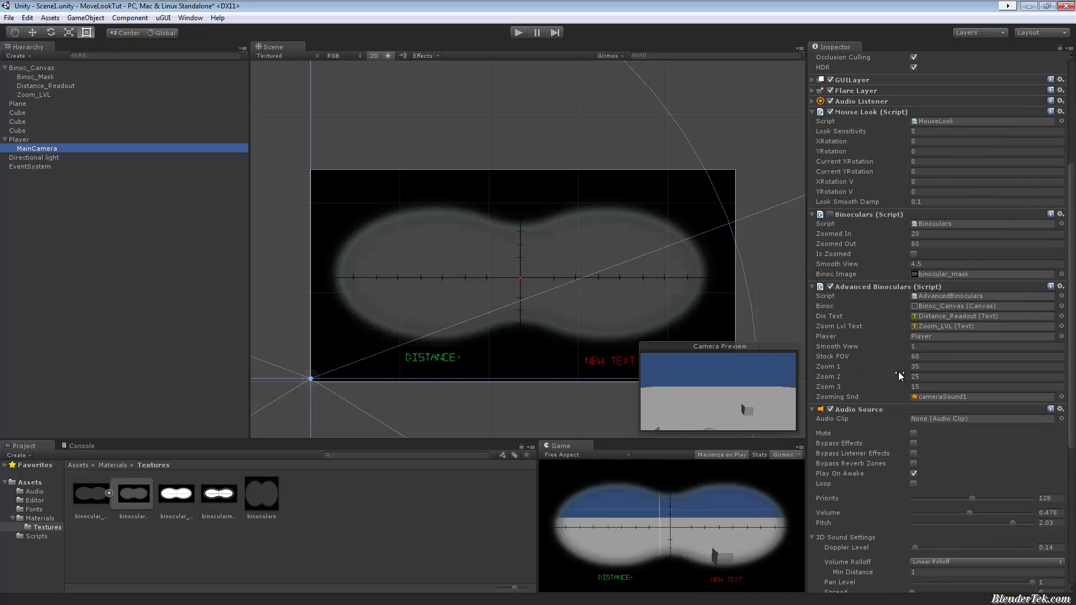
scroll(down, 3)
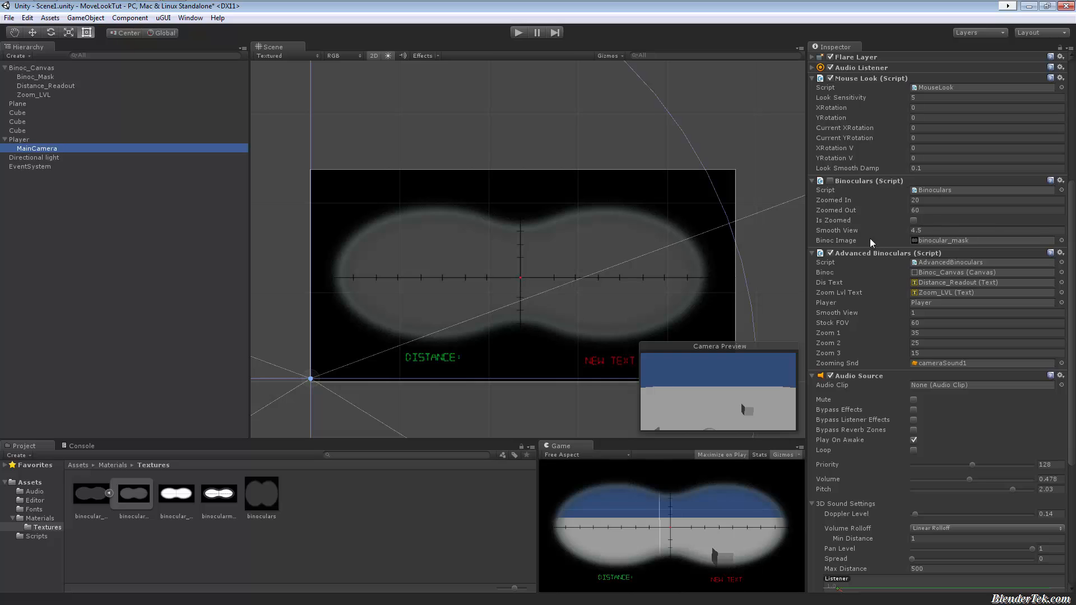
mouse_move(875, 336)
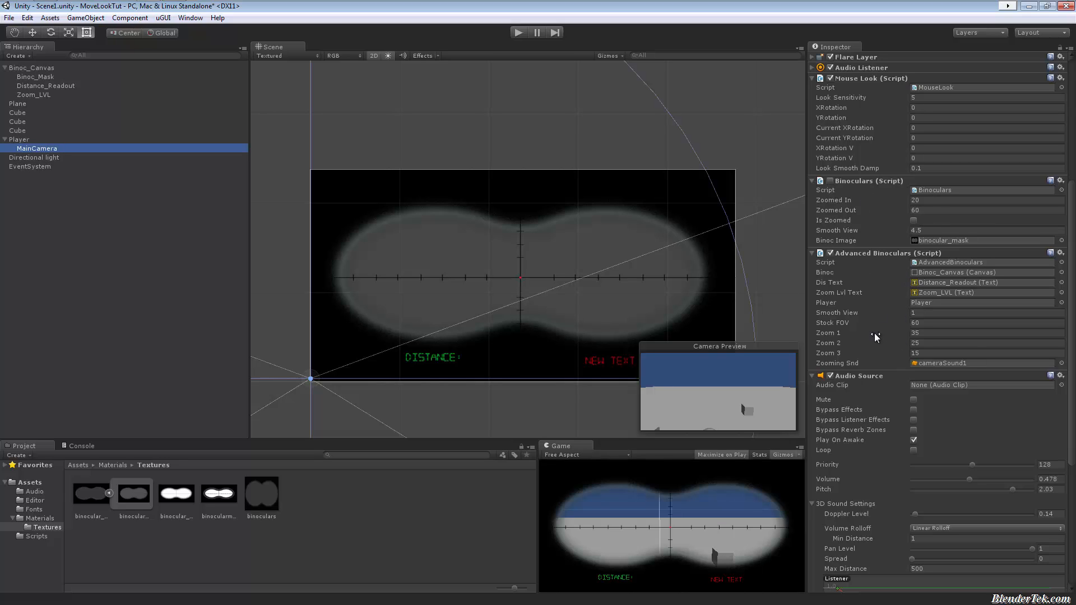
mouse_move(881, 314)
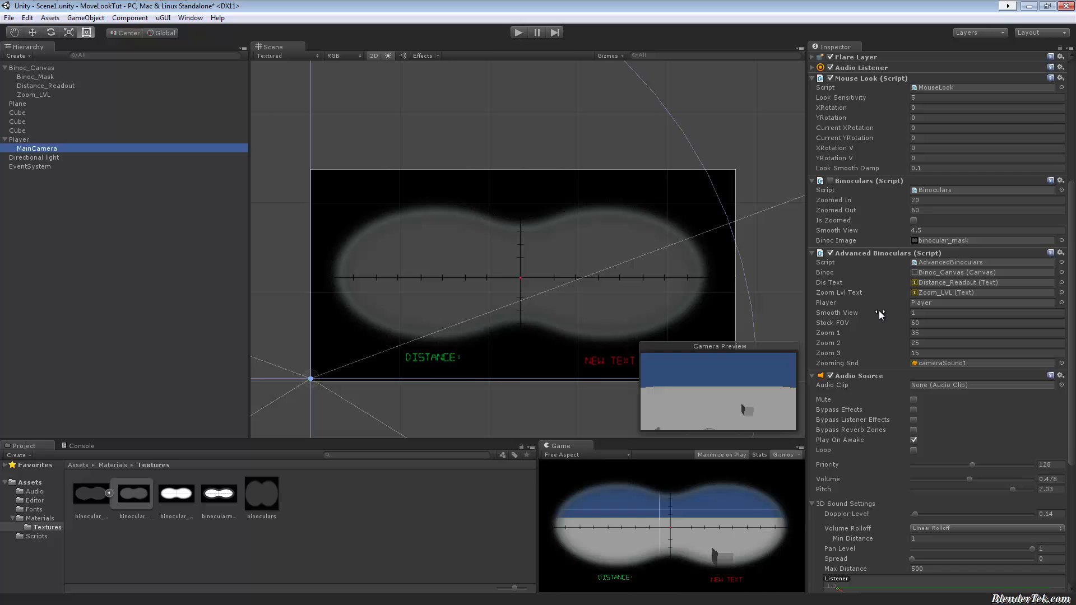
mouse_move(884, 303)
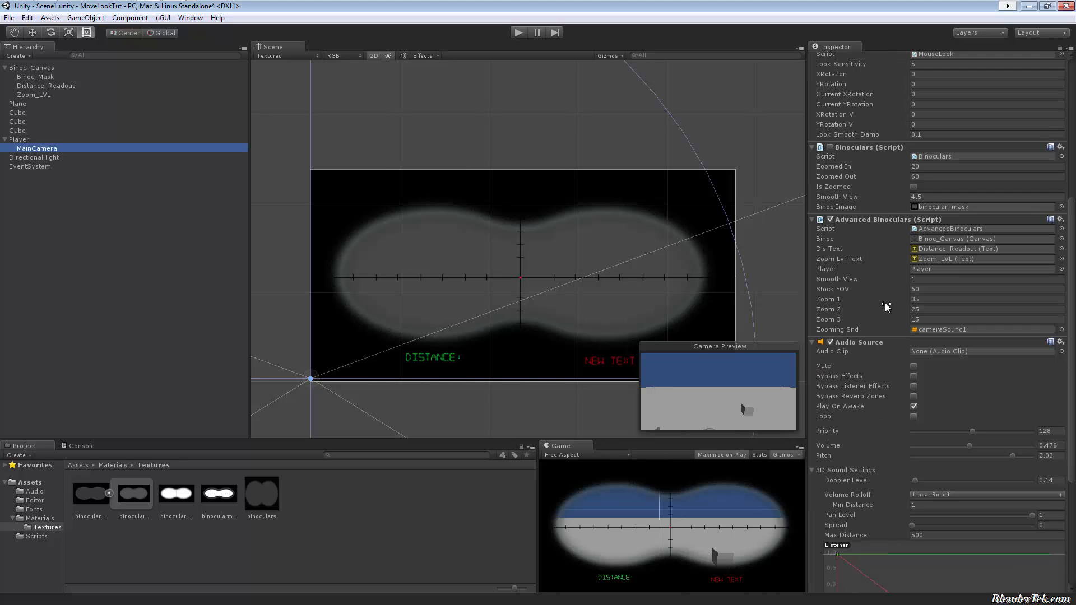
mouse_move(873, 283)
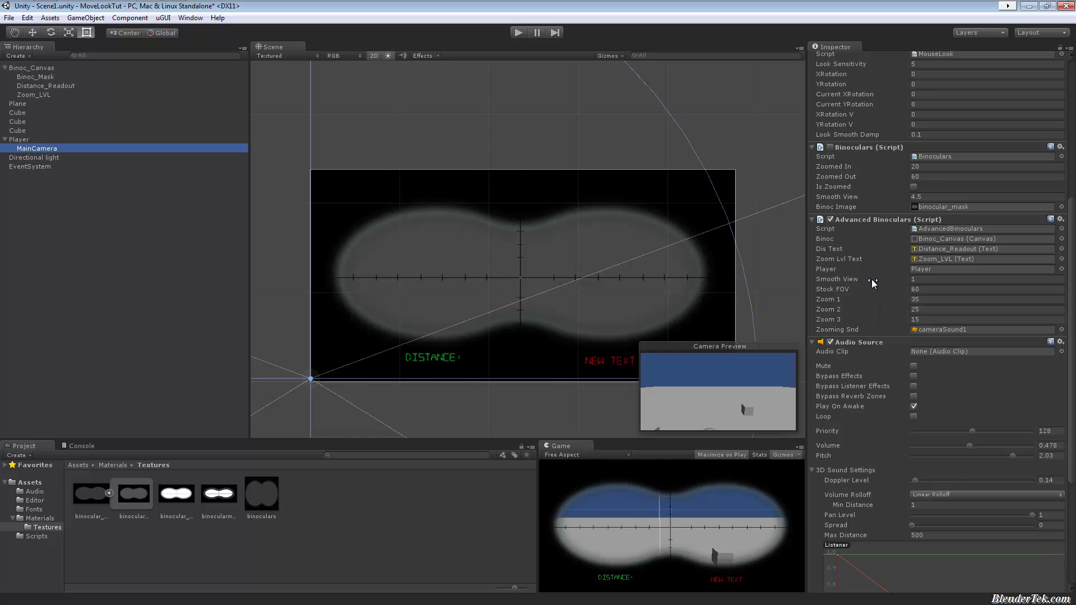
mouse_move(871, 301)
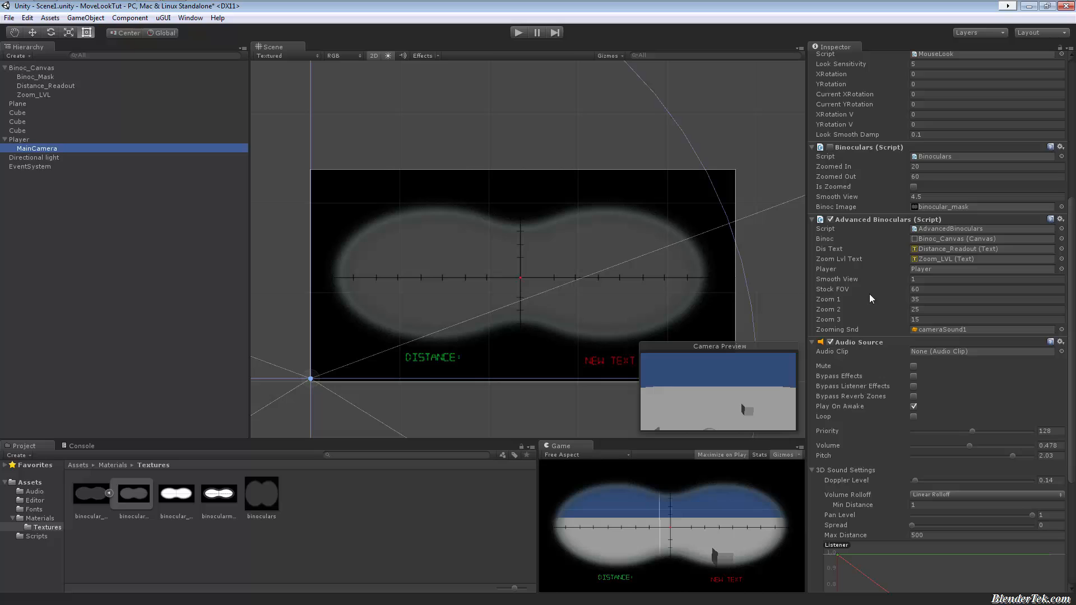
mouse_move(912, 269)
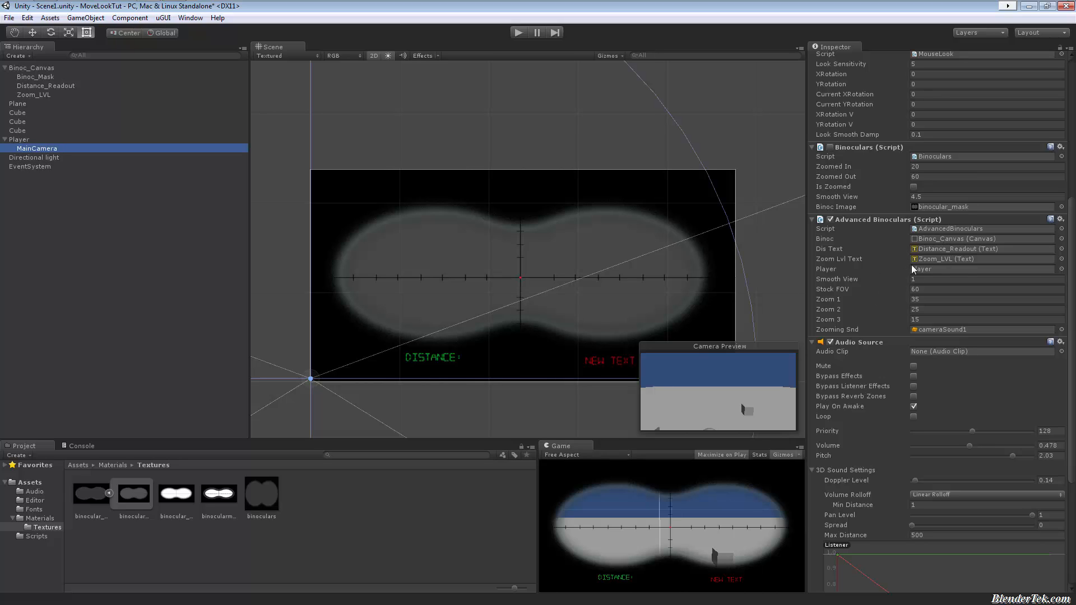
mouse_move(902, 270)
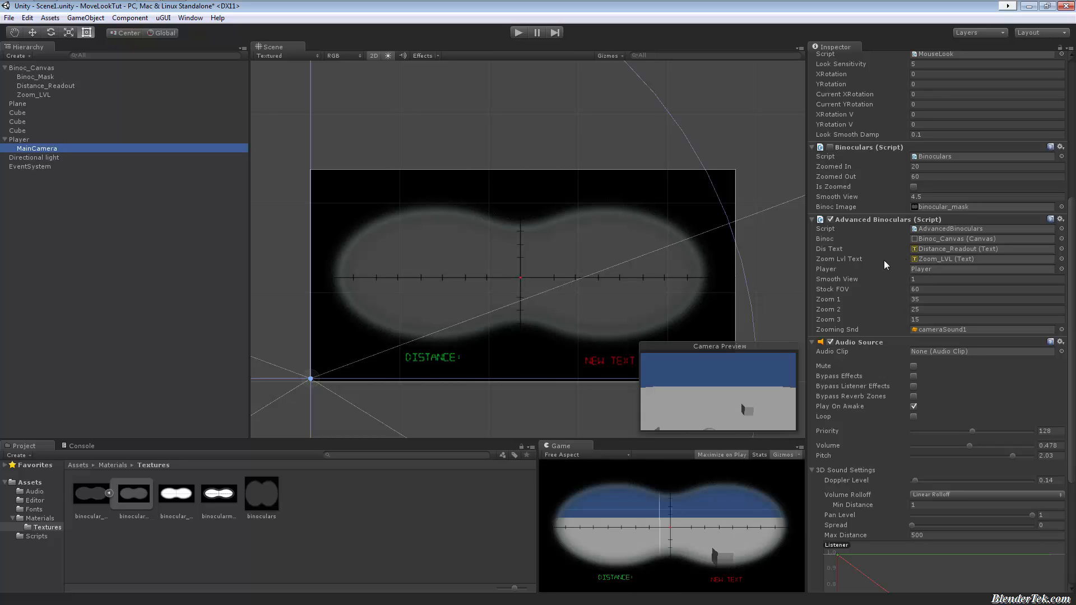
mouse_move(863, 268)
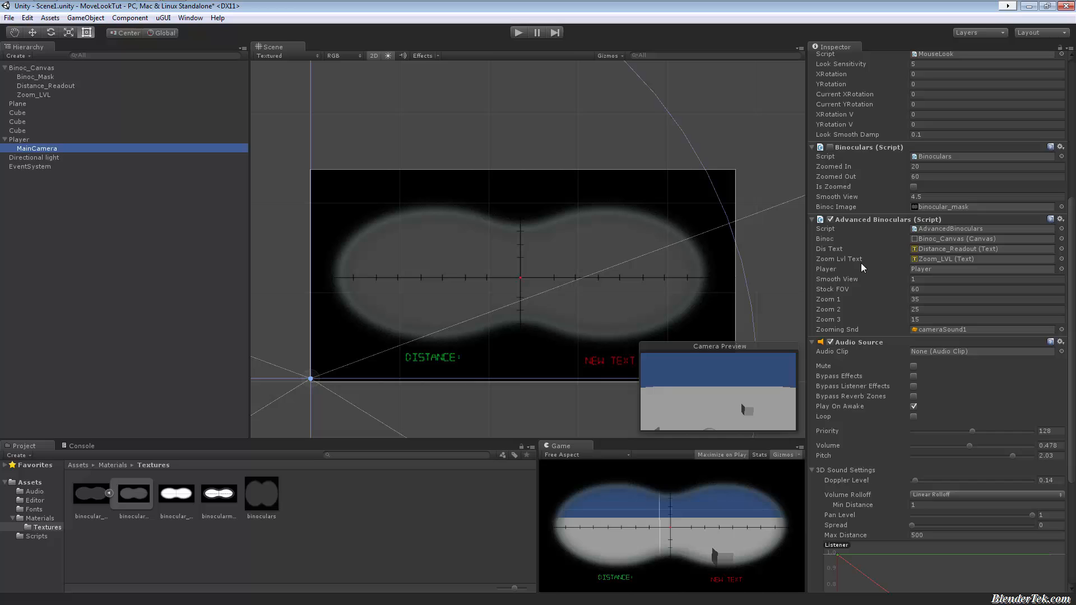
click(85, 18)
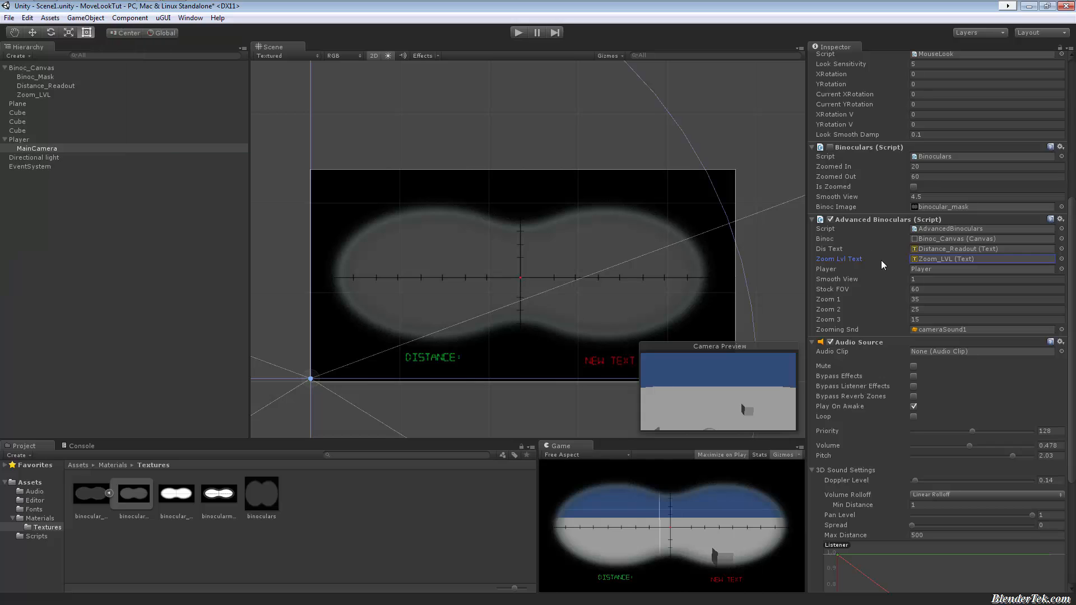
mouse_move(884, 246)
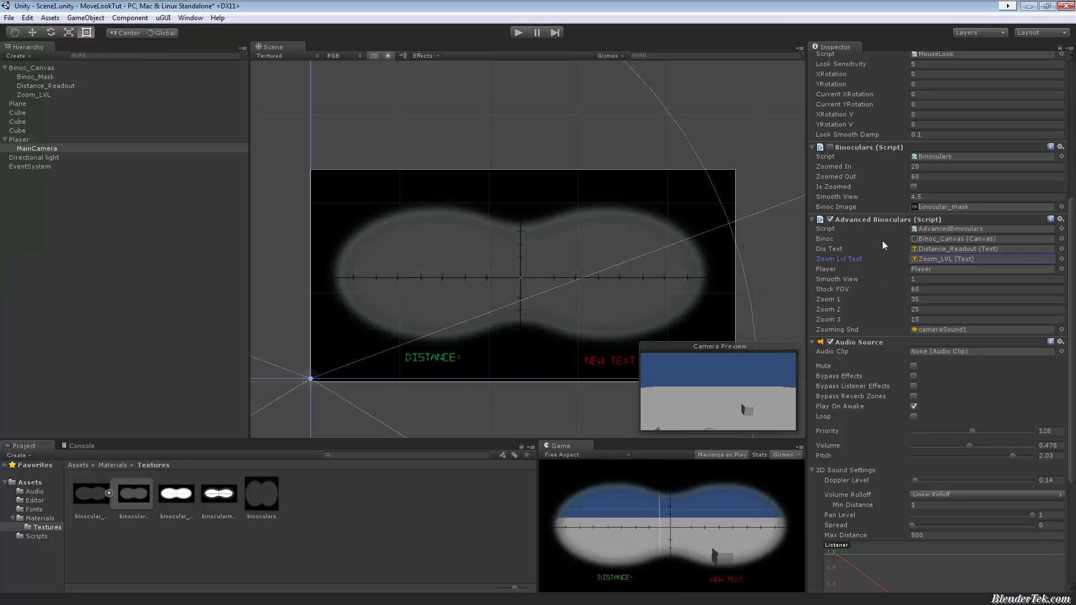
mouse_move(876, 333)
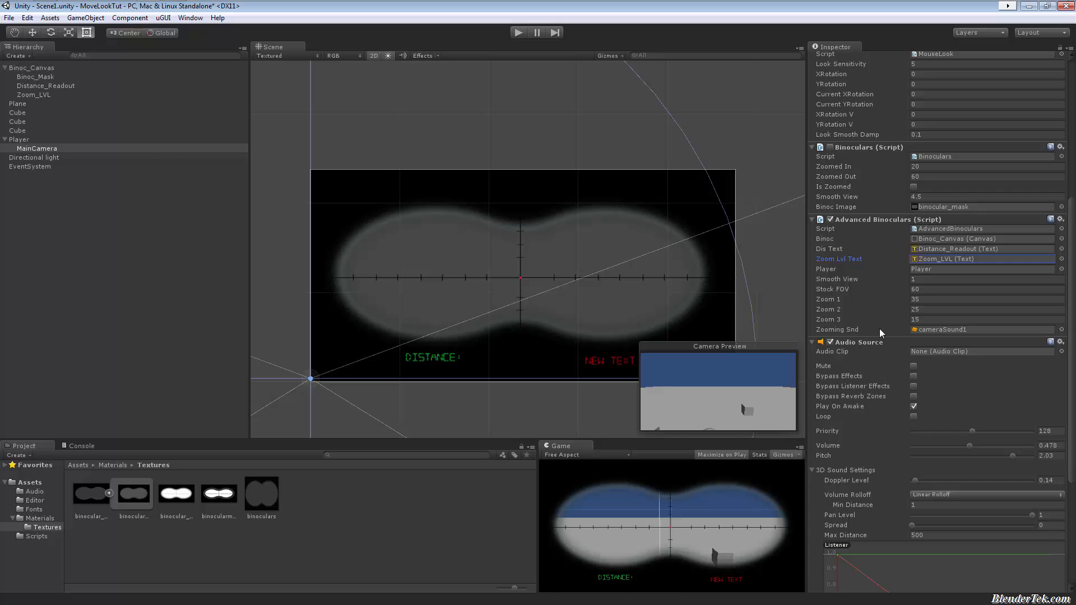
mouse_move(888, 329)
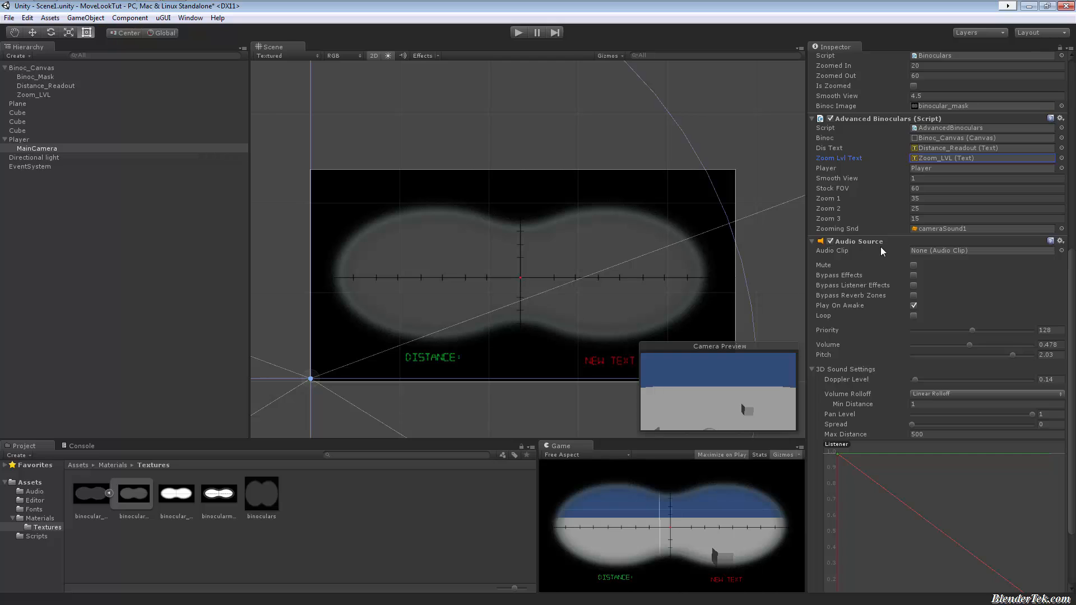
mouse_move(885, 267)
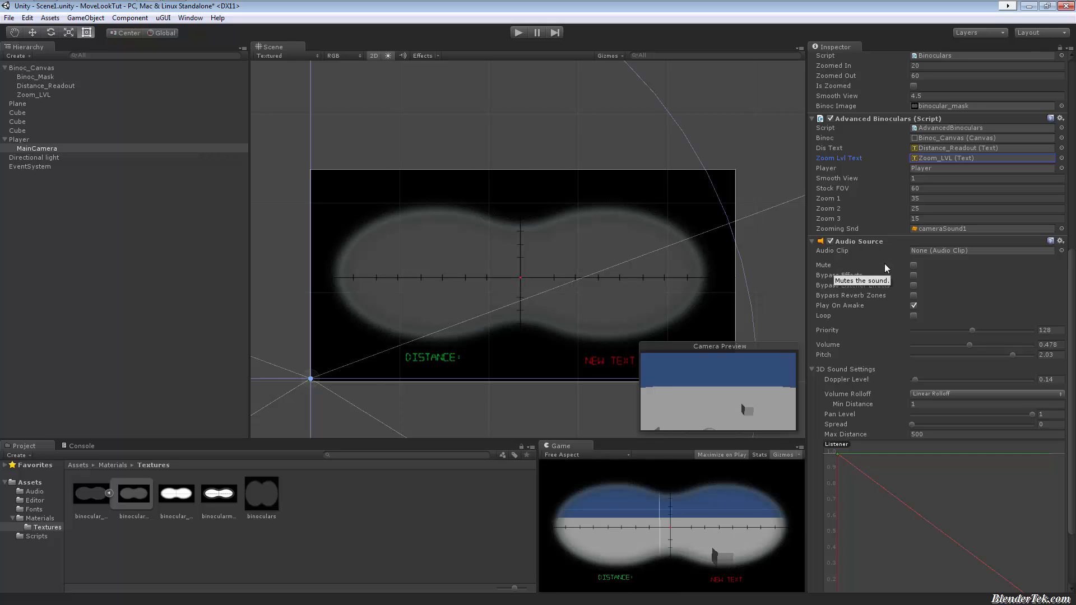
scroll(down, 3)
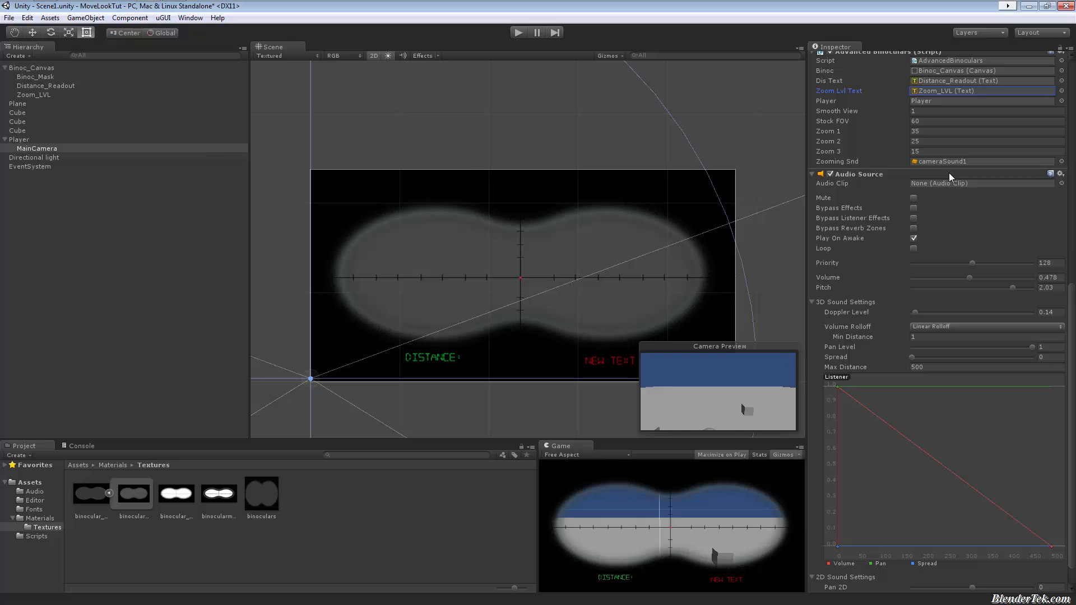
mouse_move(950, 183)
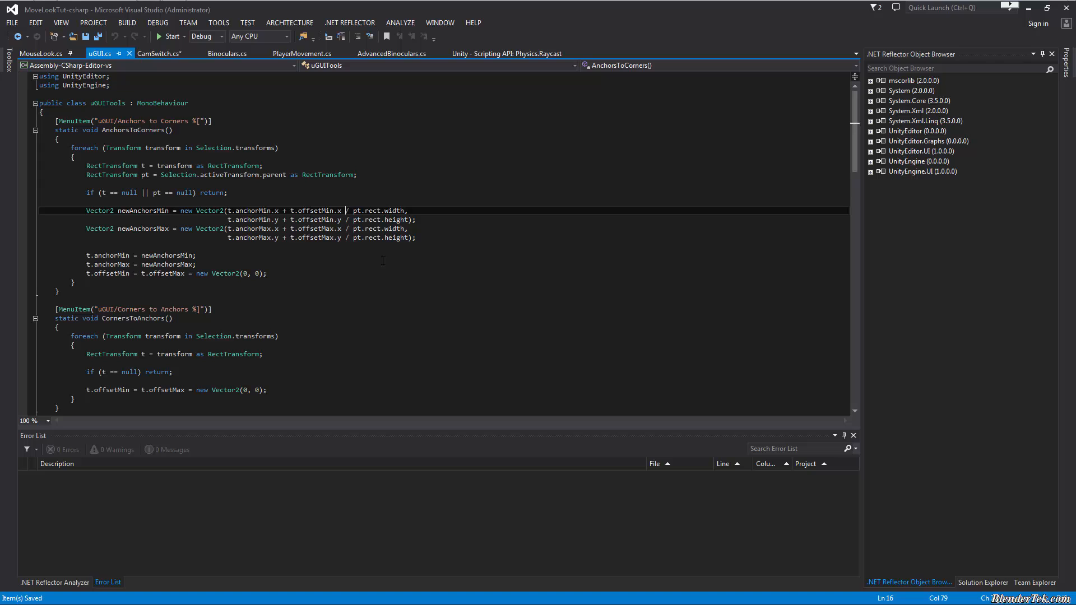
mouse_move(242, 335)
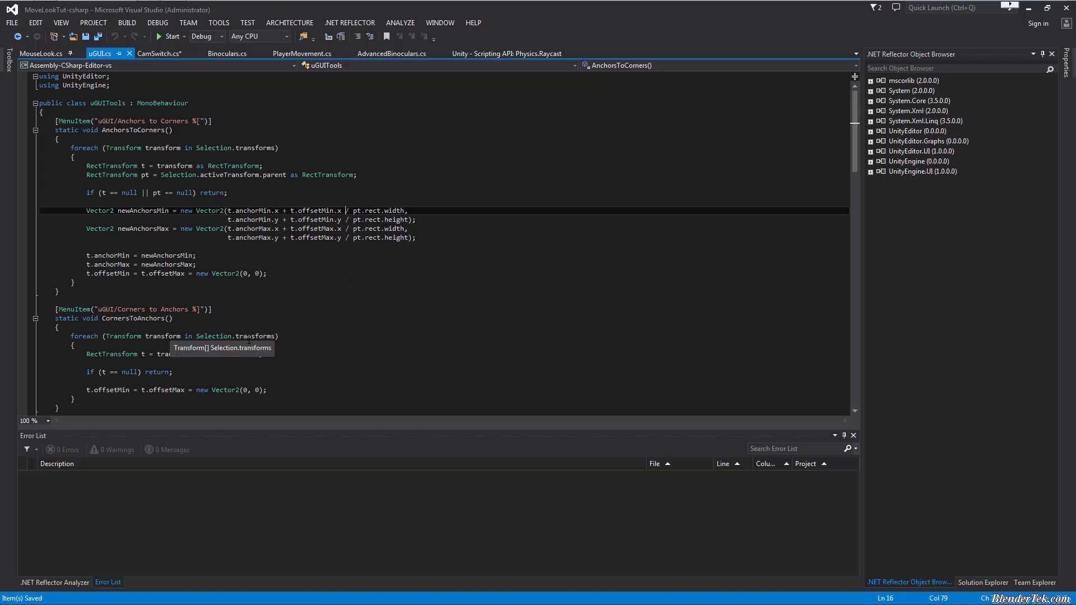
mouse_move(219, 354)
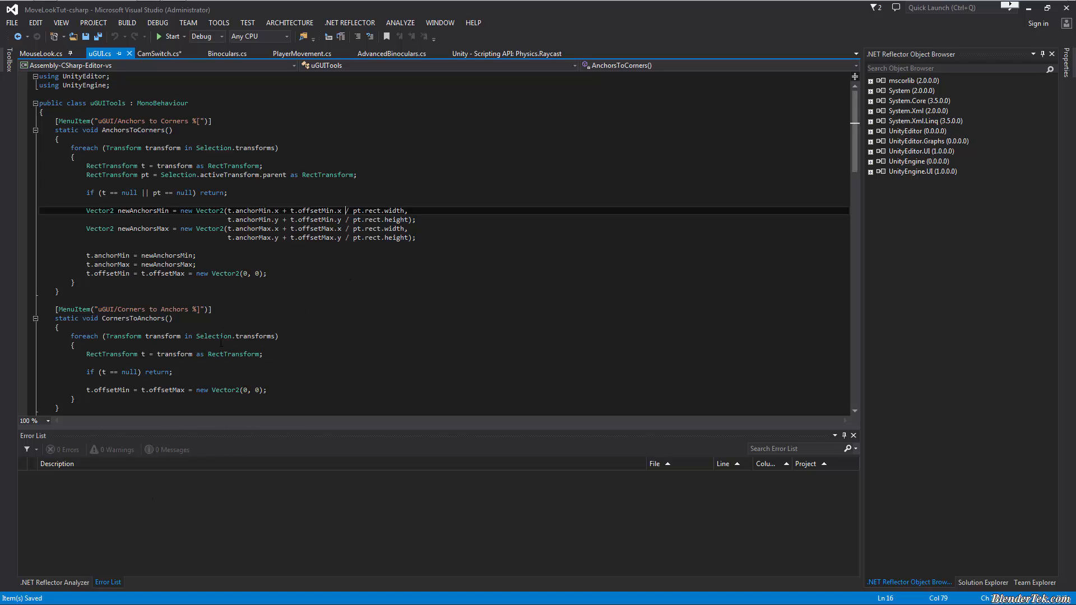
mouse_move(301, 54)
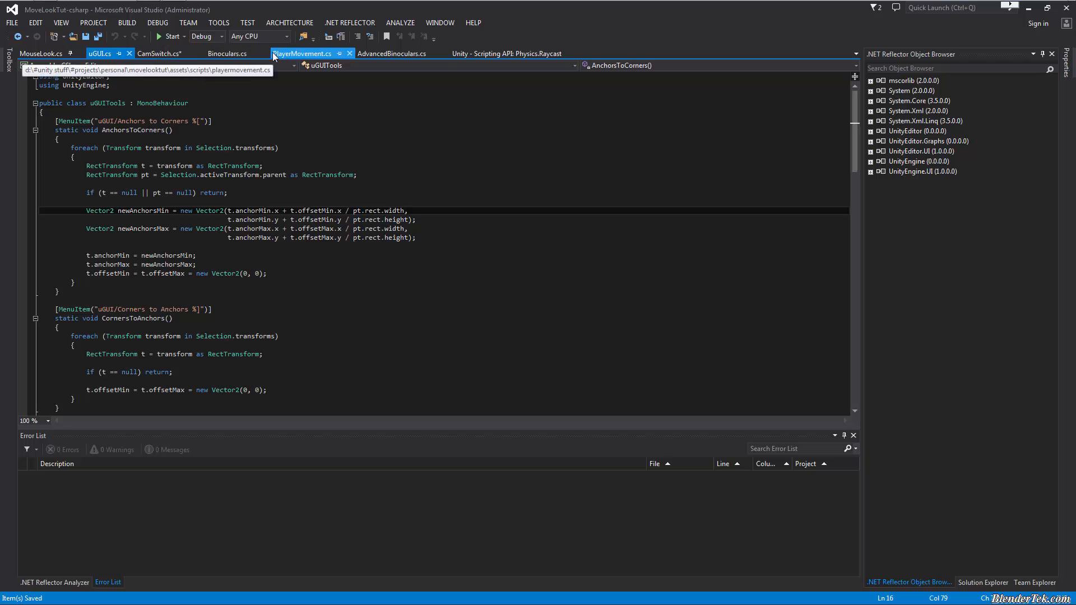
Switch to Binoculars.cs and scroll to its zoom variables at the top.
click(227, 54)
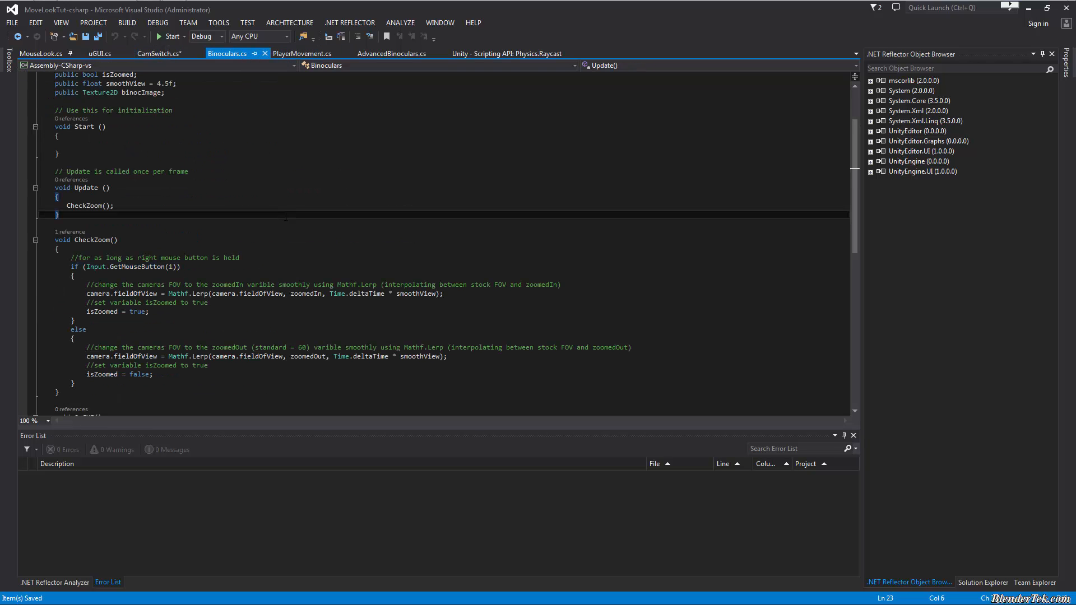
scroll(up, 3)
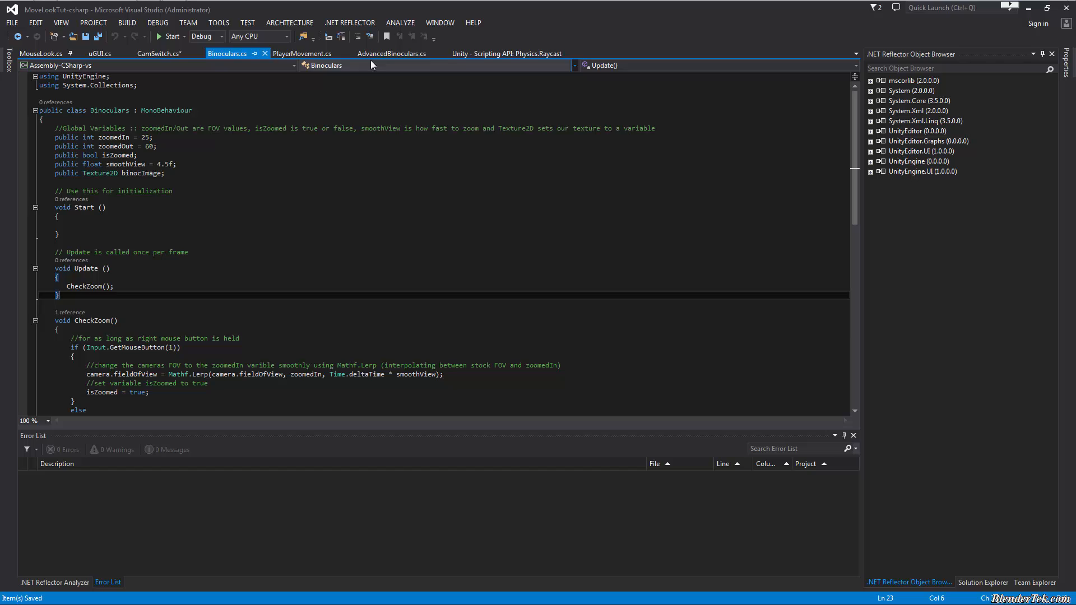
Review the AdvancedBinoculars.cs header notes, change log and future-release comment.
click(392, 53)
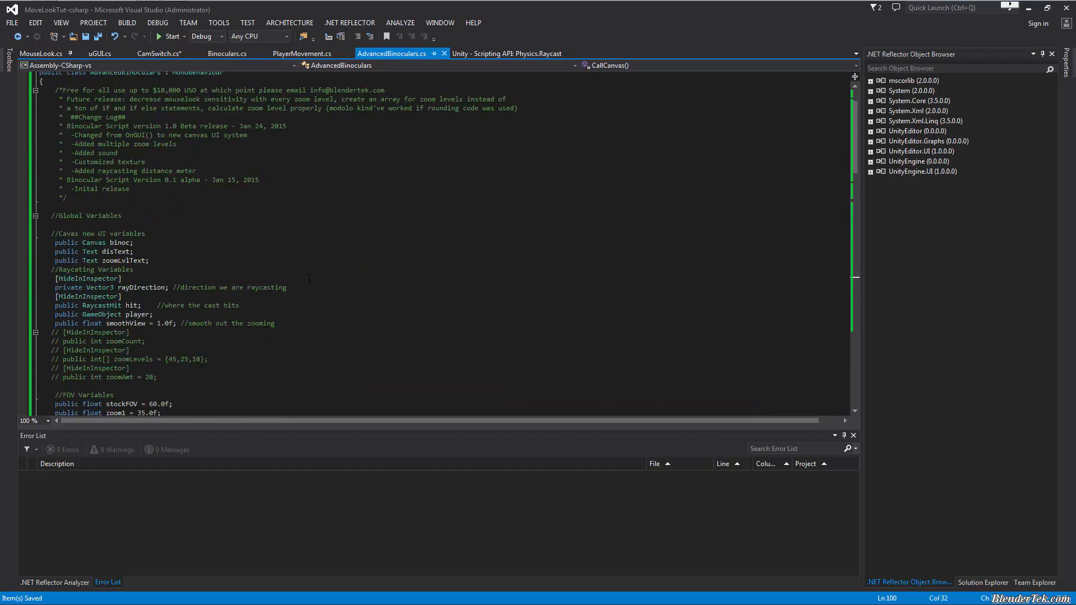
scroll(down, 3)
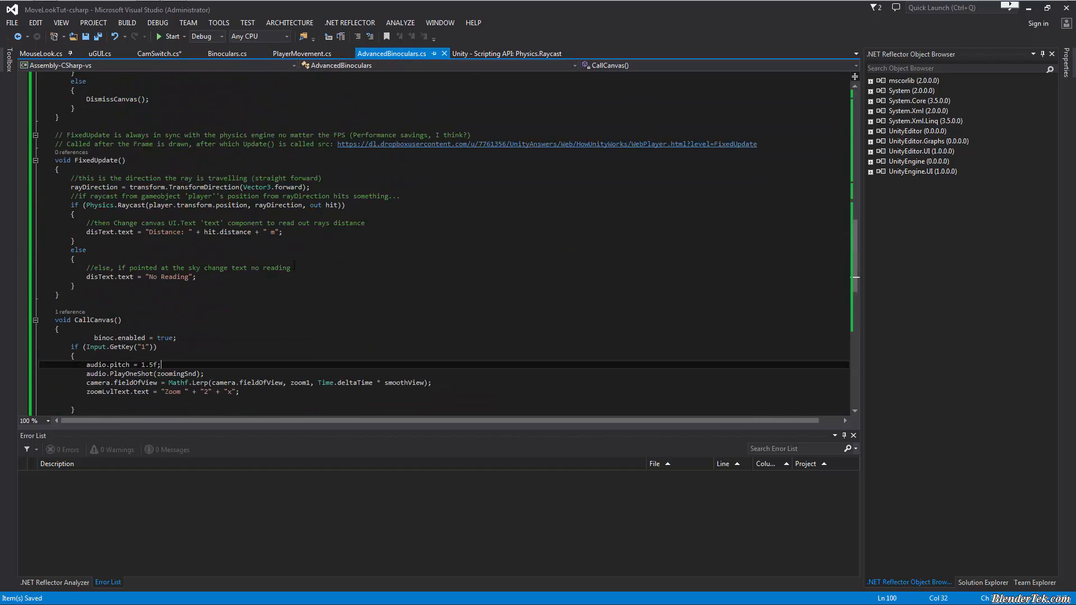
scroll(up, 3)
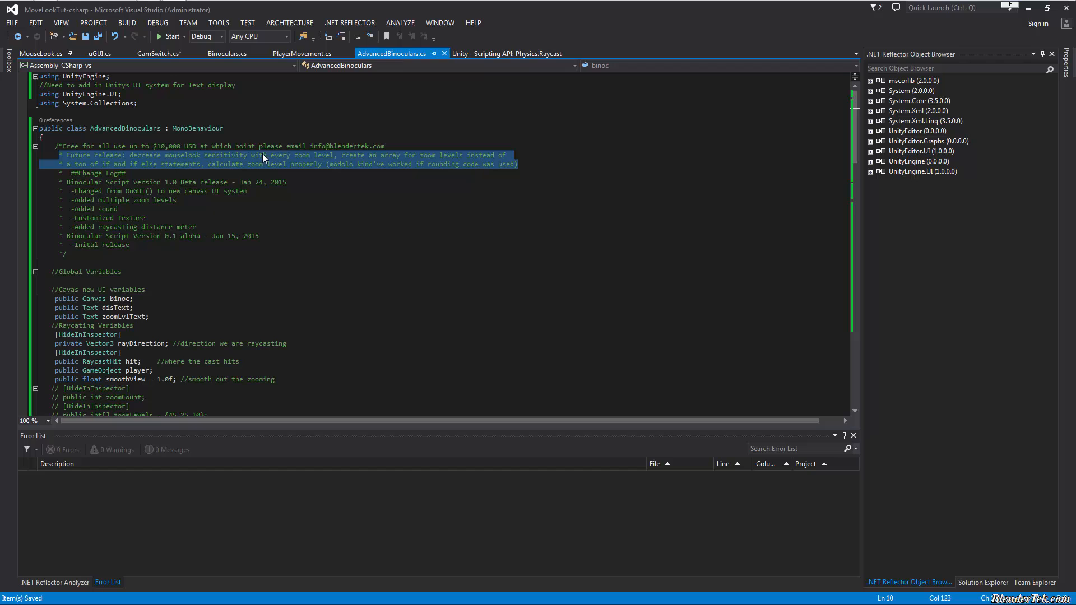
mouse_move(290, 164)
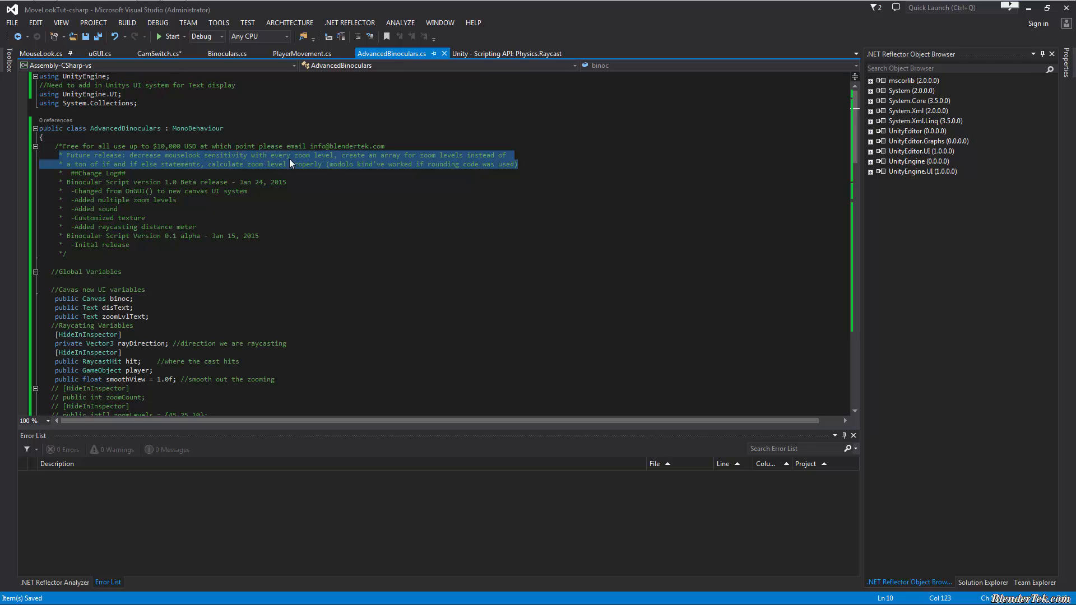
mouse_move(341, 162)
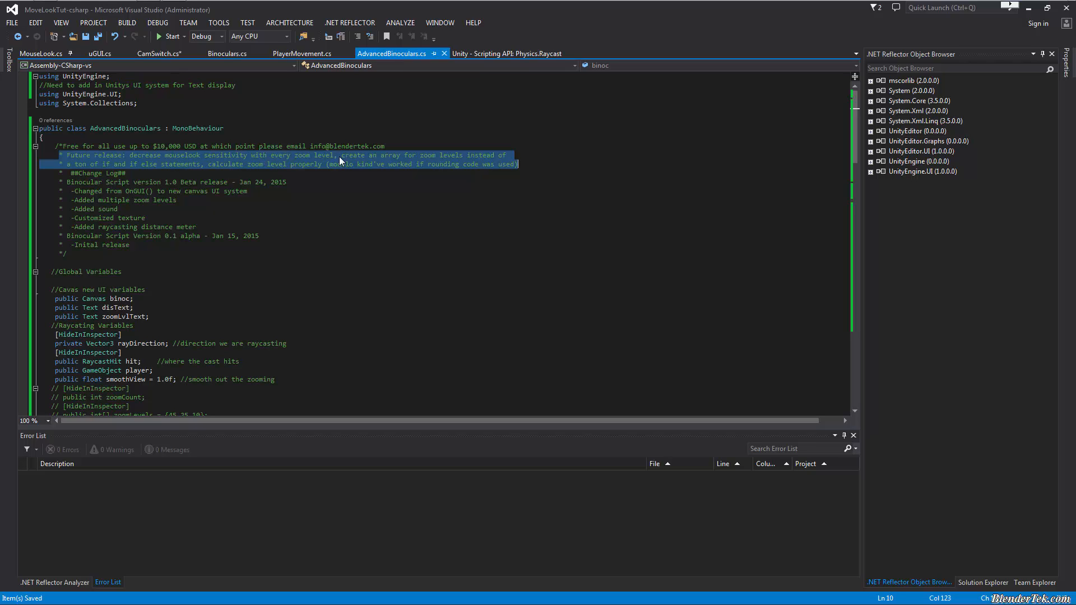
mouse_move(430, 166)
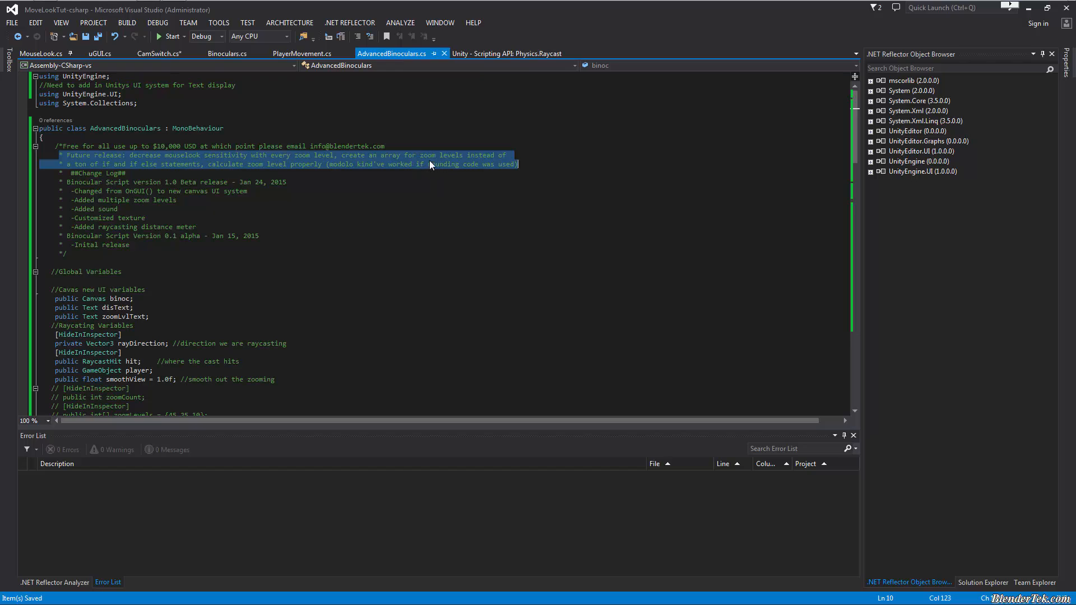
mouse_move(159, 165)
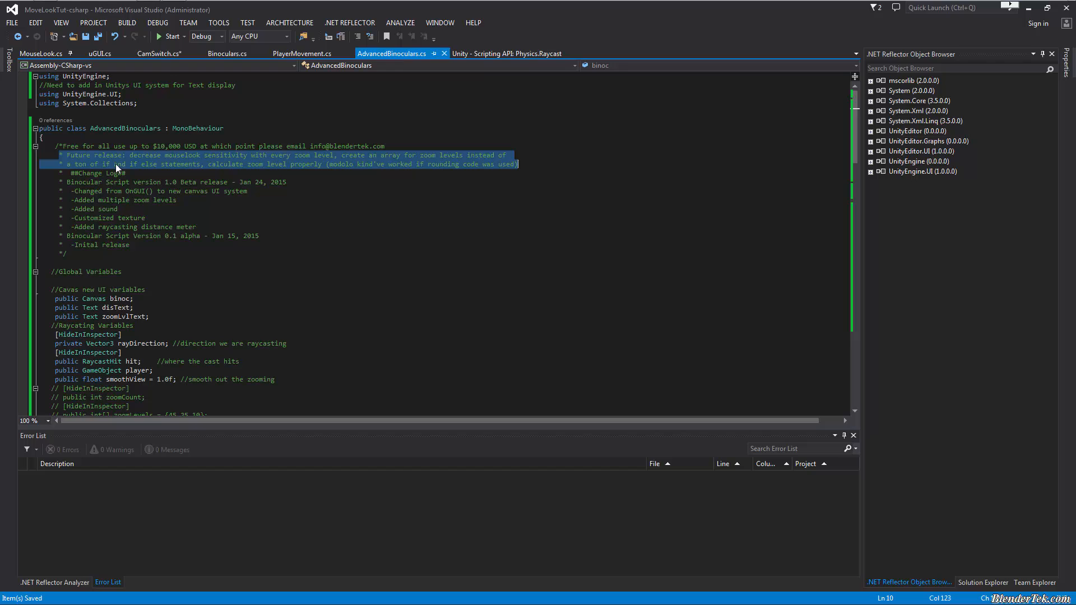
mouse_move(245, 170)
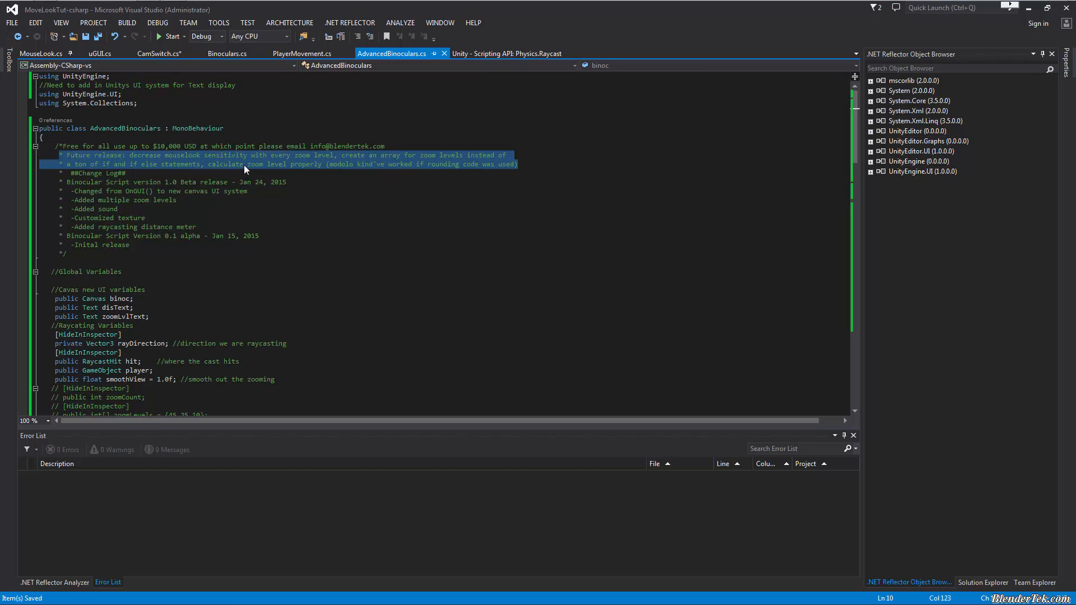
click(332, 181)
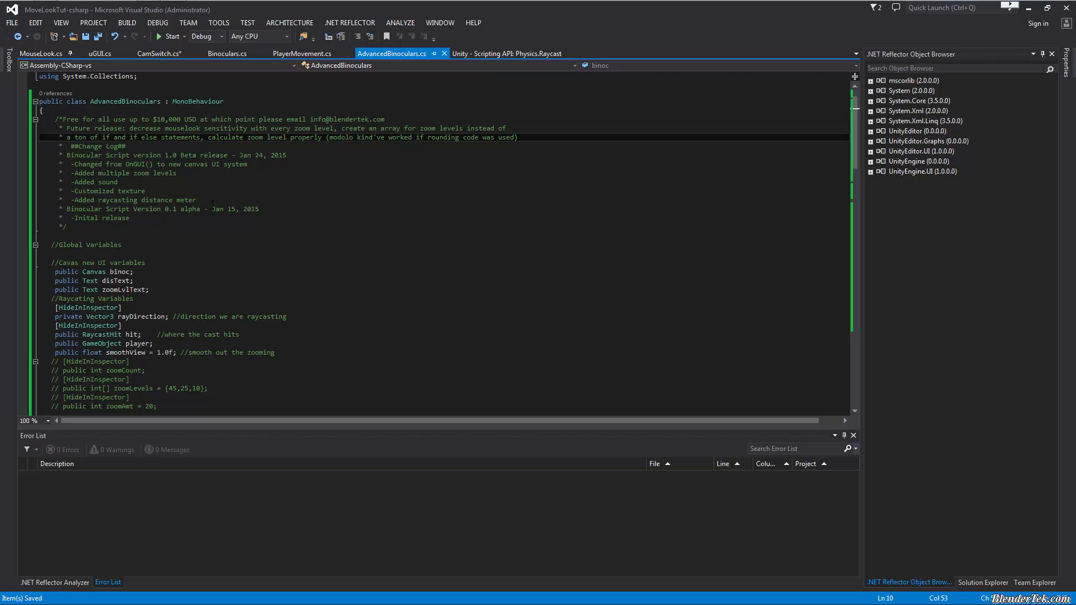
scroll(down, 3)
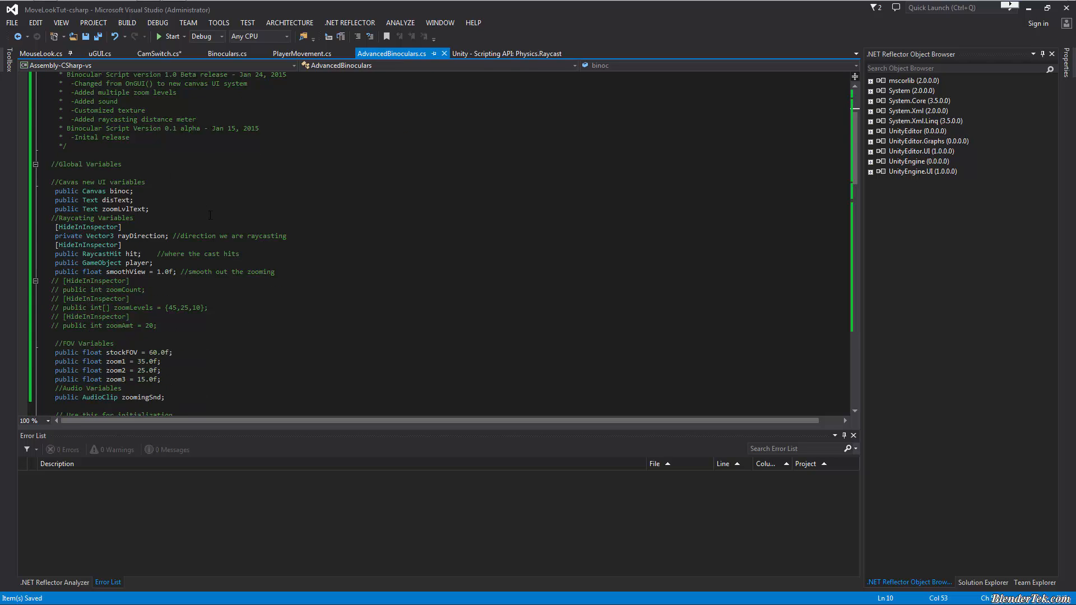
scroll(down, 3)
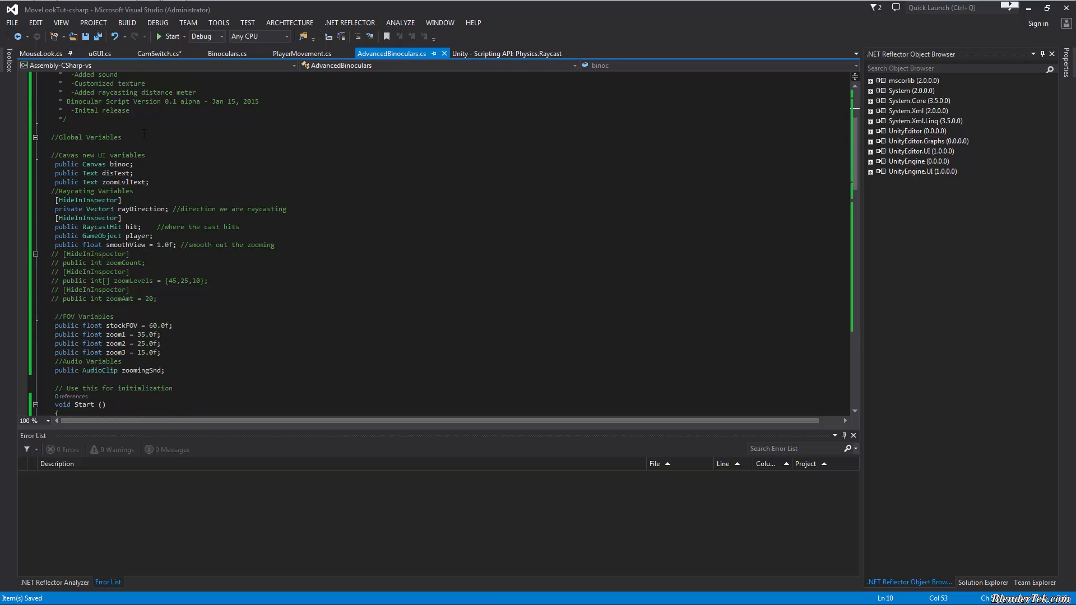
scroll(down, 3)
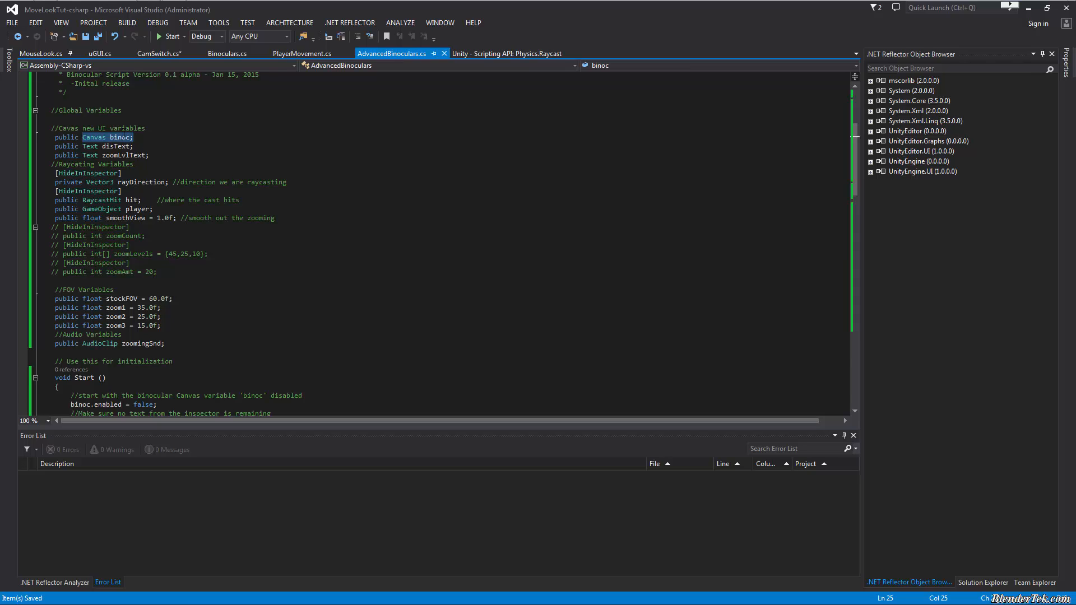
mouse_move(83, 145)
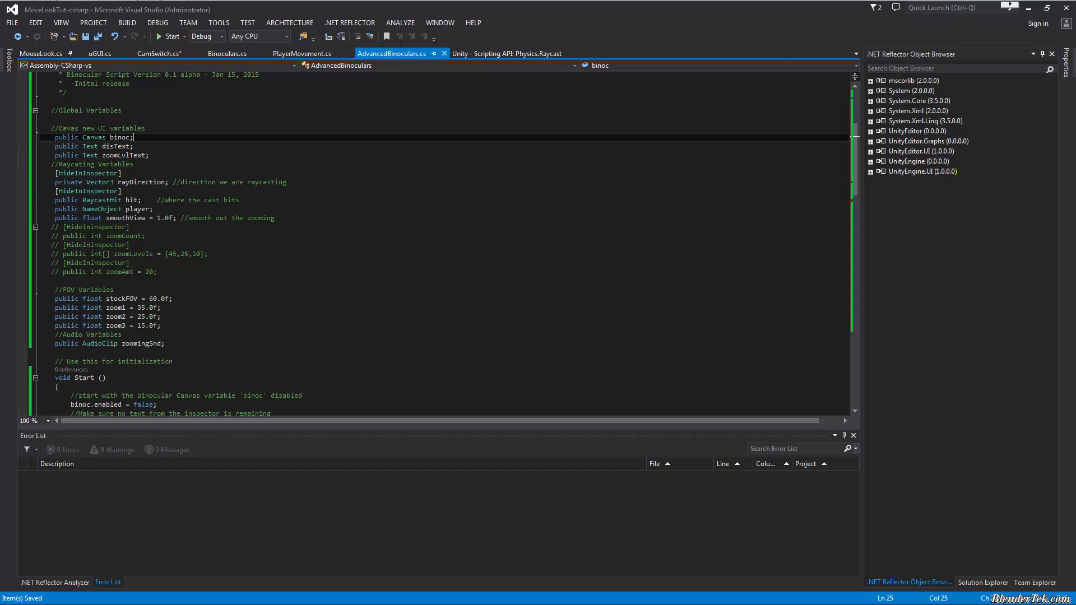
mouse_move(90, 146)
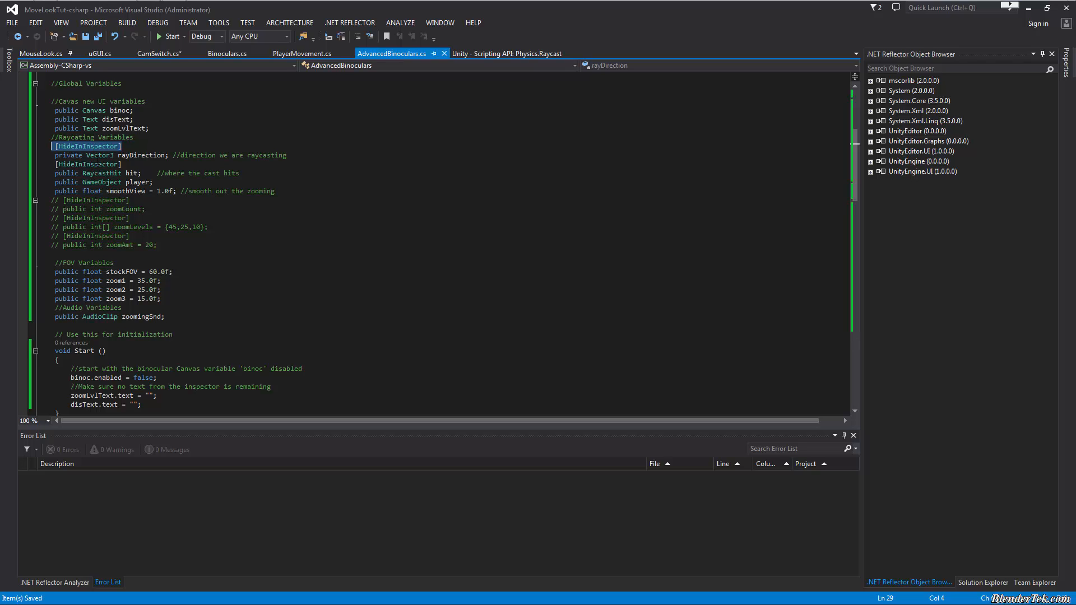
mouse_move(90, 164)
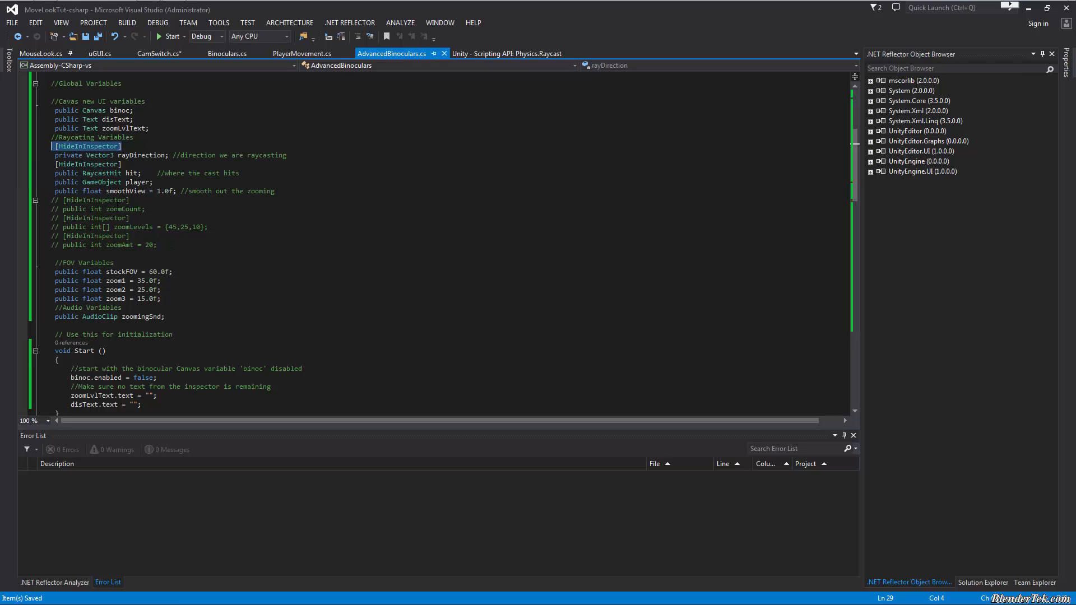
mouse_move(89, 154)
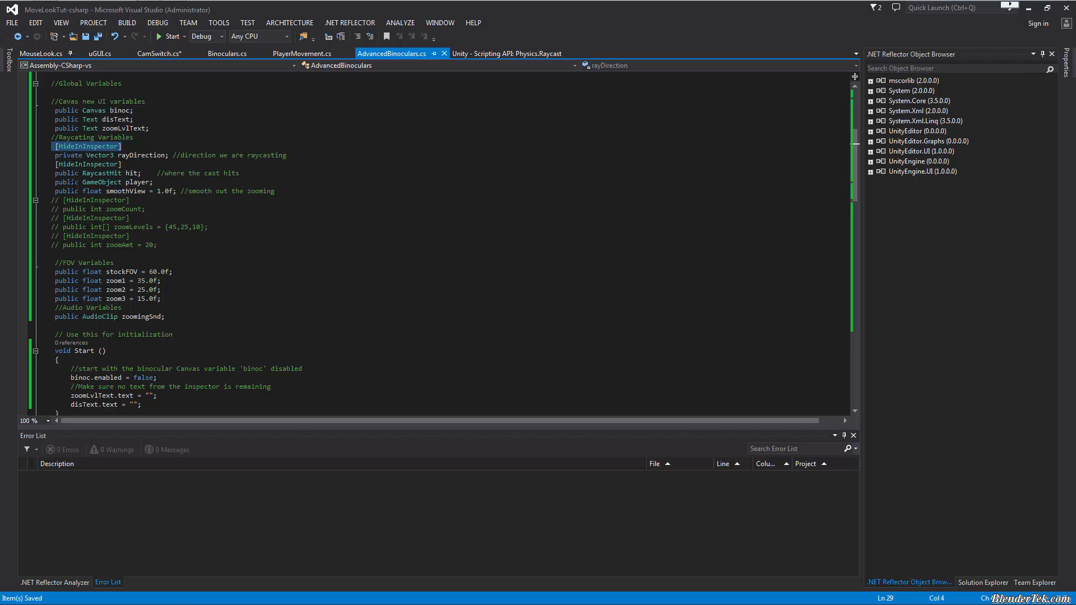
mouse_move(94, 181)
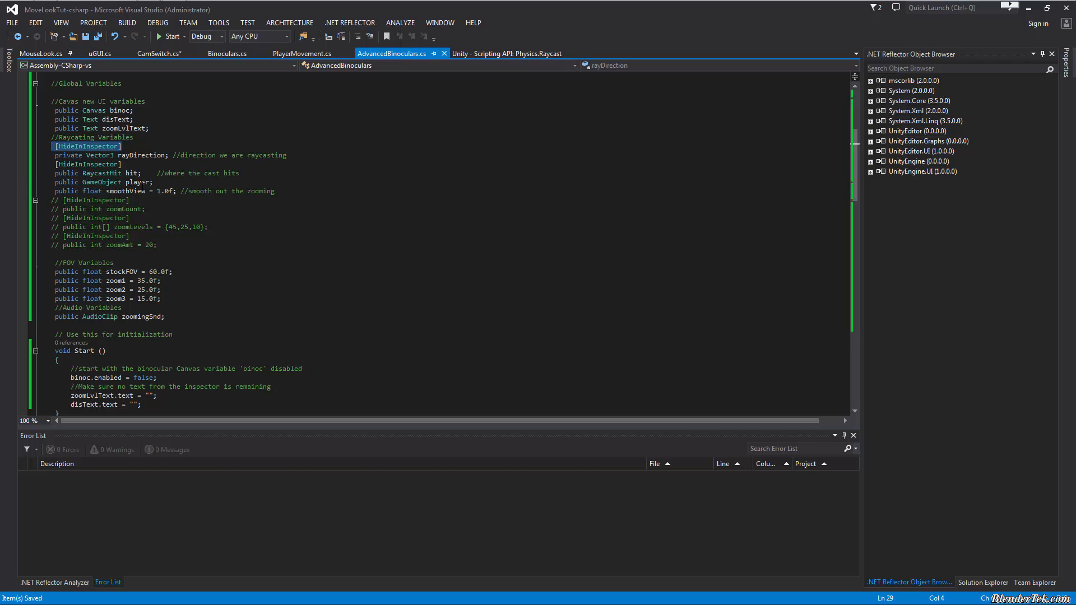
scroll(down, 3)
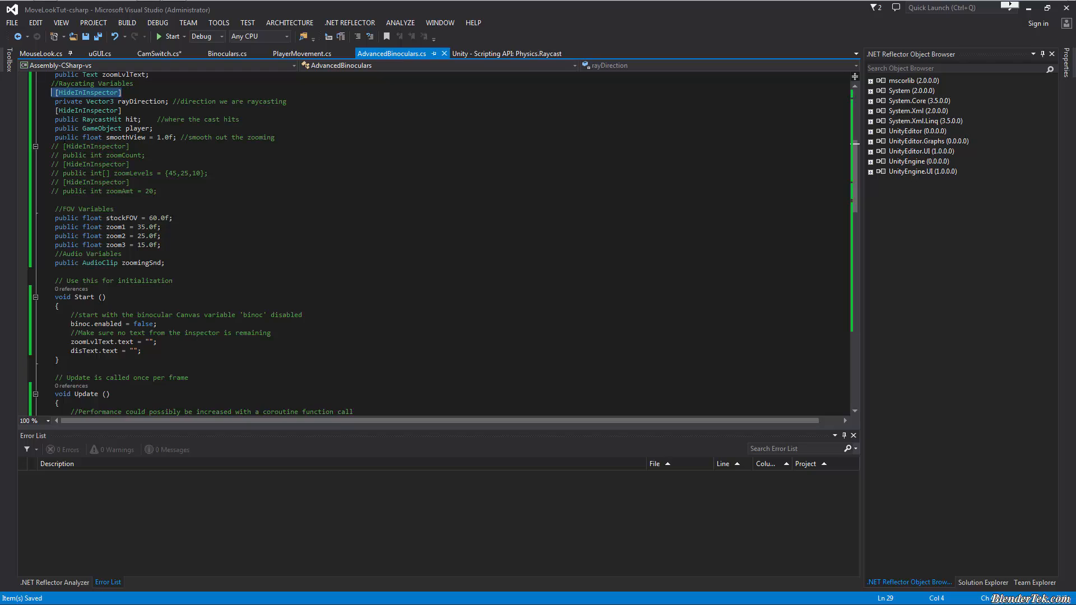
click(126, 137)
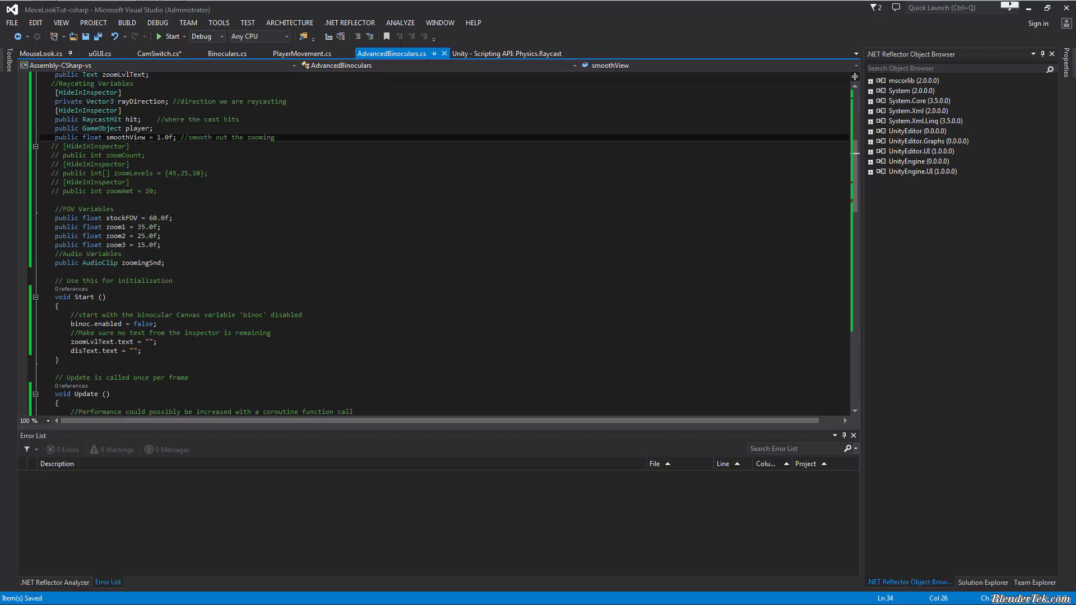
double_click(124, 137)
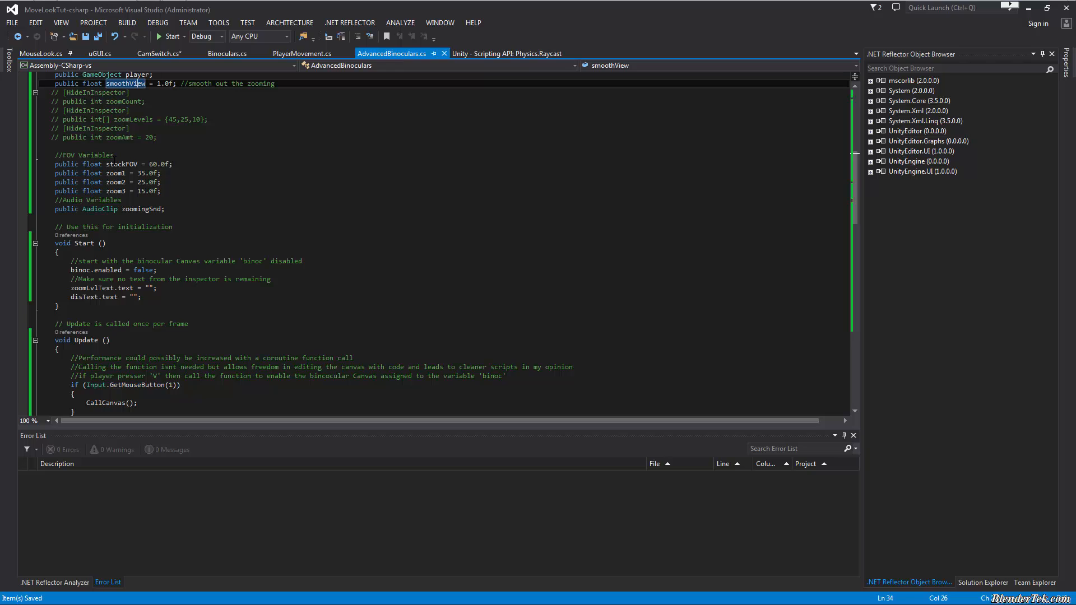
scroll(down, 3)
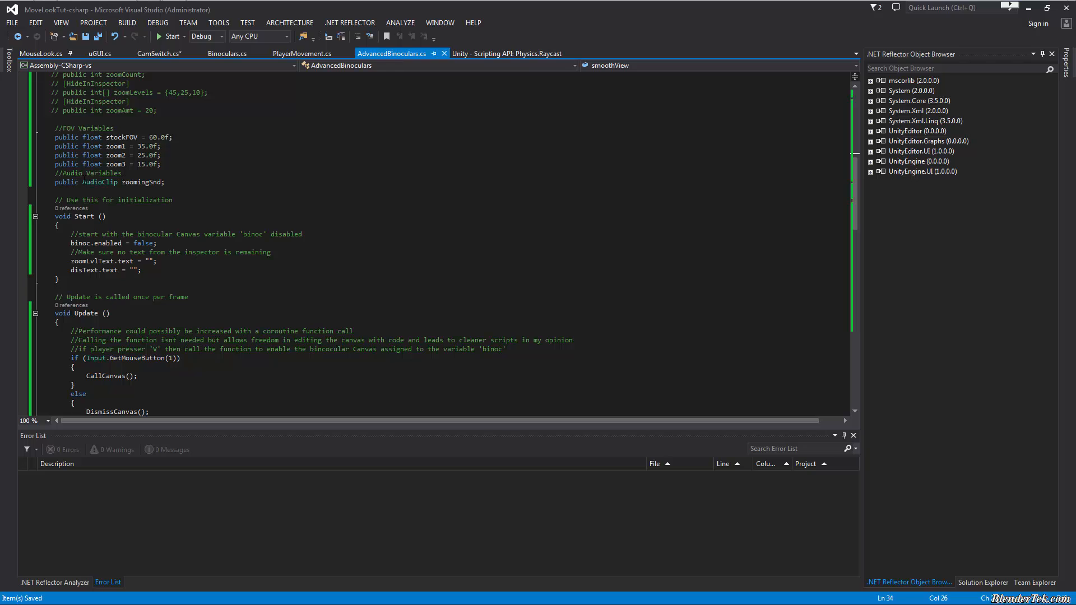
mouse_move(81, 181)
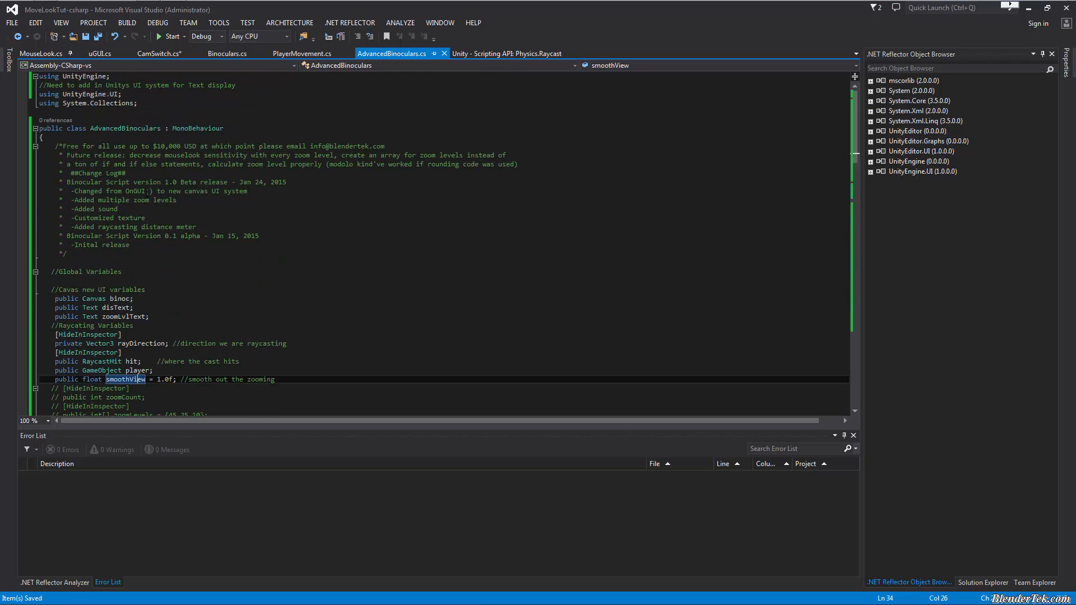
scroll(down, 3)
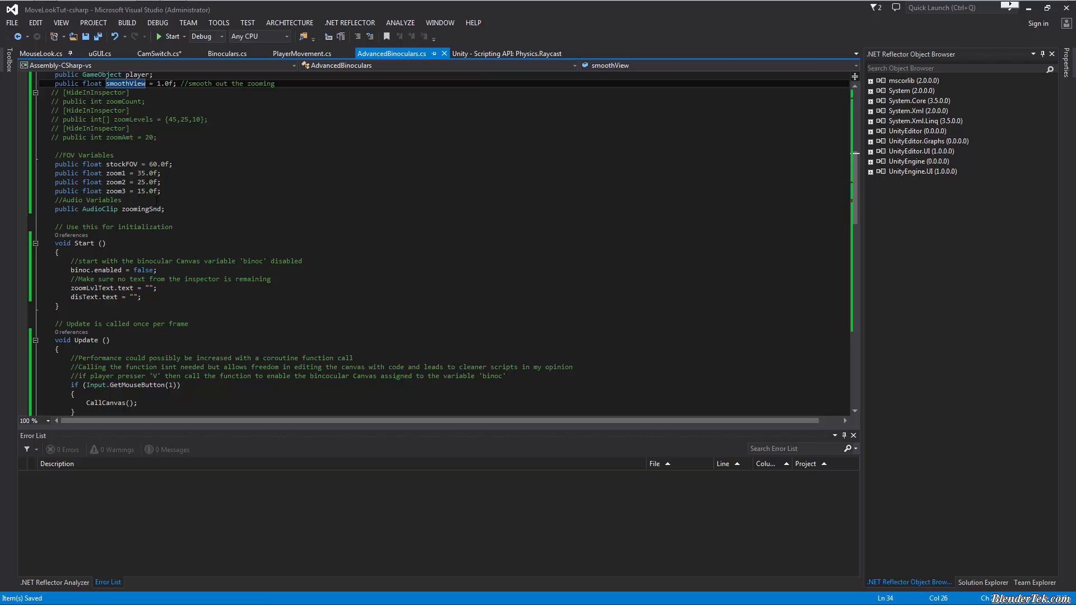
scroll(down, 3)
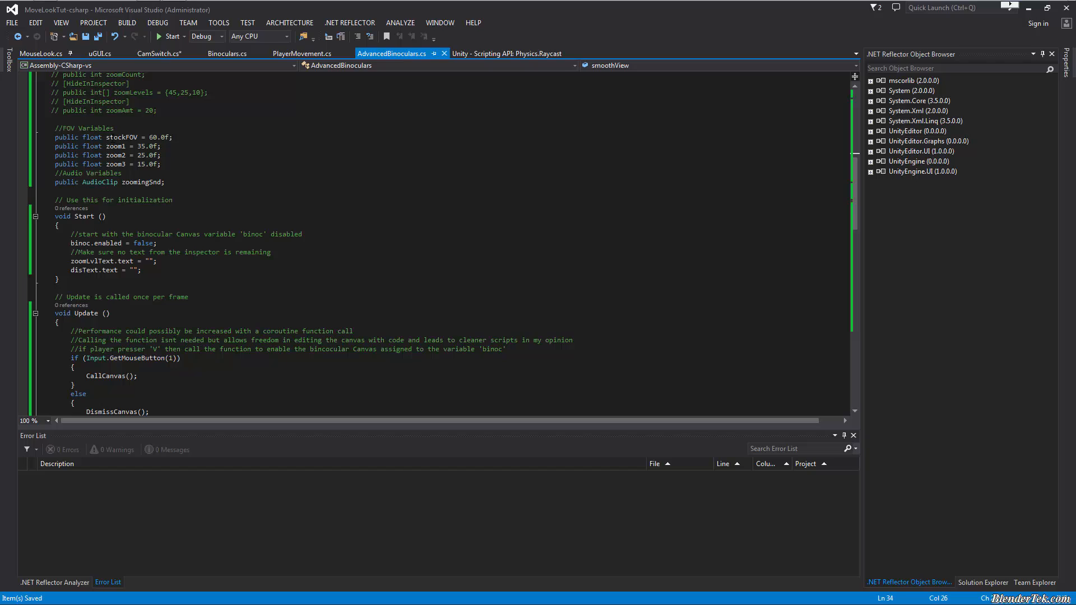
scroll(down, 3)
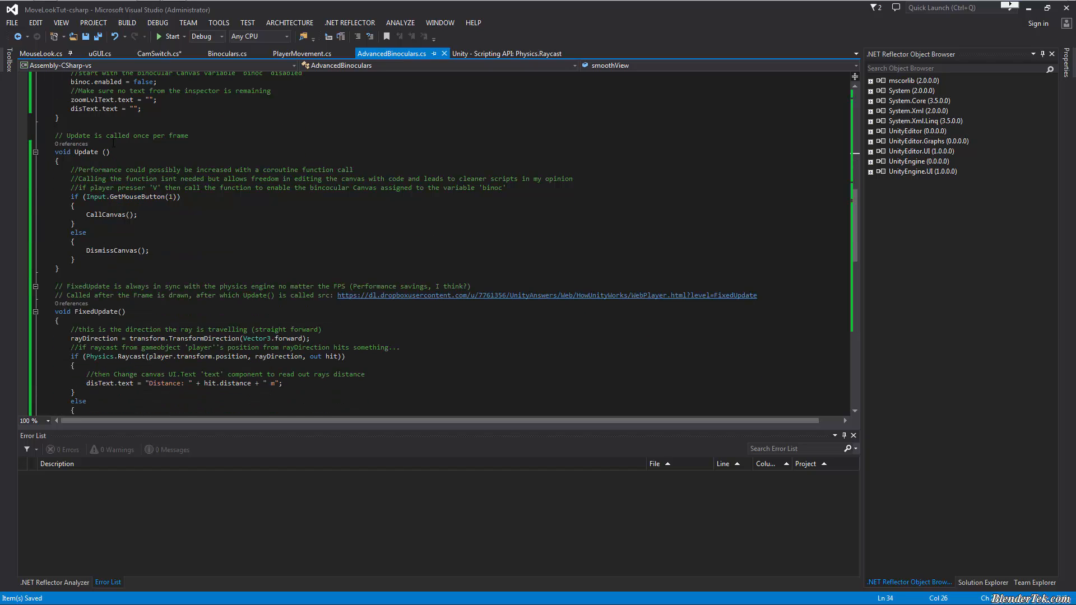
scroll(up, 3)
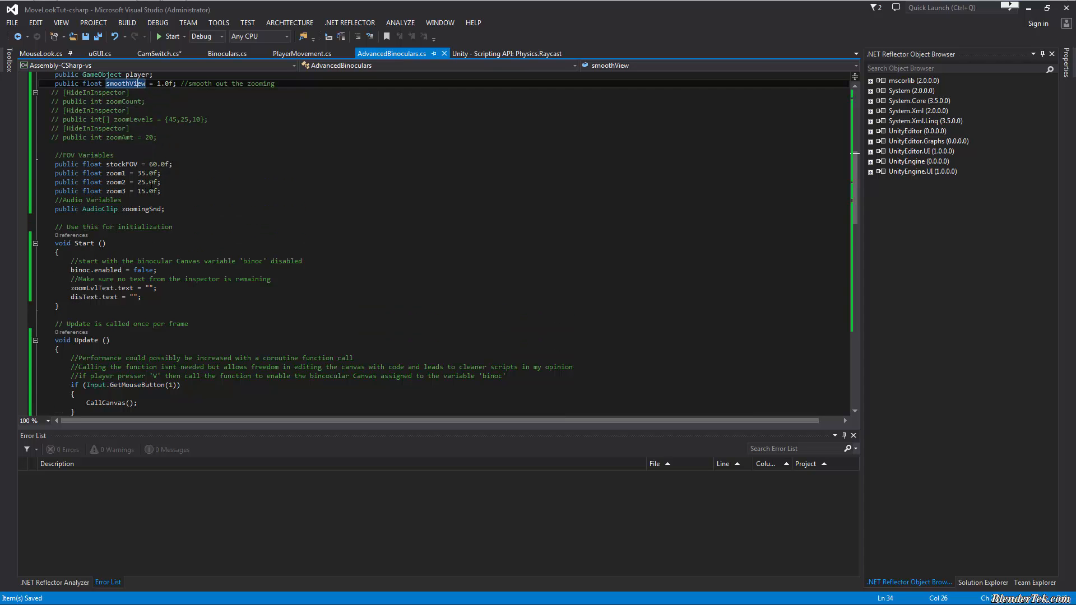
scroll(up, 3)
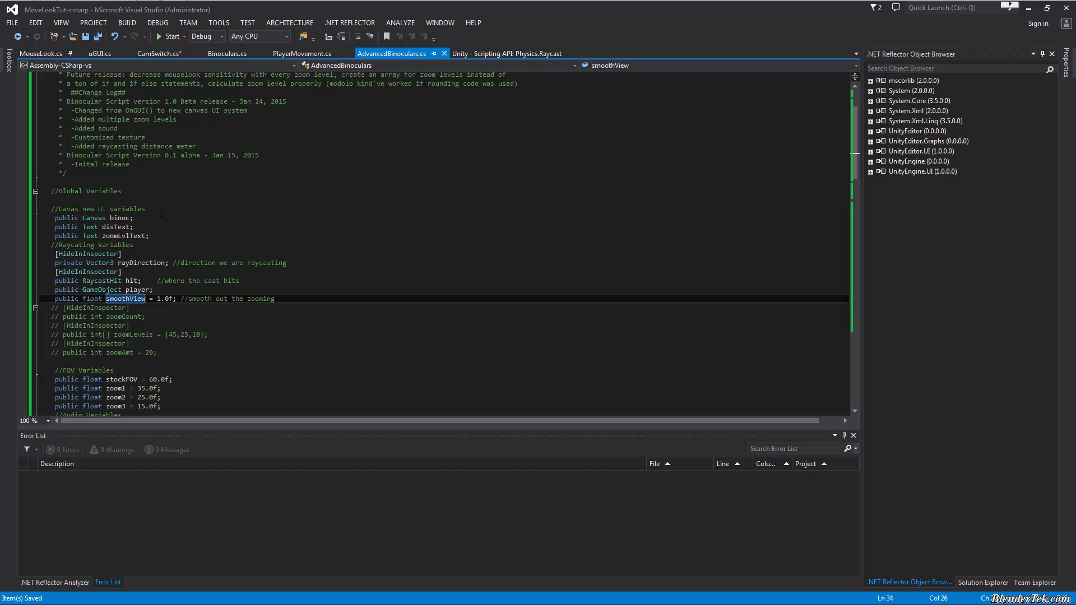
scroll(down, 3)
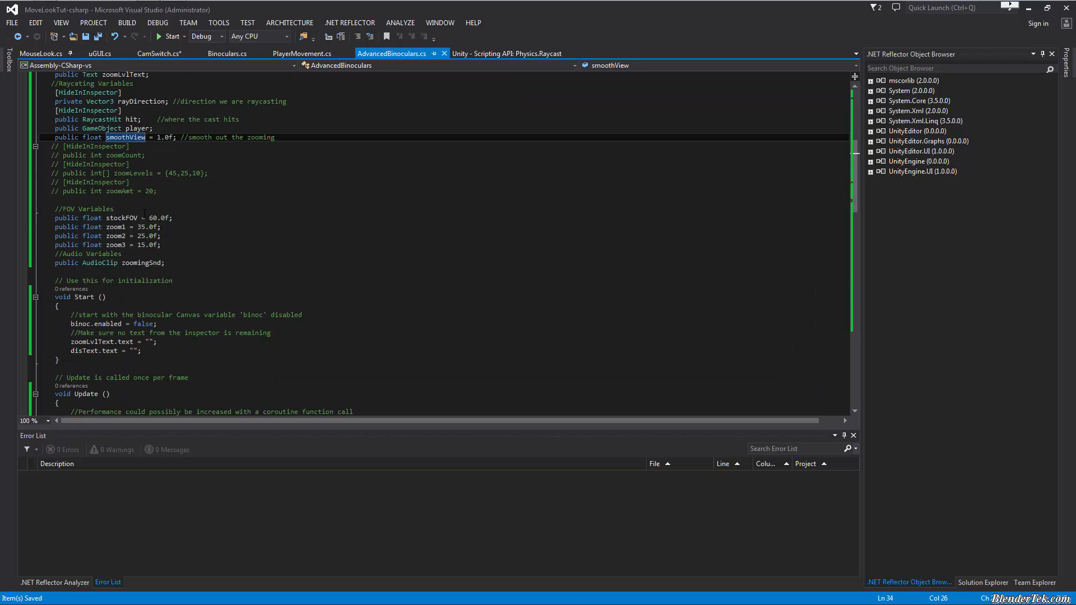
scroll(up, 3)
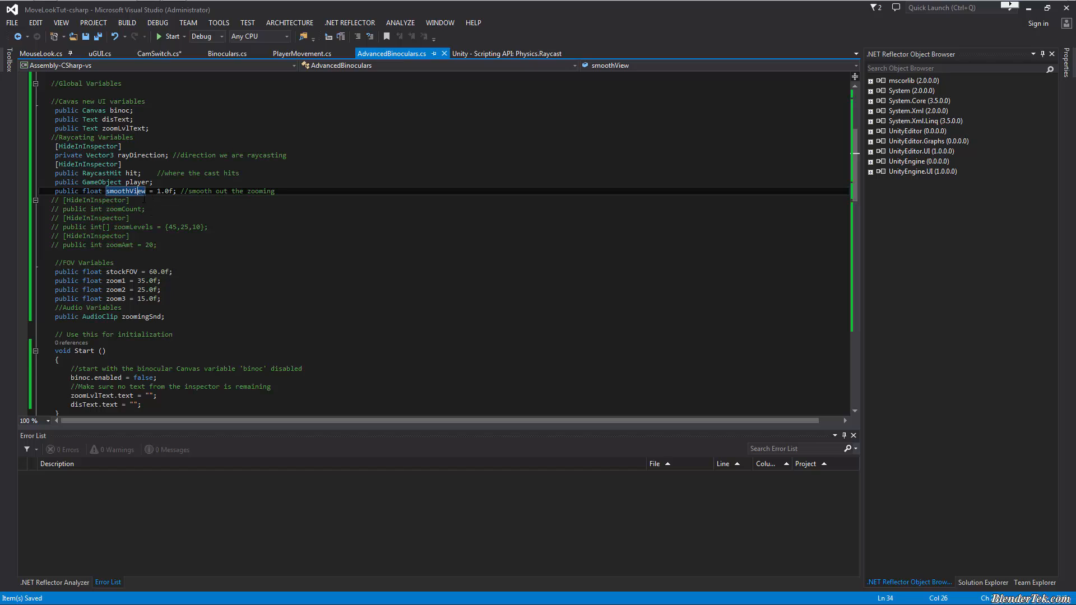
scroll(down, 3)
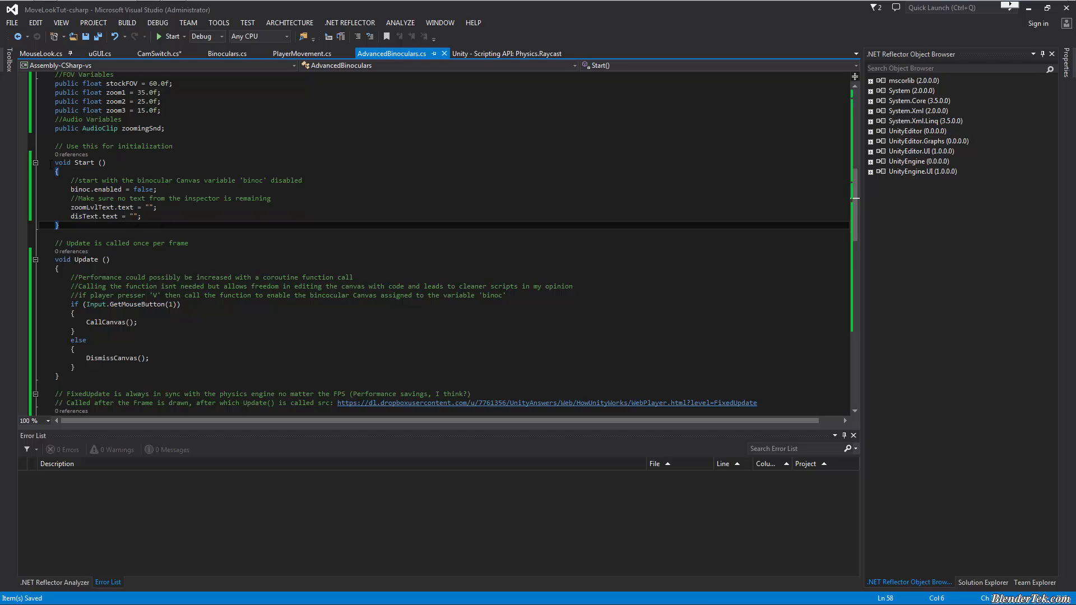
double_click(80, 188)
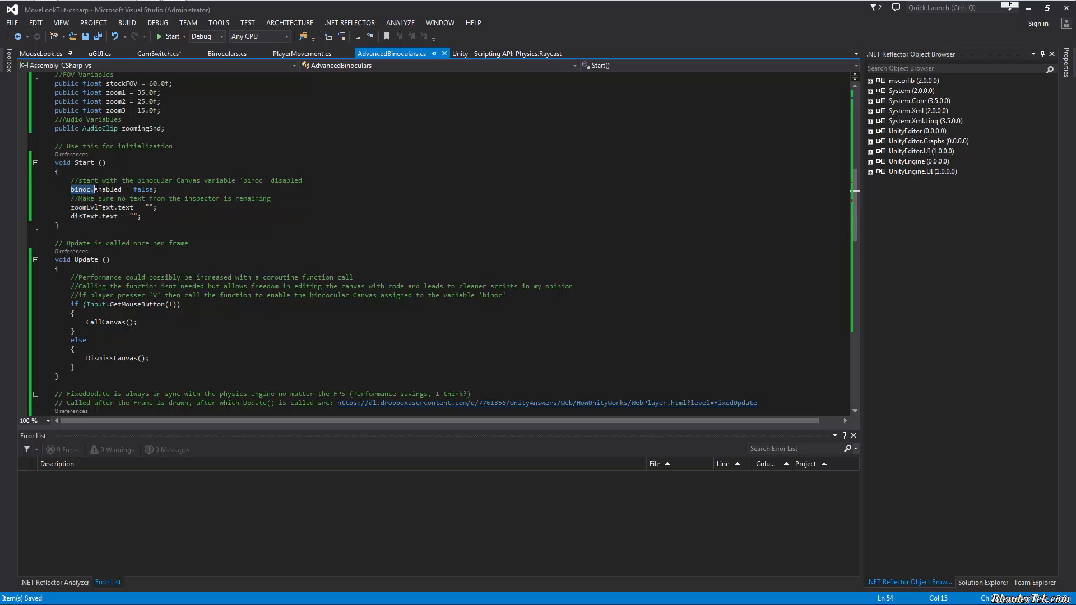
scroll(up, 3)
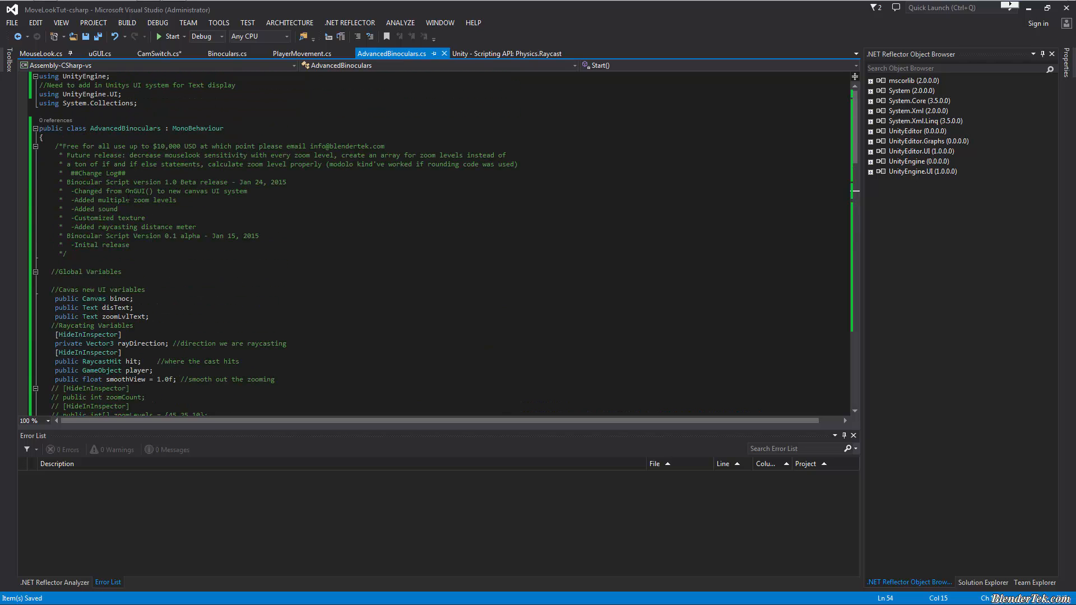
scroll(down, 3)
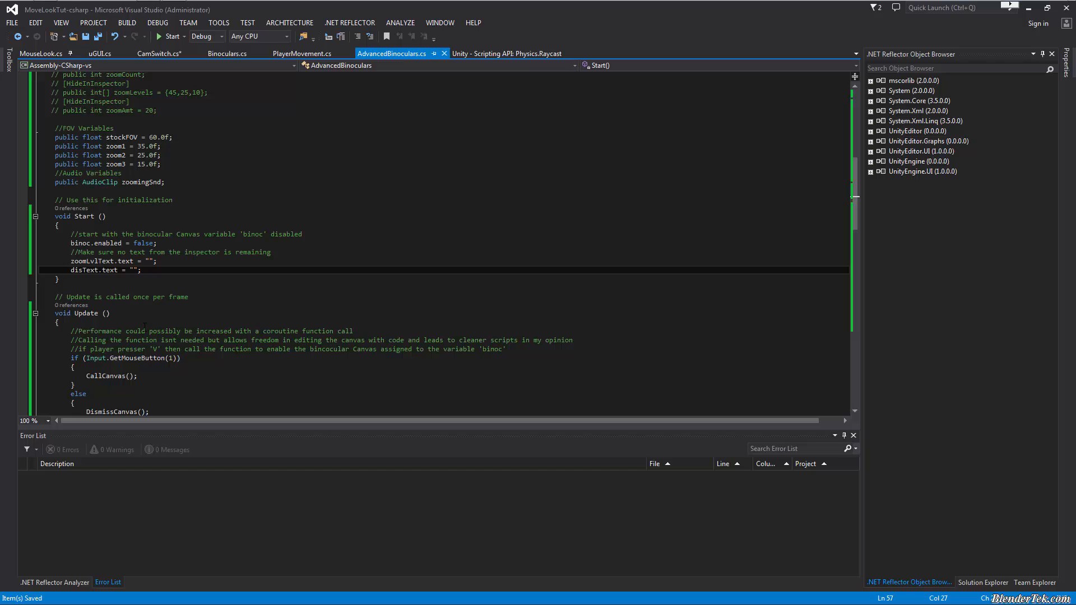
scroll(down, 3)
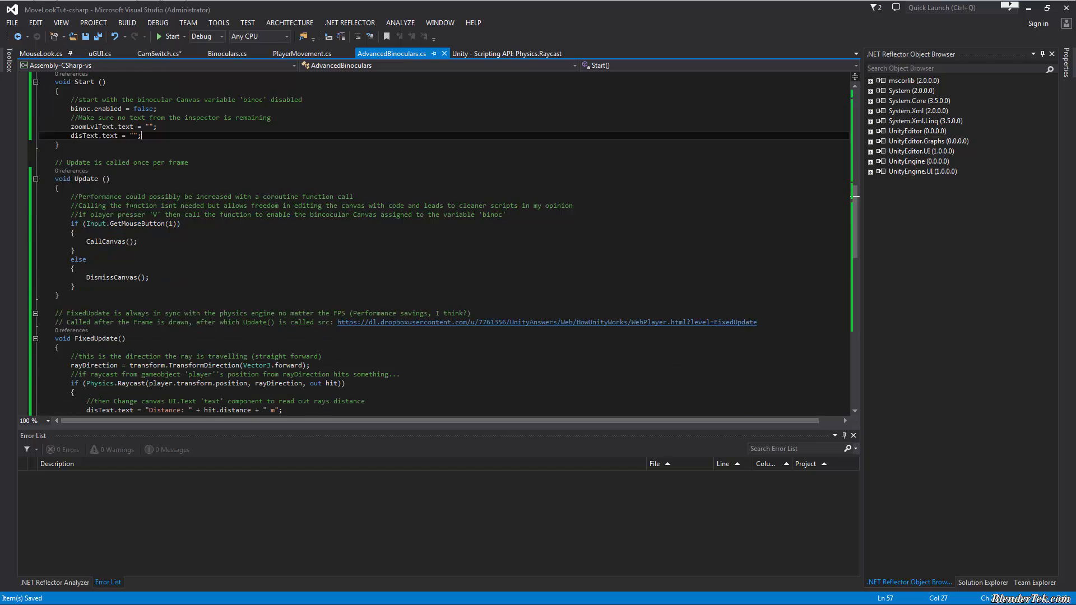
scroll(down, 3)
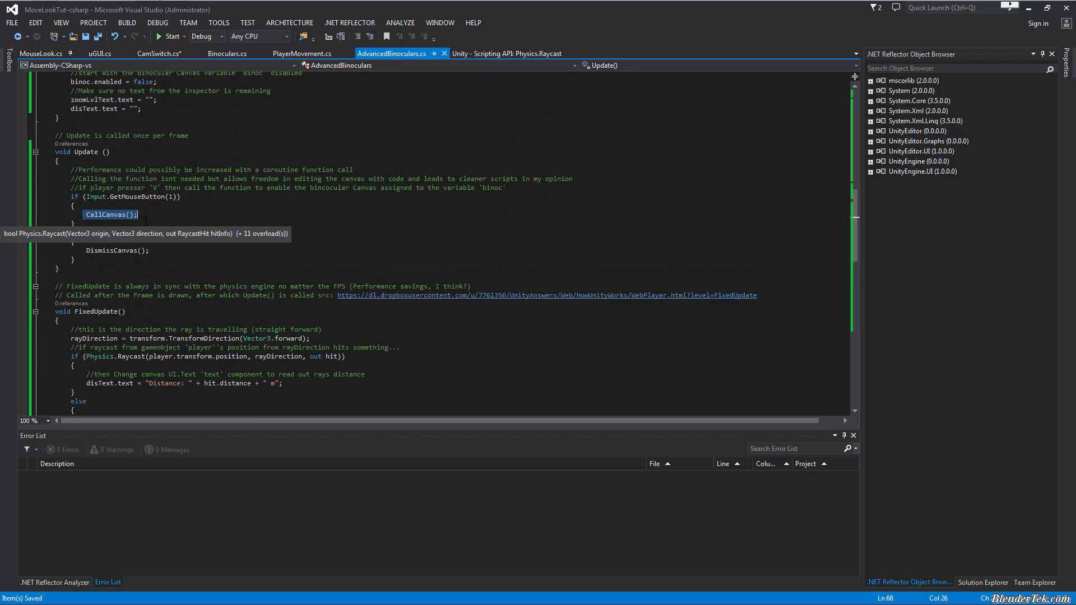
scroll(down, 3)
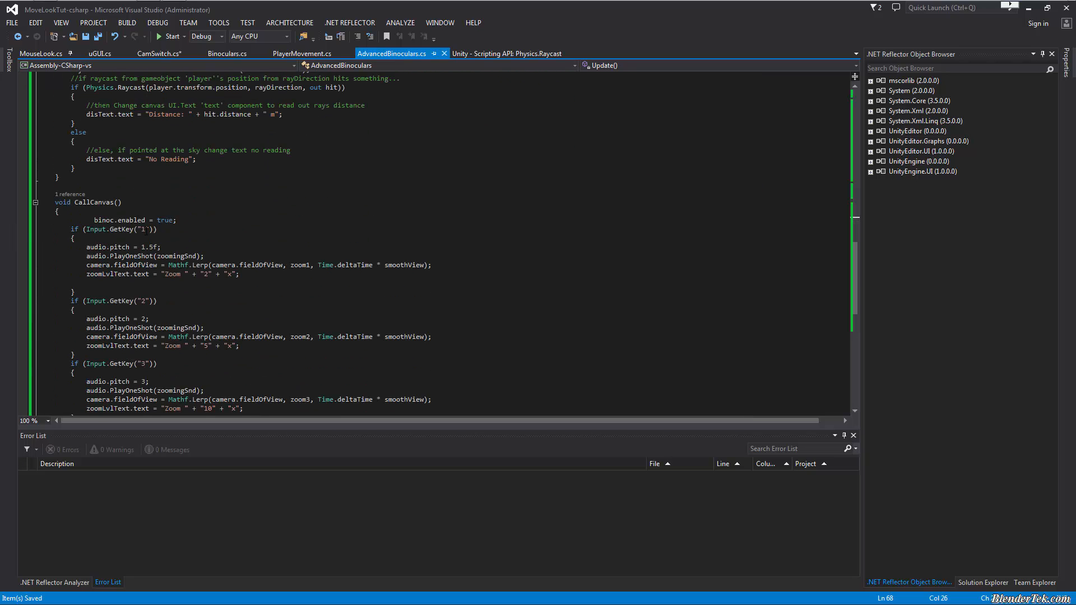
scroll(down, 3)
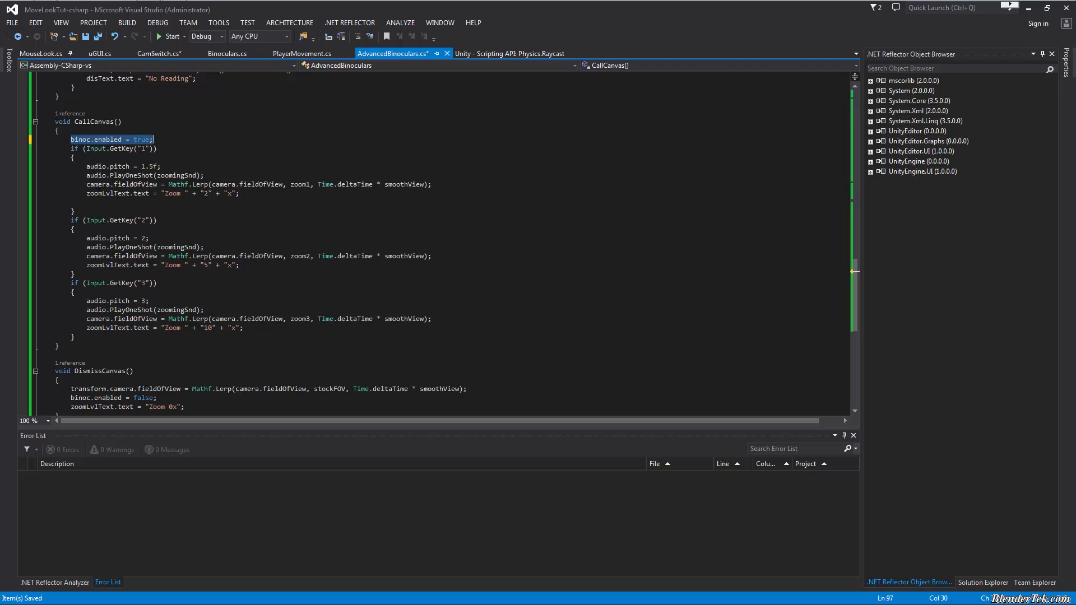
mouse_move(117, 149)
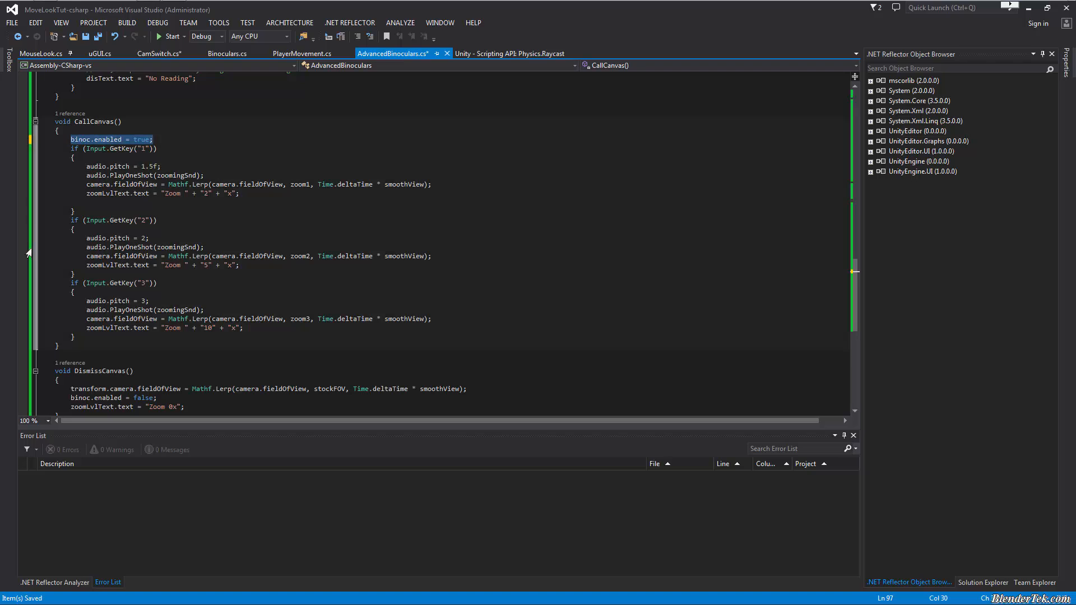
mouse_move(94, 175)
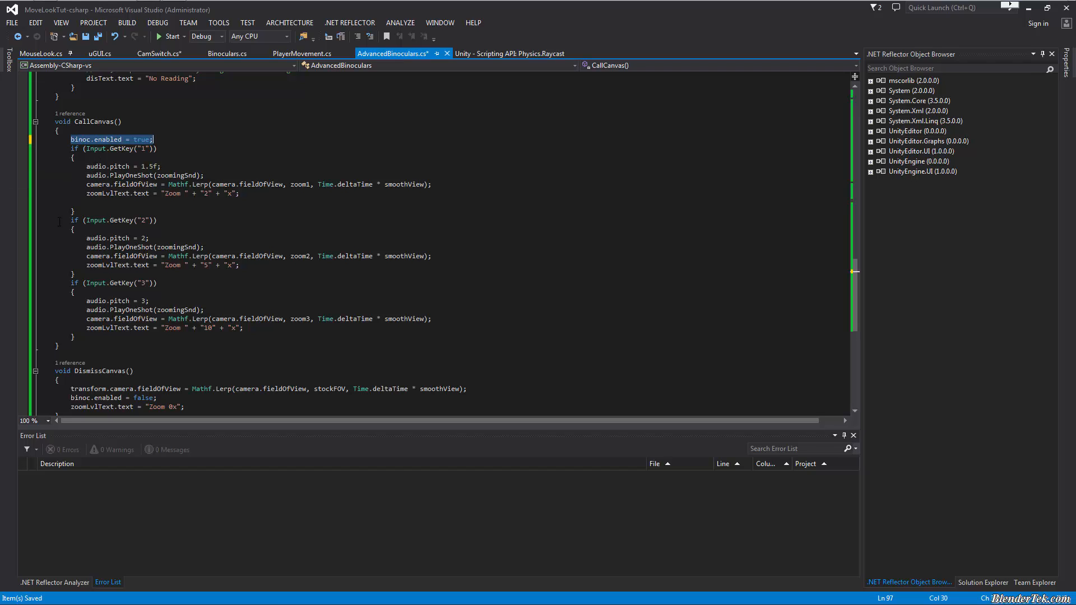
mouse_move(136, 183)
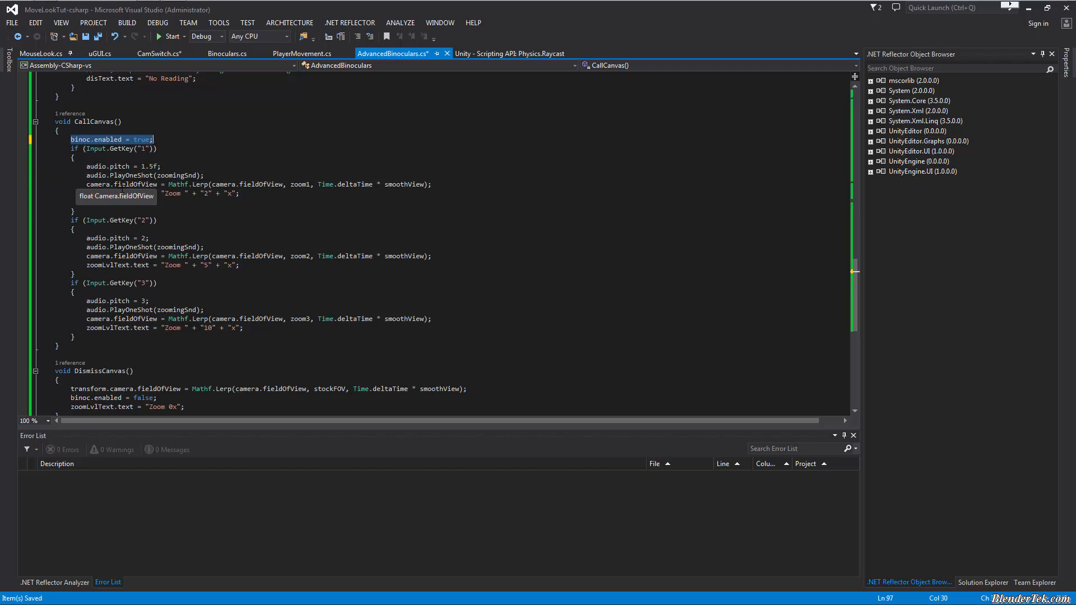
mouse_move(287, 184)
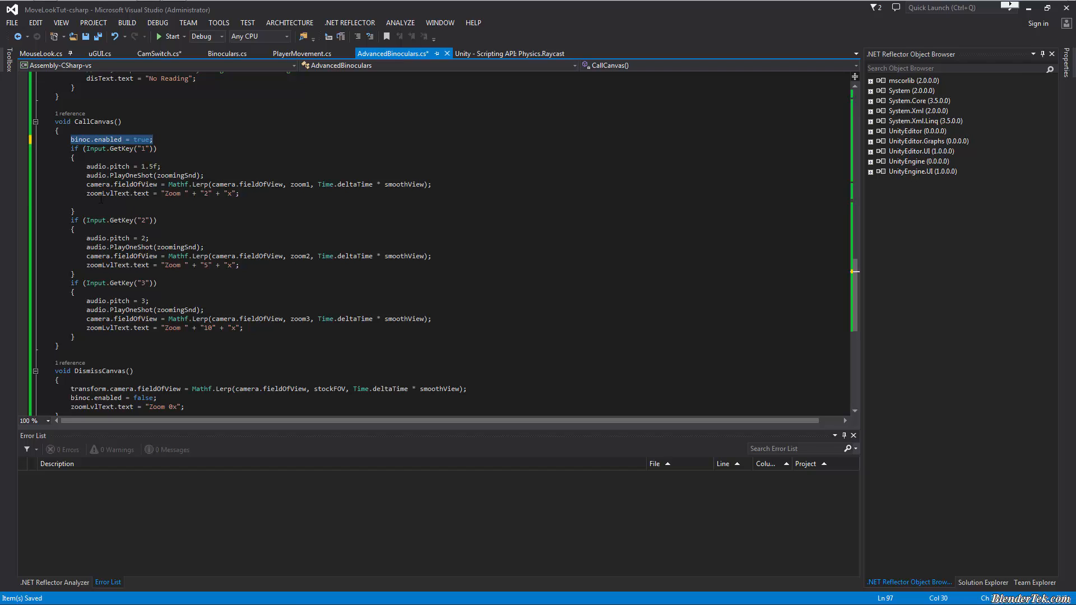
mouse_move(171, 192)
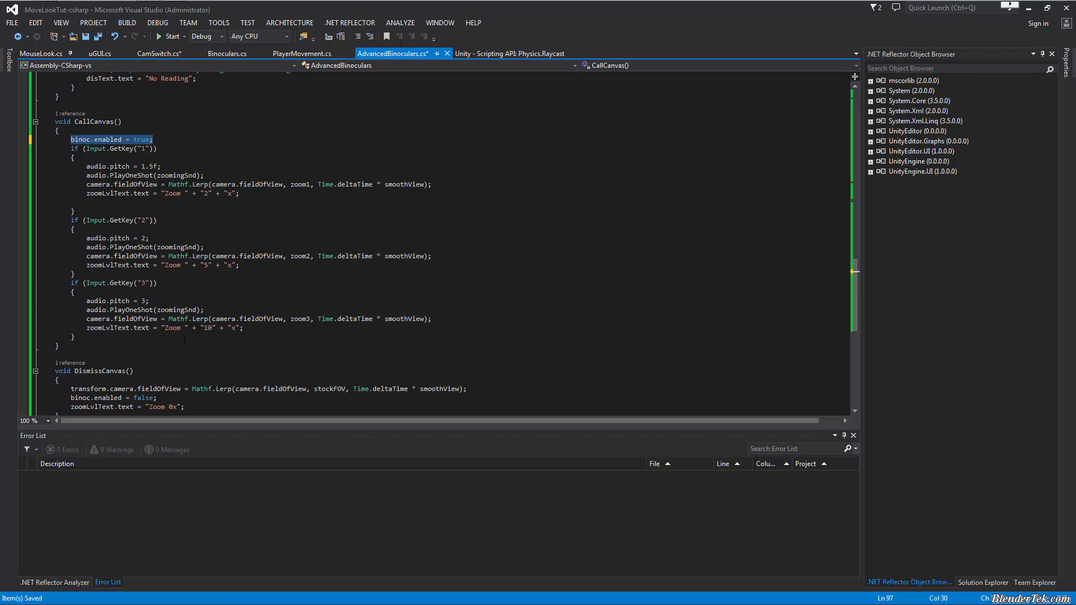
mouse_move(298, 256)
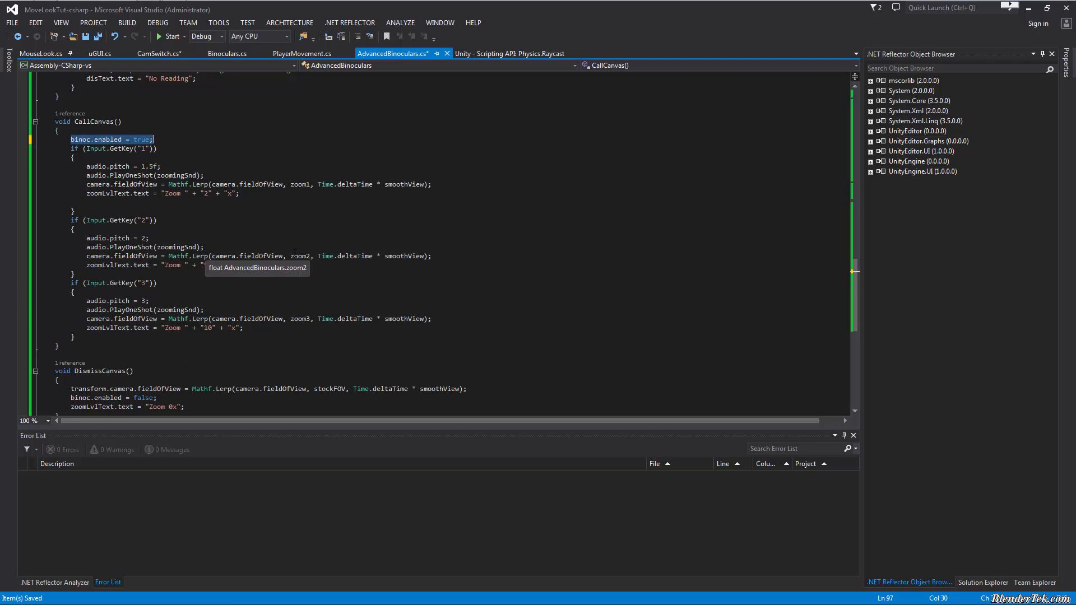
mouse_move(298, 318)
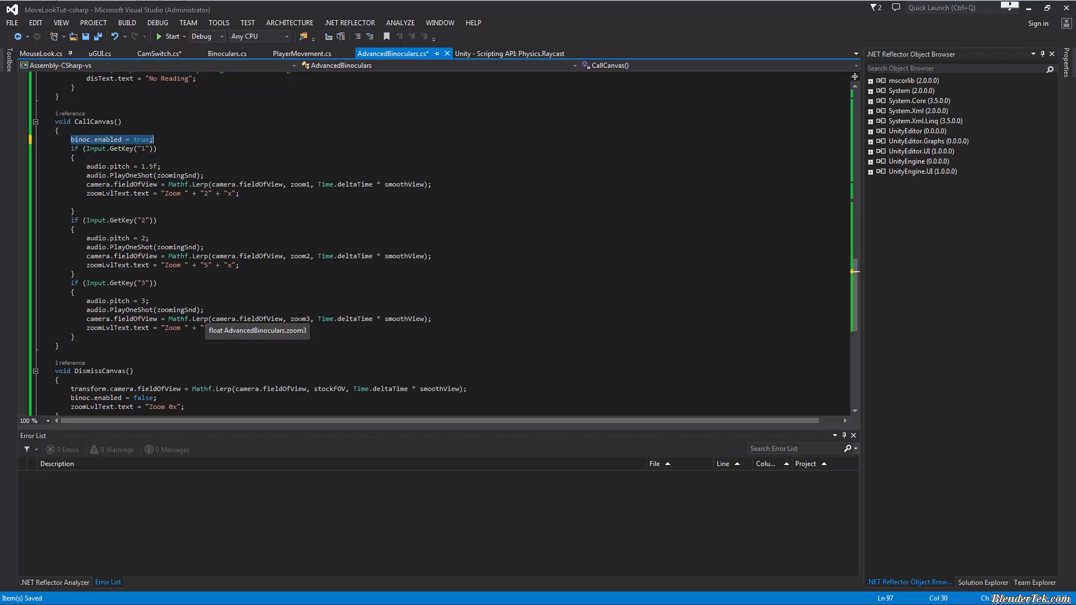
mouse_move(155, 309)
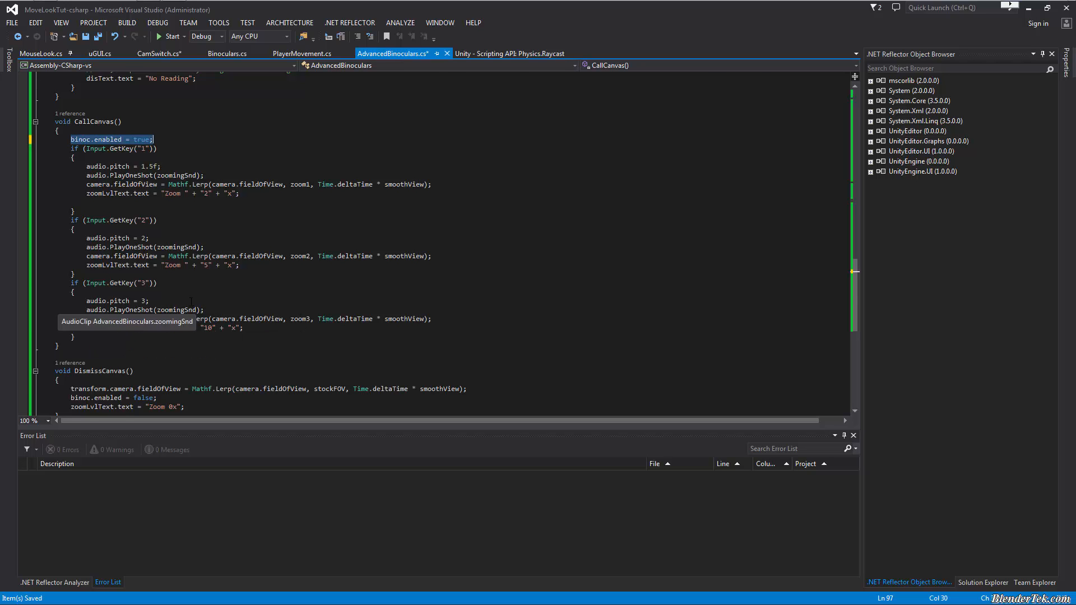
scroll(up, 3)
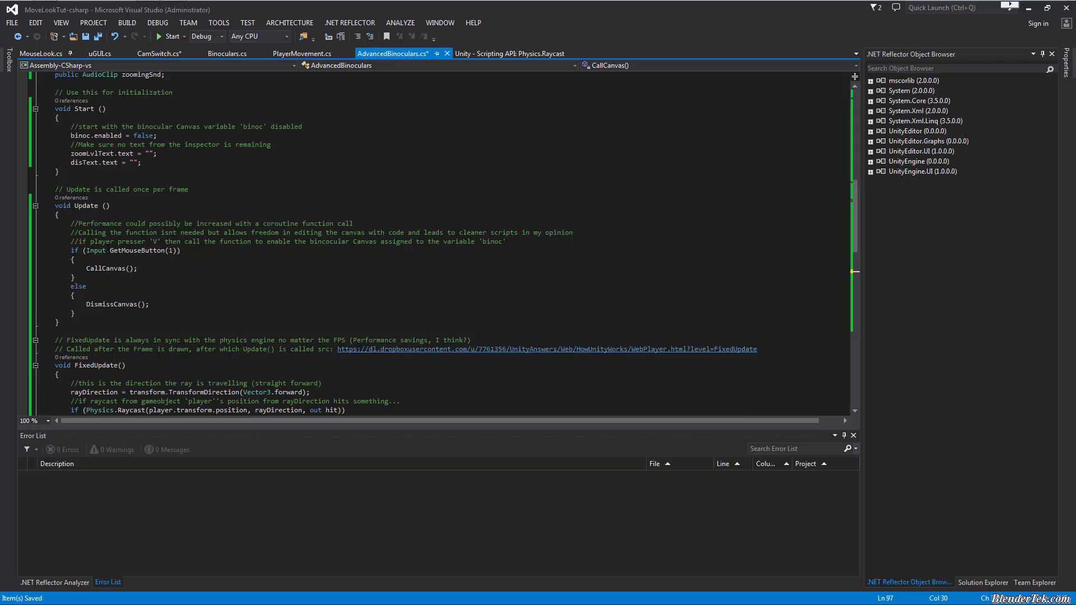
In DismissCanvas, correct stockFov to stockFOV and check every use of camera.
scroll(down, 3)
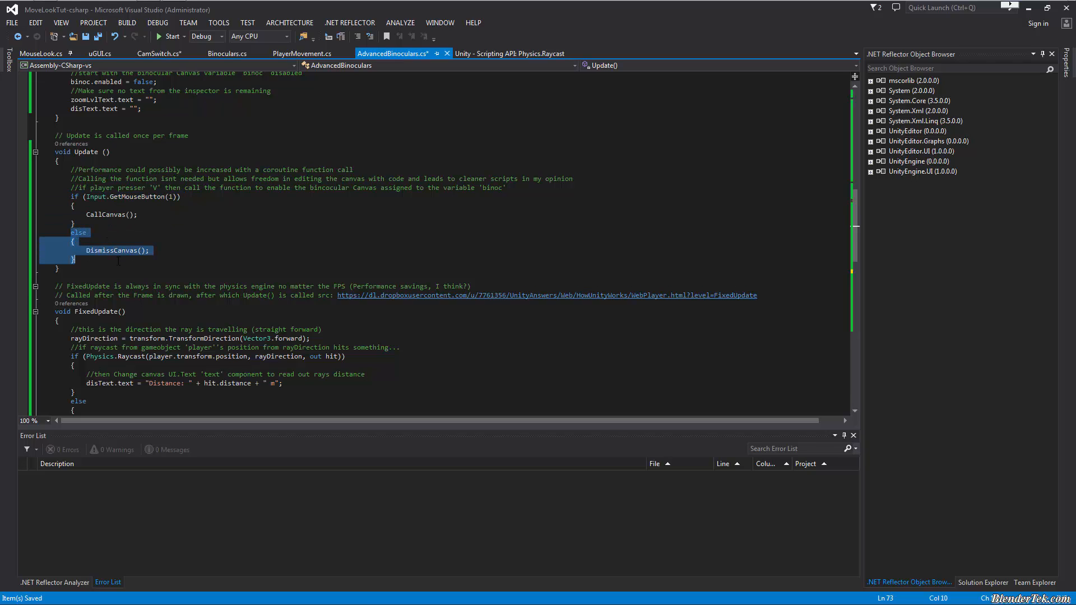
mouse_move(90, 257)
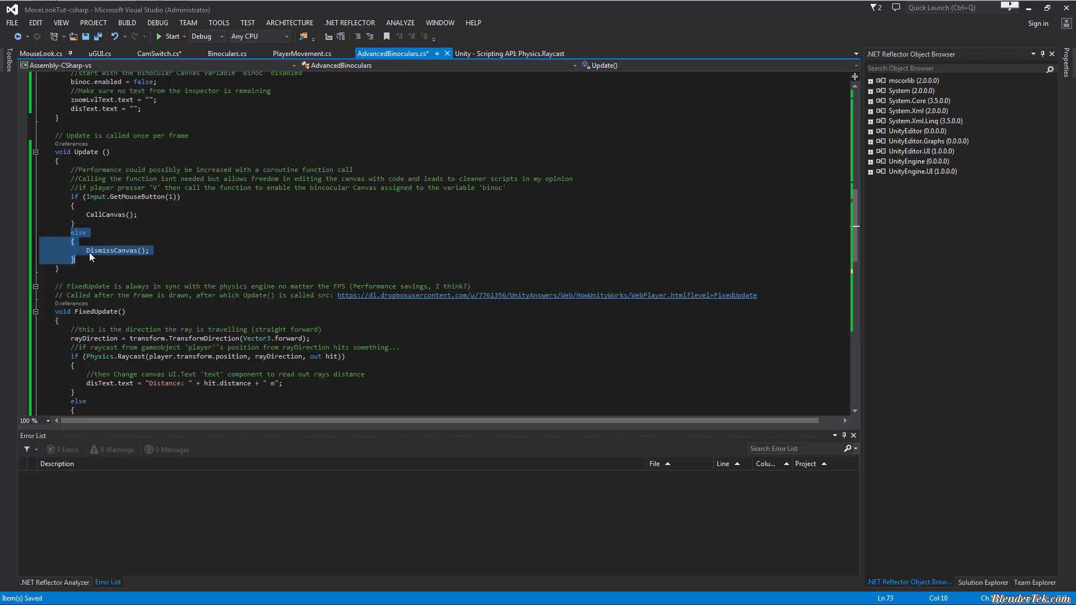
scroll(down, 3)
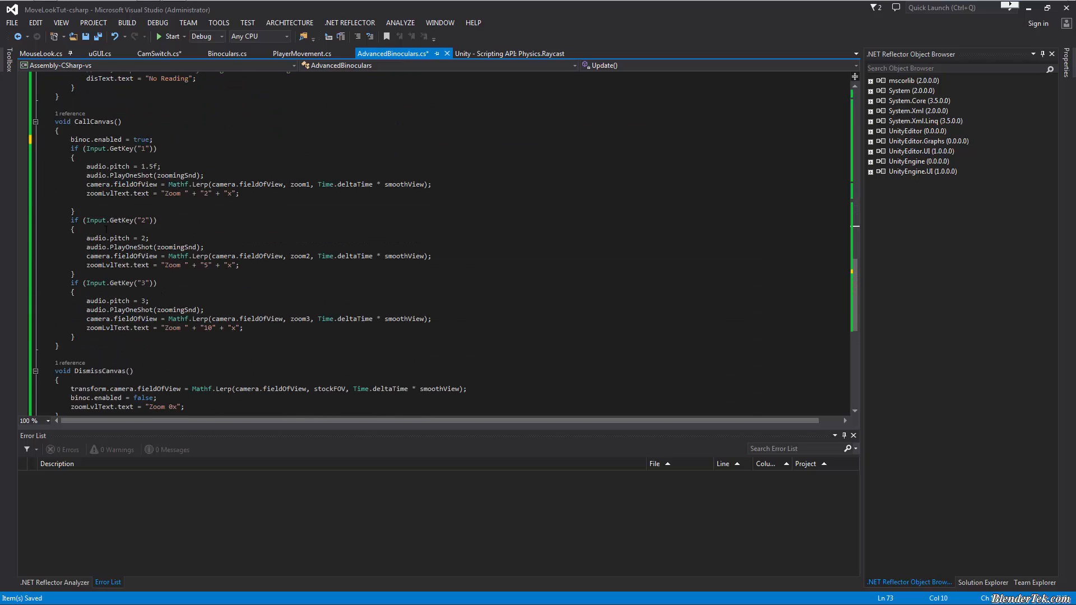
scroll(down, 3)
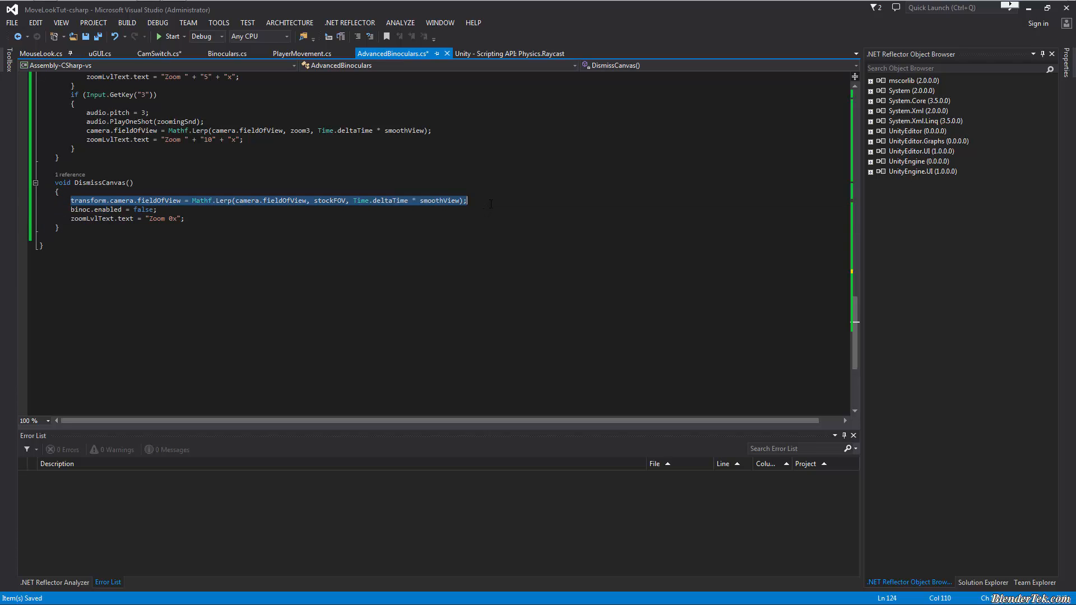
double_click(328, 200)
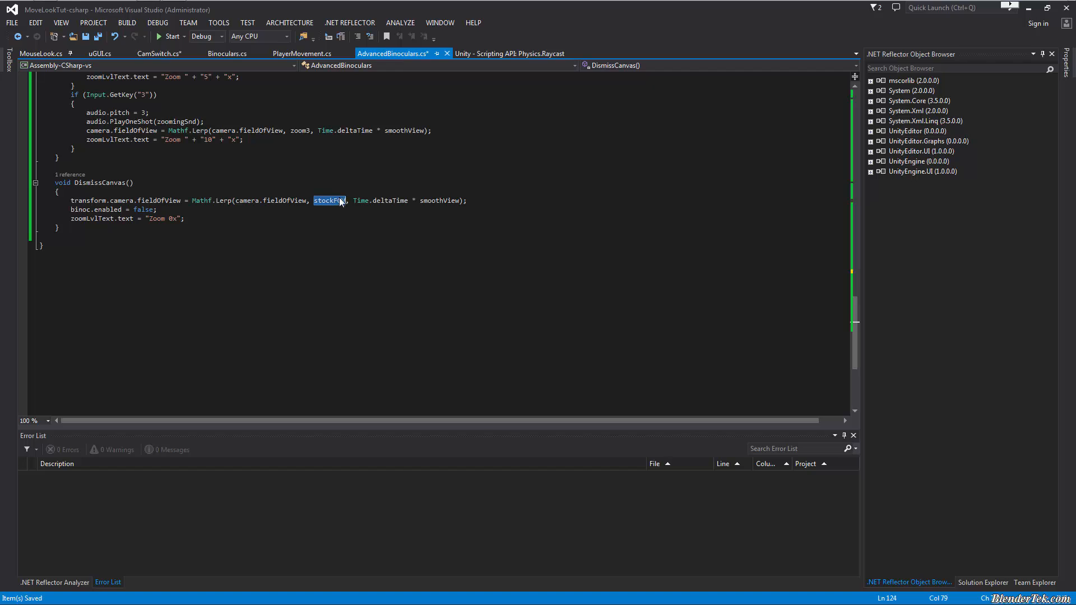
mouse_move(87, 200)
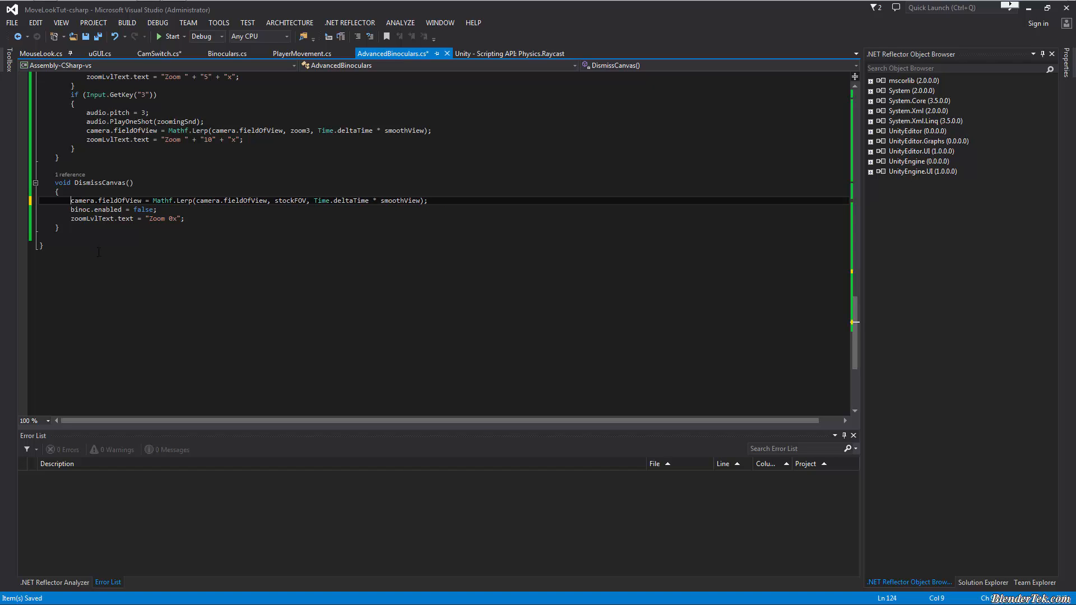
double_click(81, 200)
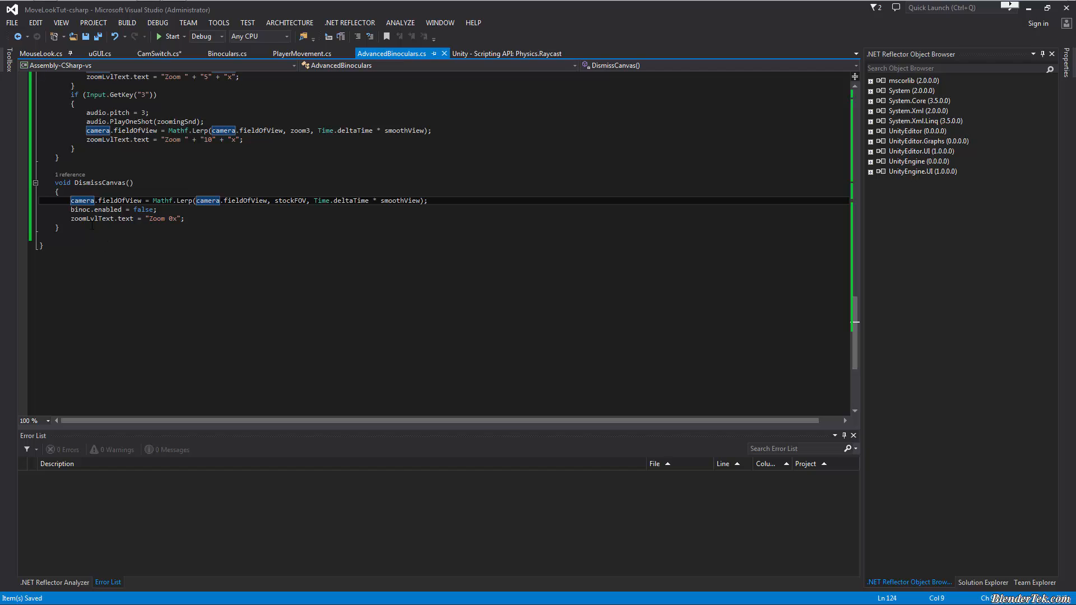
mouse_move(87, 209)
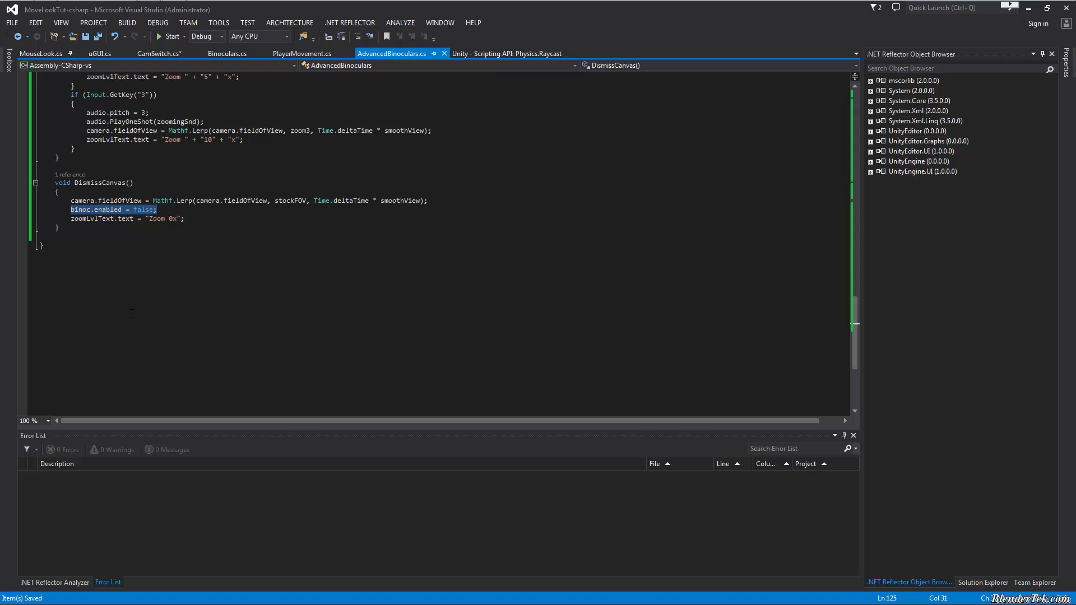
mouse_move(153, 256)
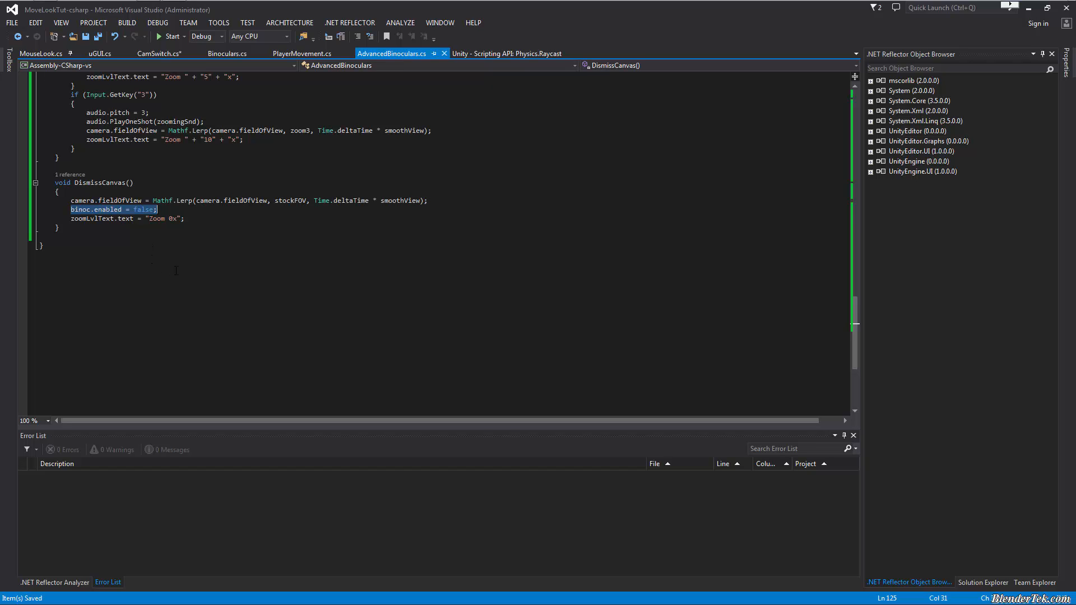
Scroll to FixedUpdate's raycast distance readout and single it out.
scroll(up, 3)
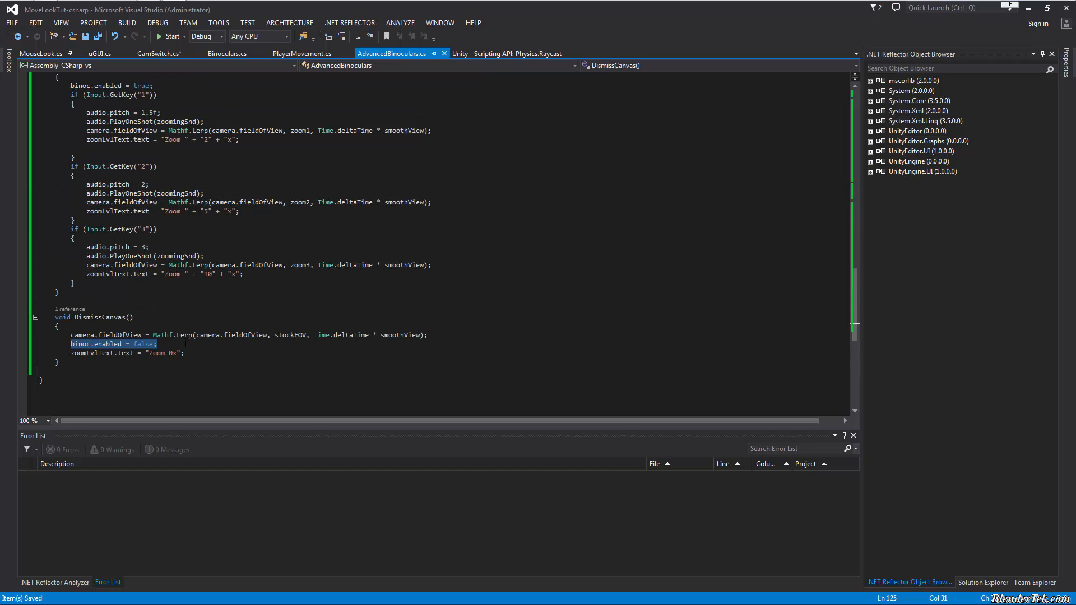
scroll(up, 3)
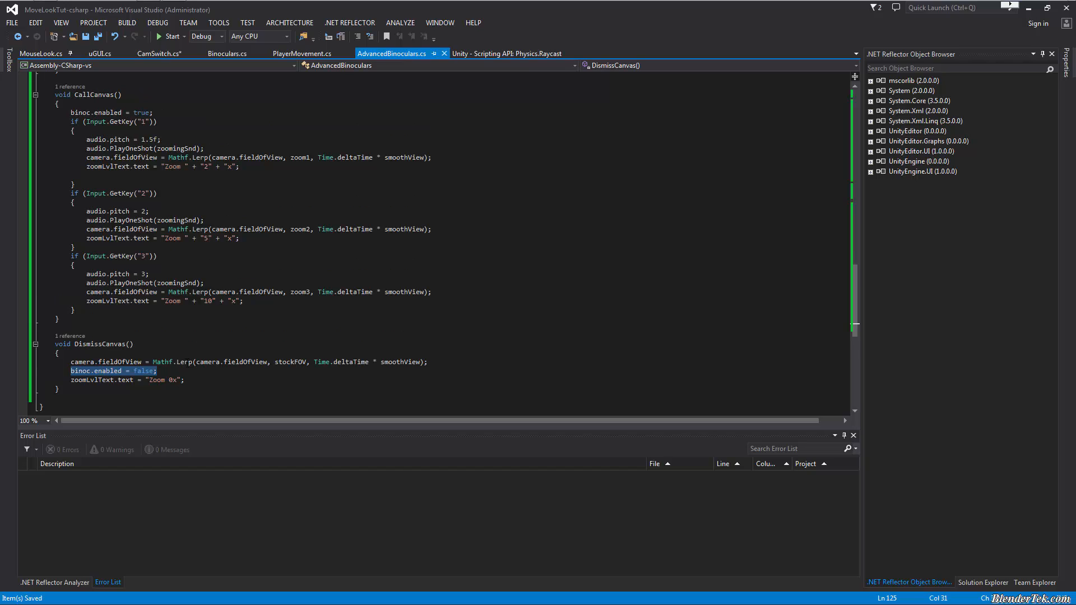
scroll(down, 3)
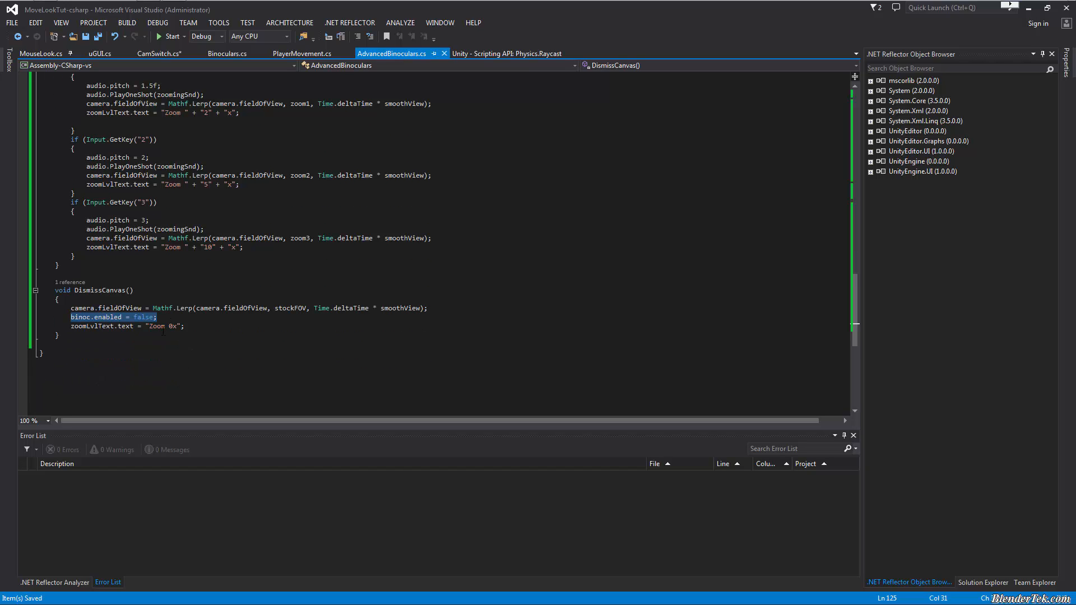
mouse_move(158, 326)
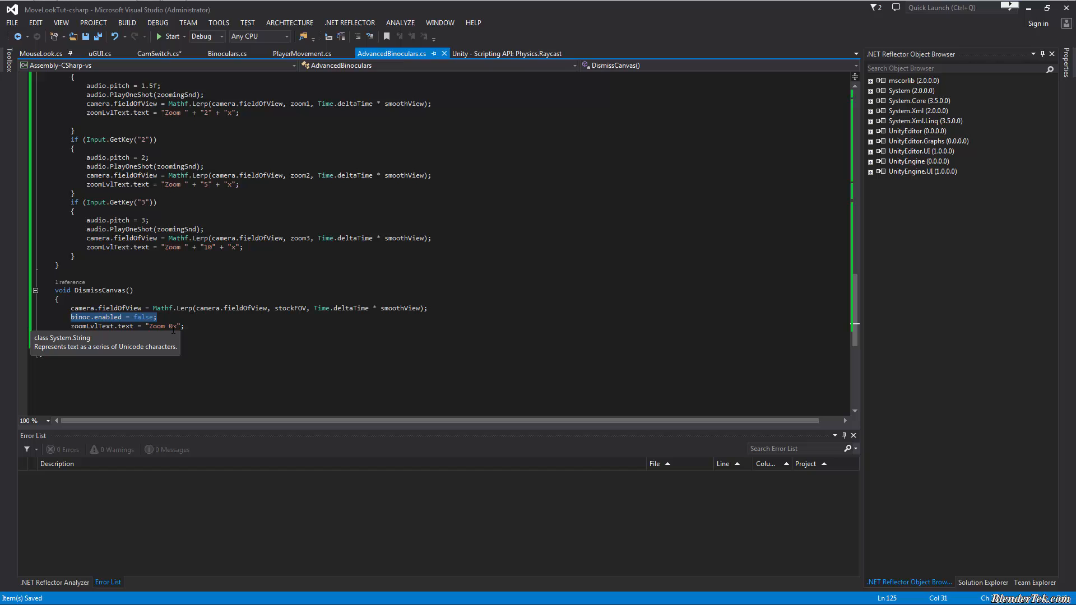
mouse_move(208, 222)
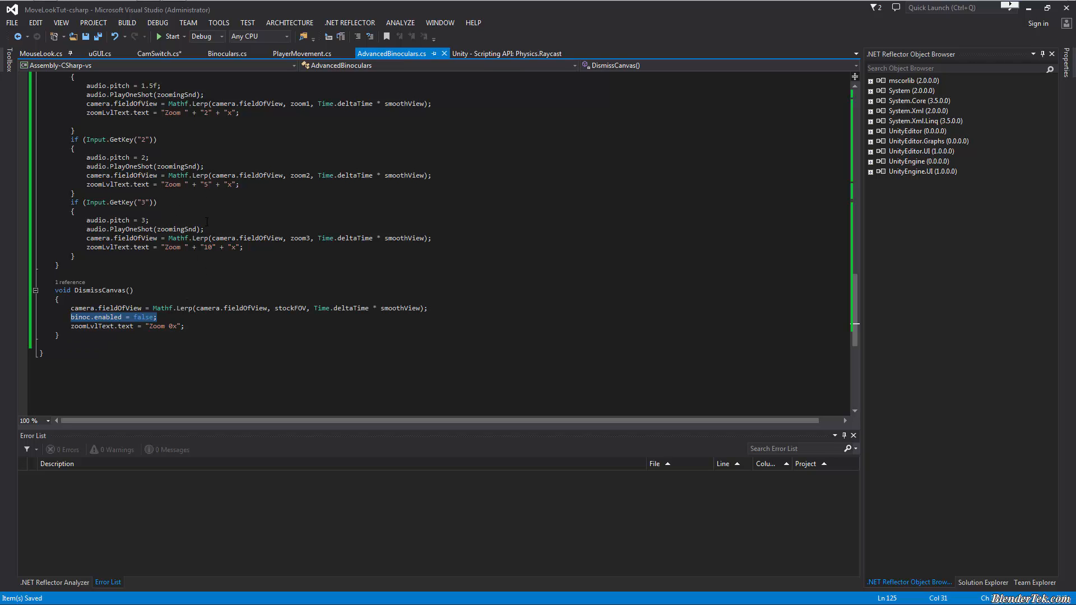
scroll(up, 3)
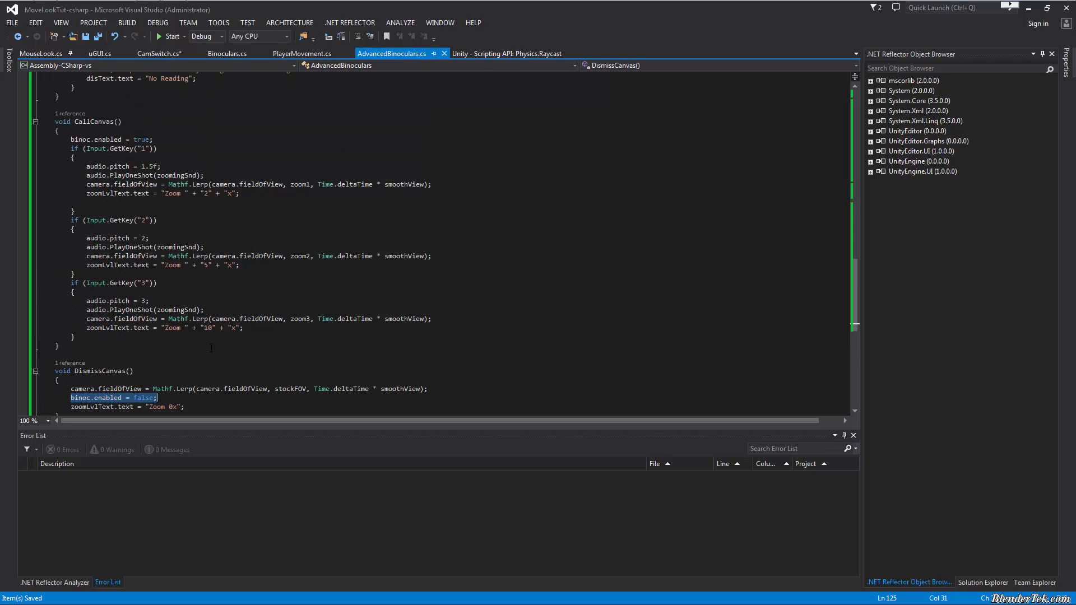
scroll(up, 3)
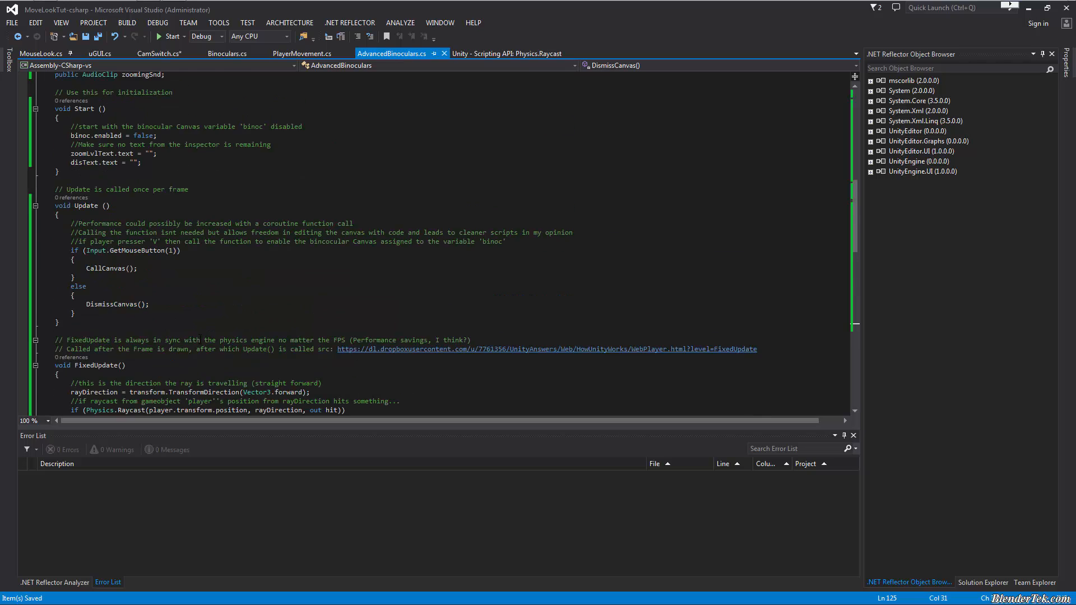
scroll(down, 3)
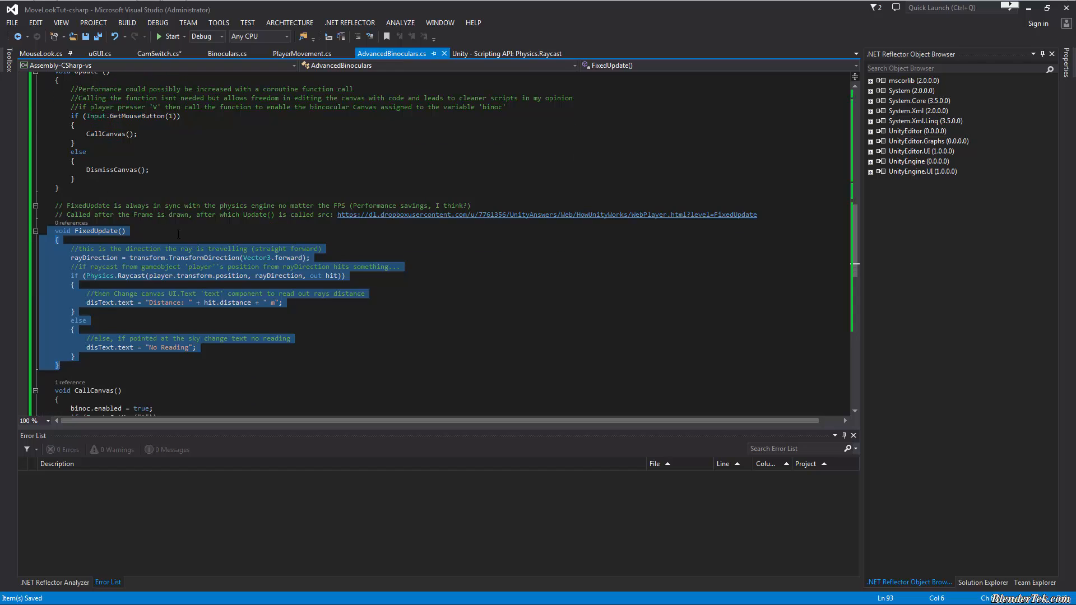
mouse_move(173, 276)
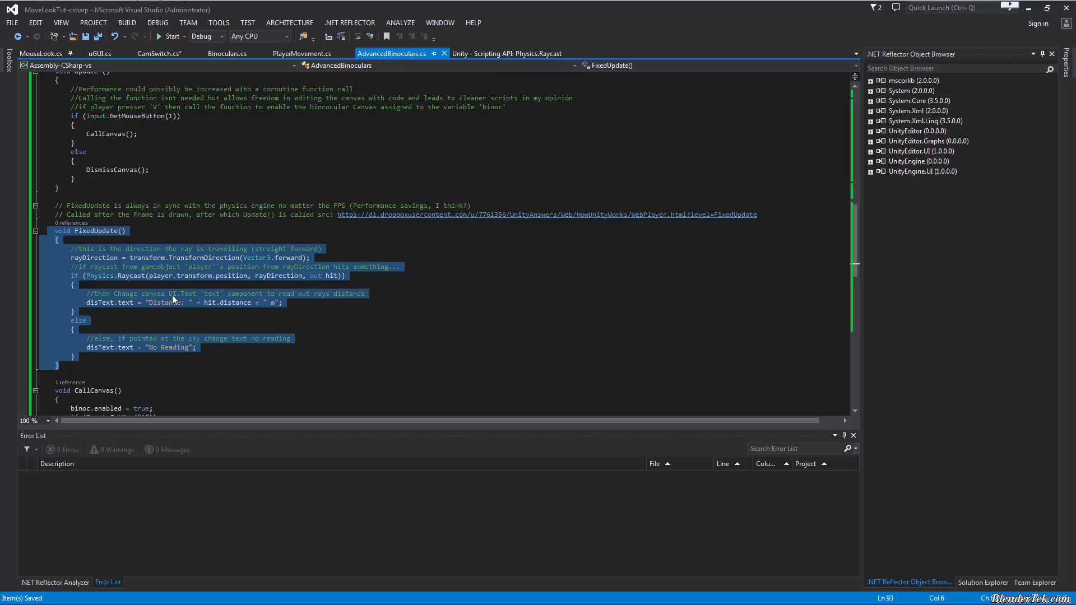
mouse_move(533, 250)
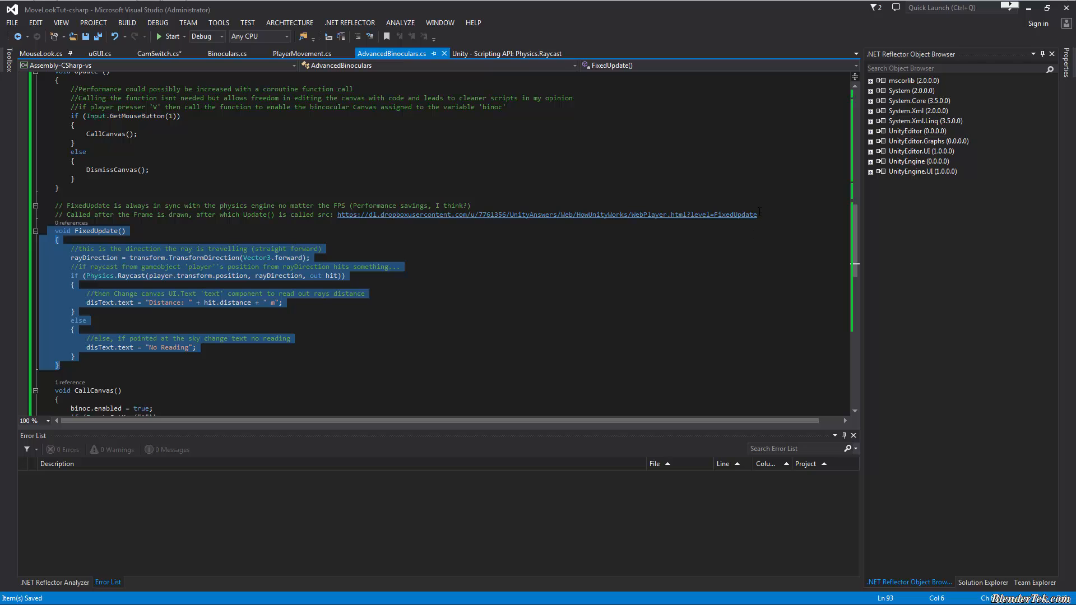
mouse_move(286, 236)
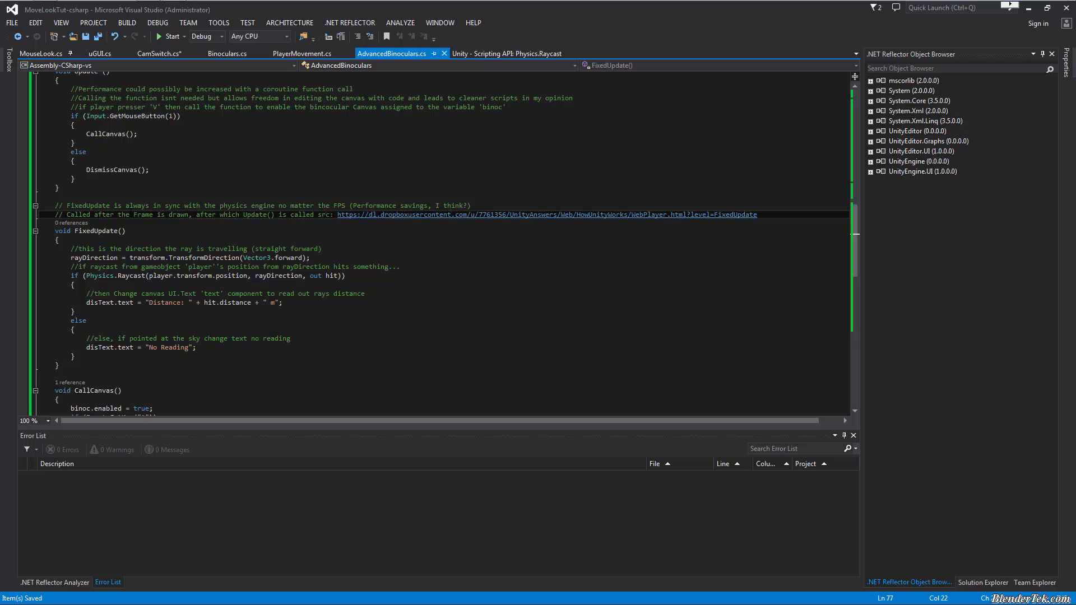
scroll(up, 3)
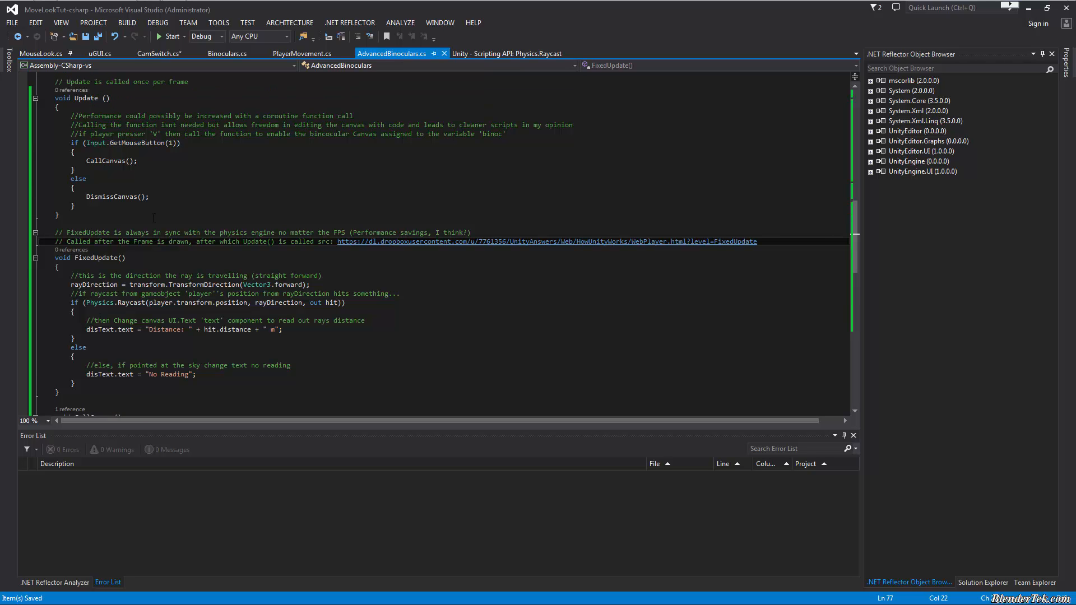
scroll(down, 3)
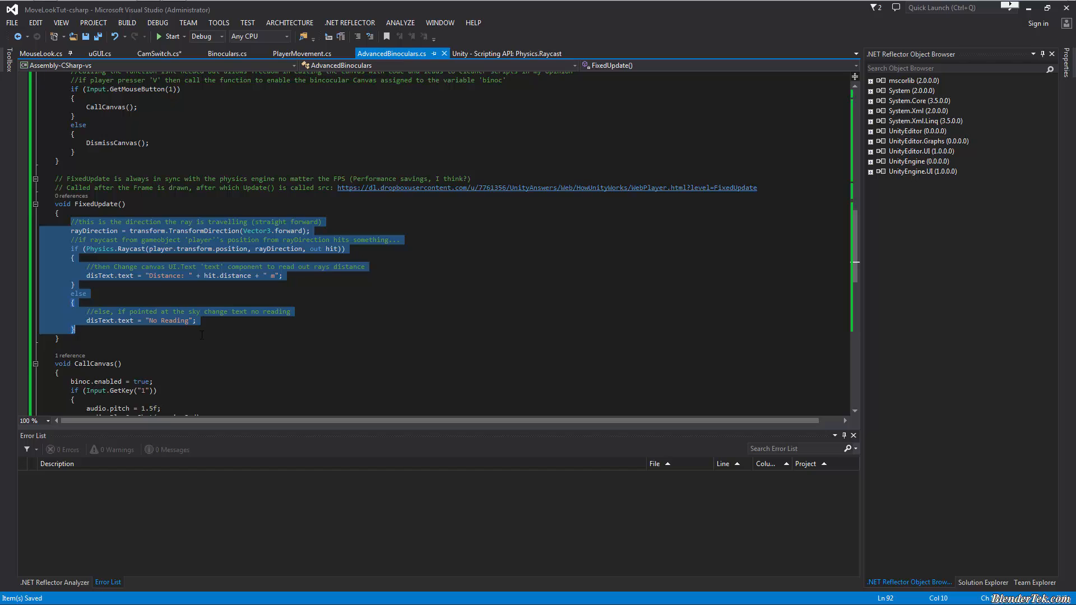
mouse_move(194, 322)
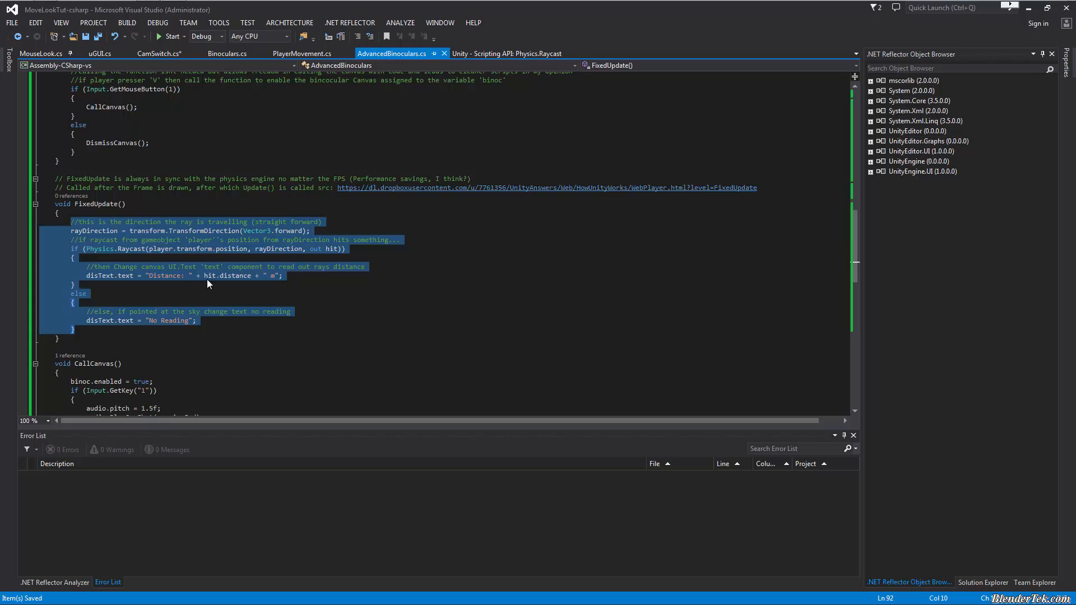
mouse_move(130, 327)
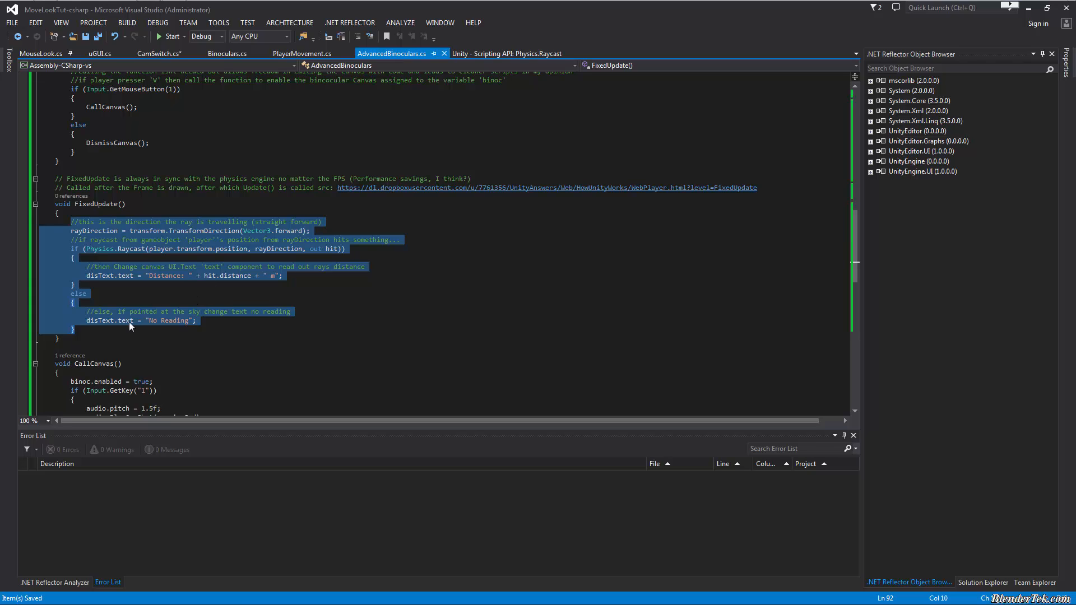
click(130, 329)
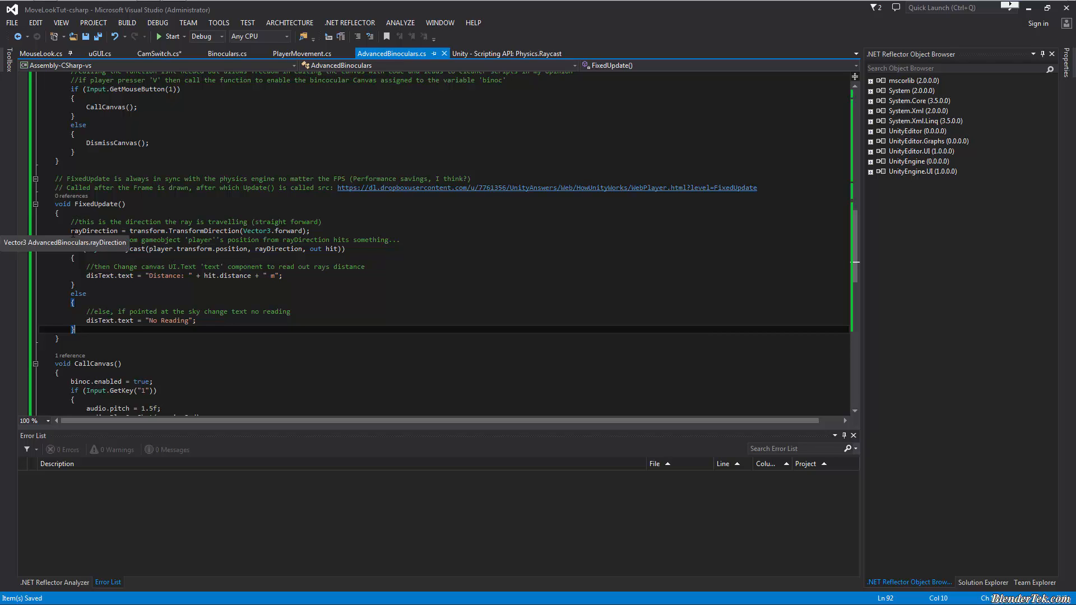
double_click(89, 230)
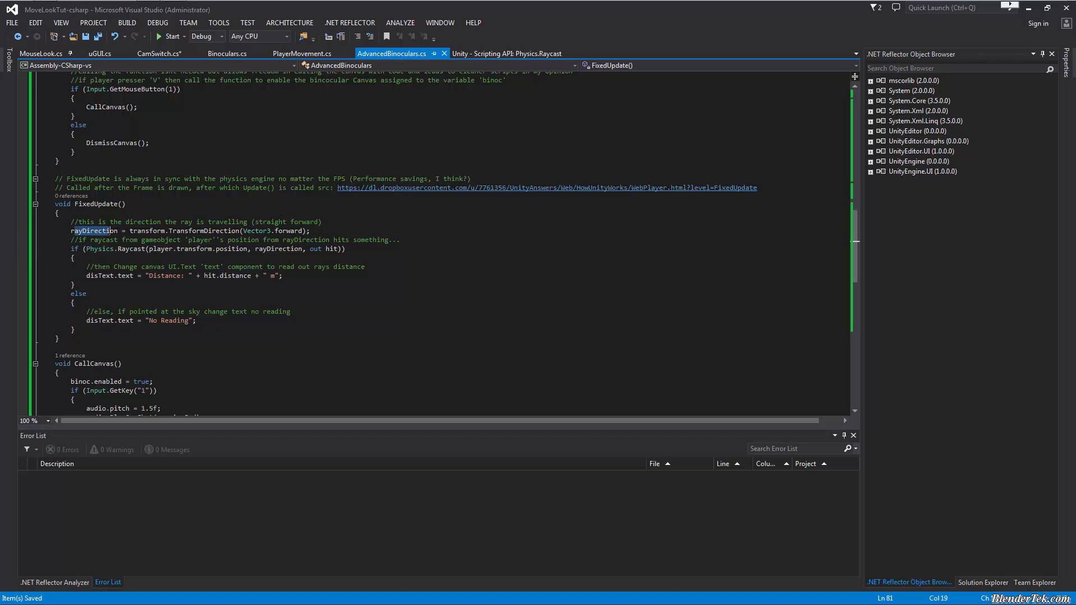
double_click(91, 231)
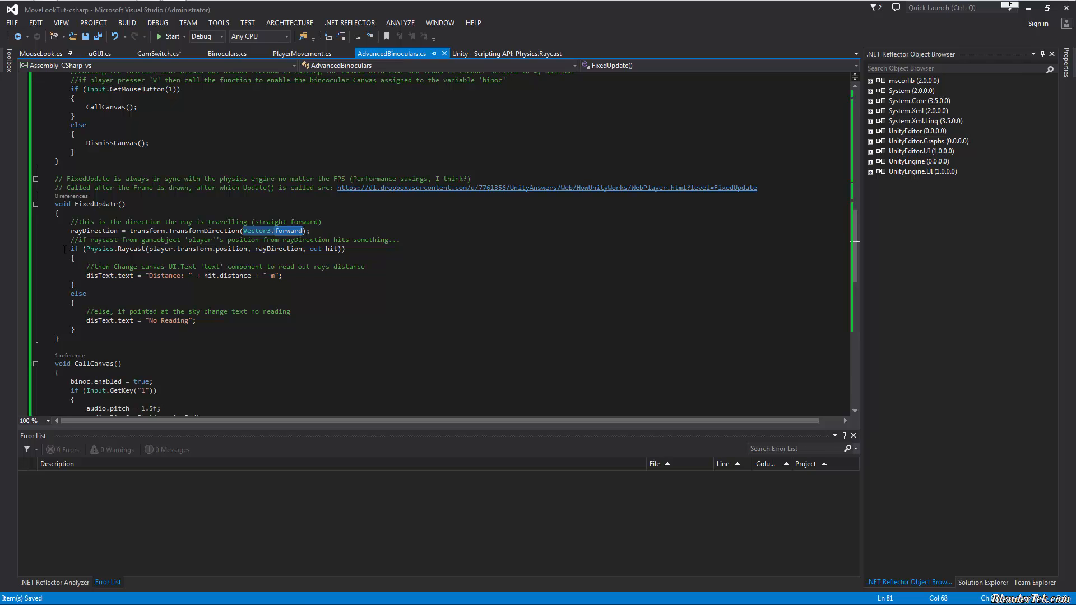
mouse_move(92, 249)
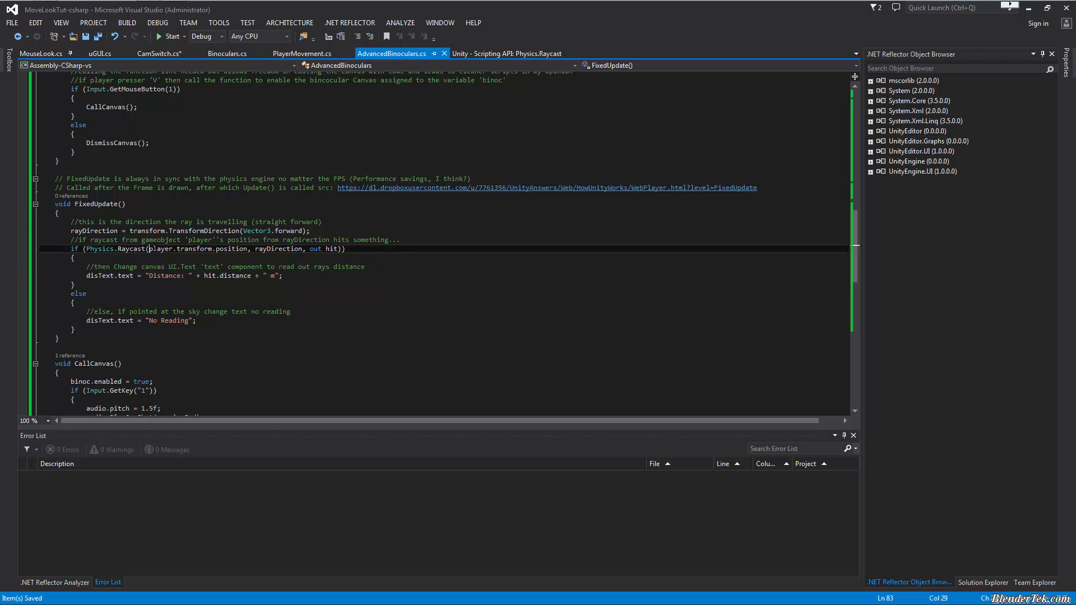
double_click(160, 248)
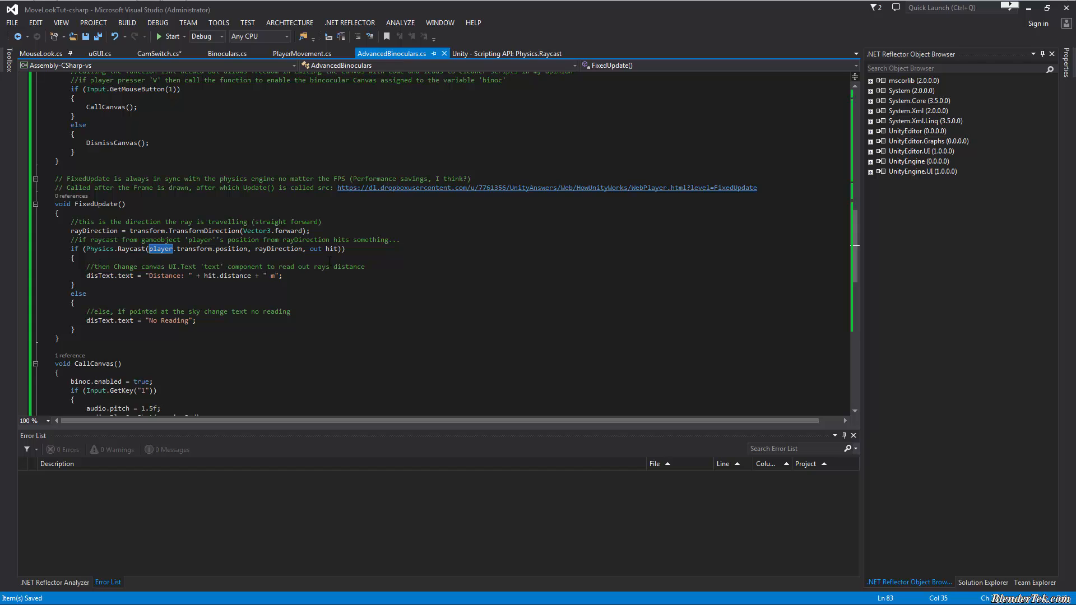
mouse_move(310, 289)
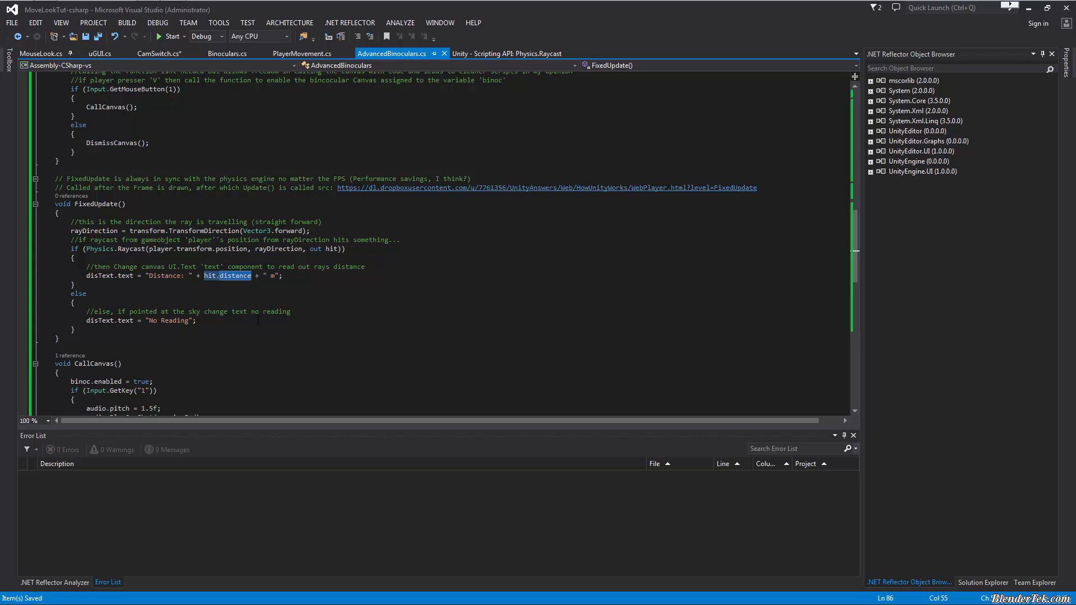
scroll(down, 3)
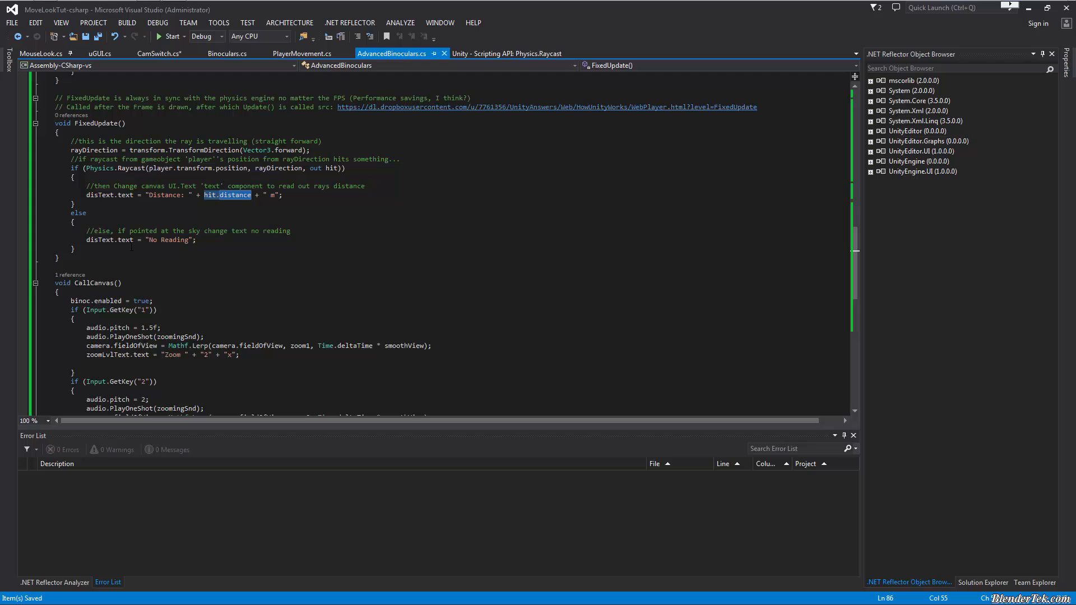
mouse_move(100, 240)
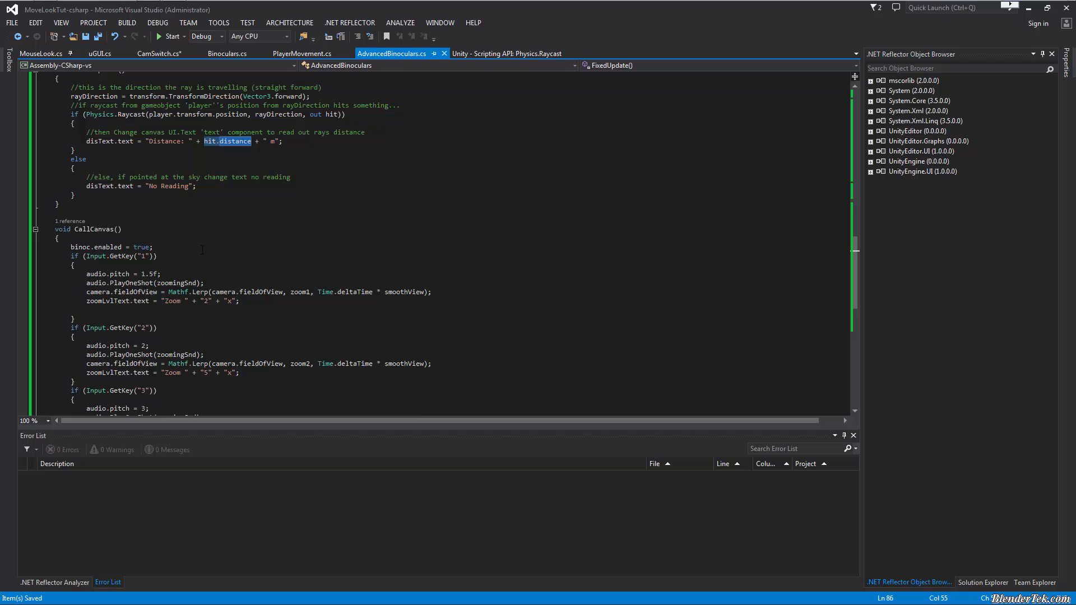
scroll(down, 3)
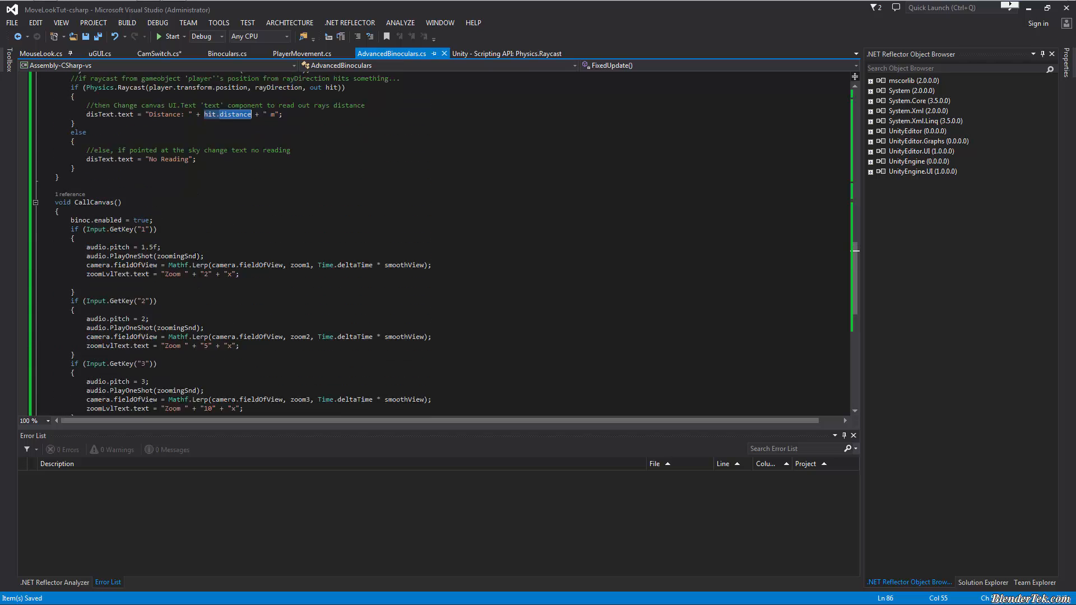
scroll(up, 3)
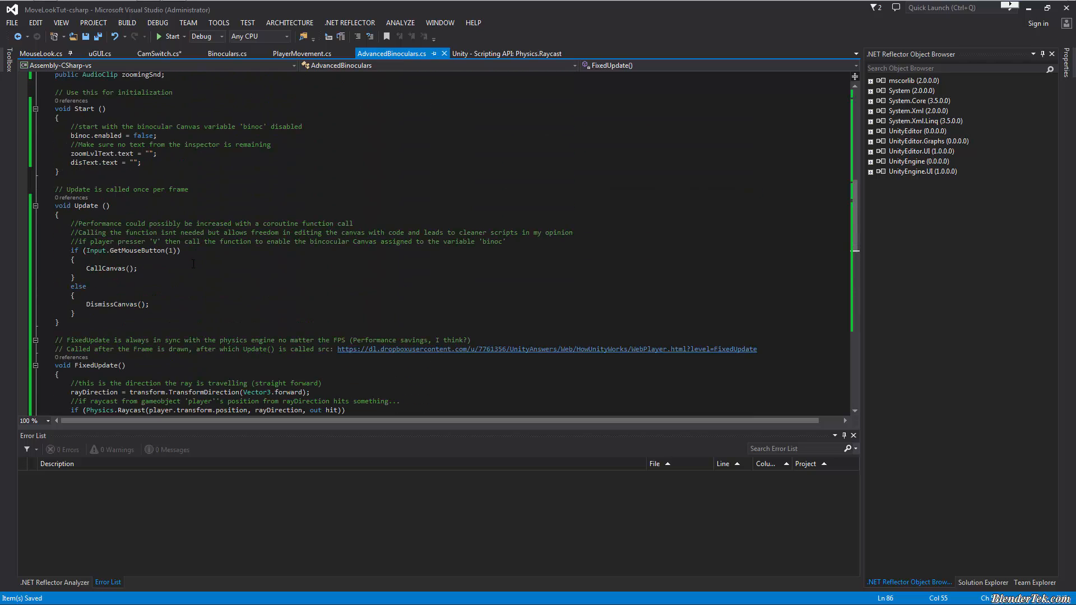
scroll(up, 3)
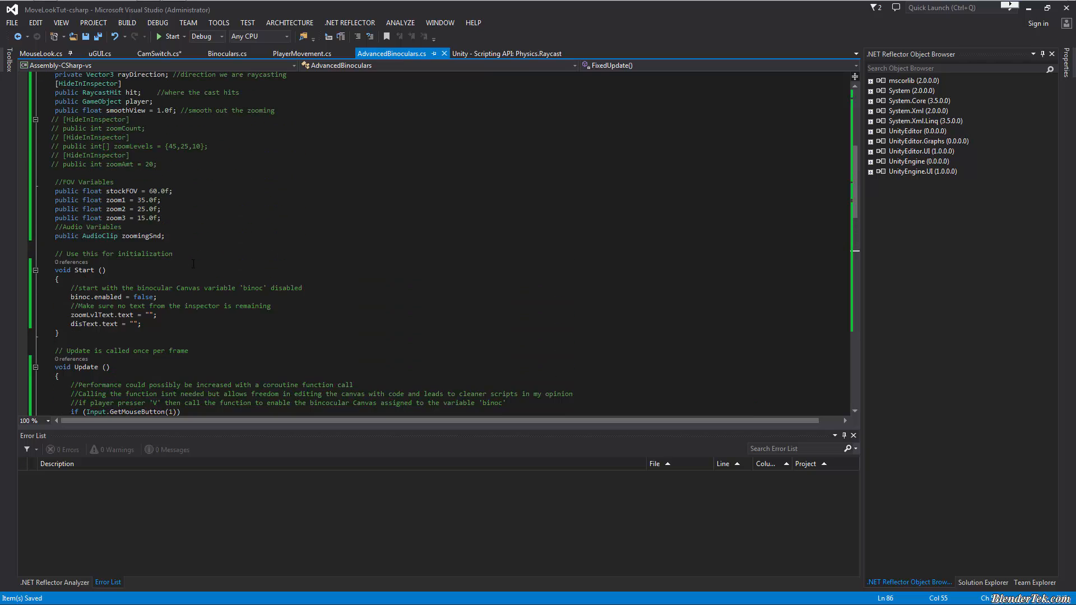
scroll(up, 3)
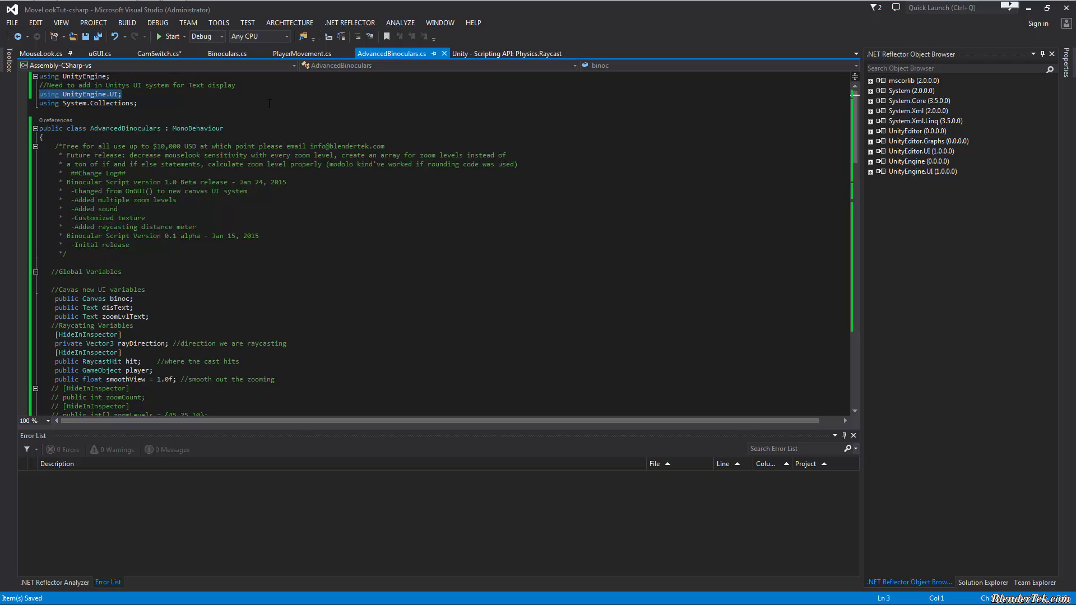
mouse_move(255, 197)
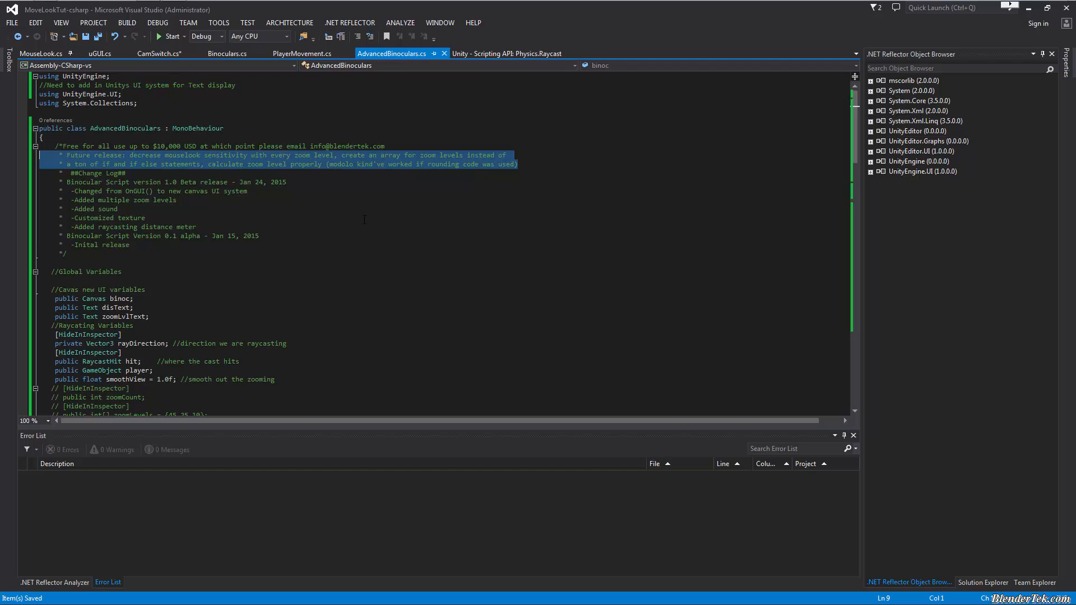
mouse_move(353, 218)
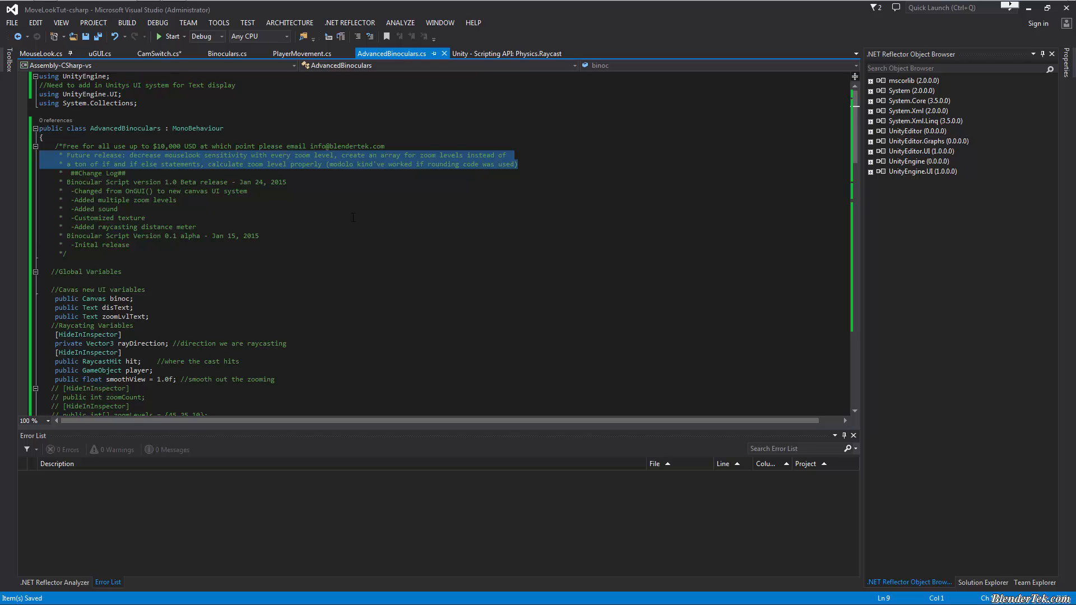
mouse_move(317, 195)
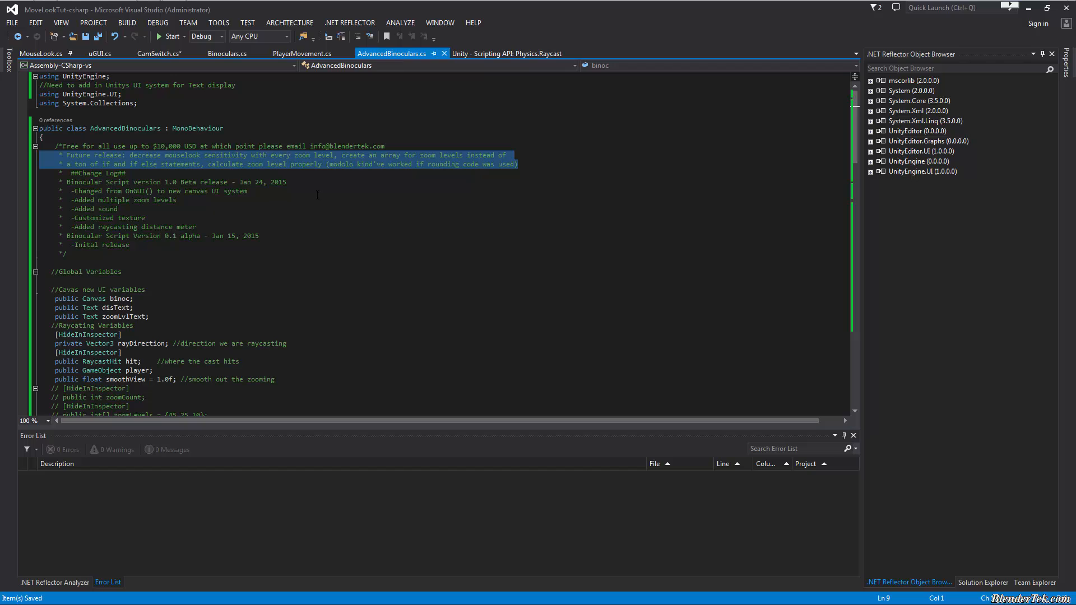
mouse_move(302, 273)
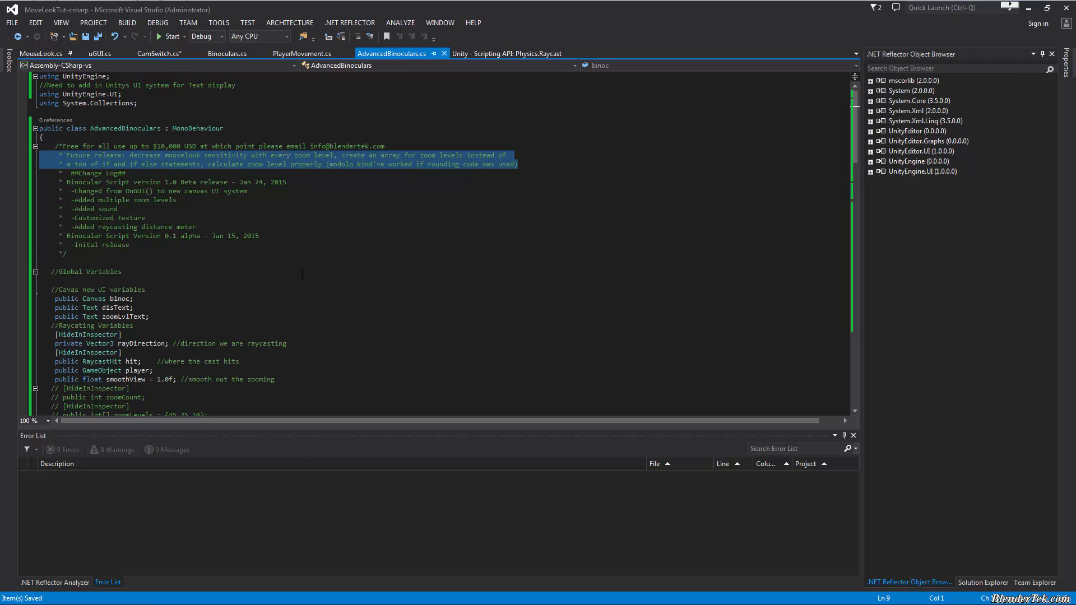
Select the change log's initial-release entry in the script header.
click(128, 246)
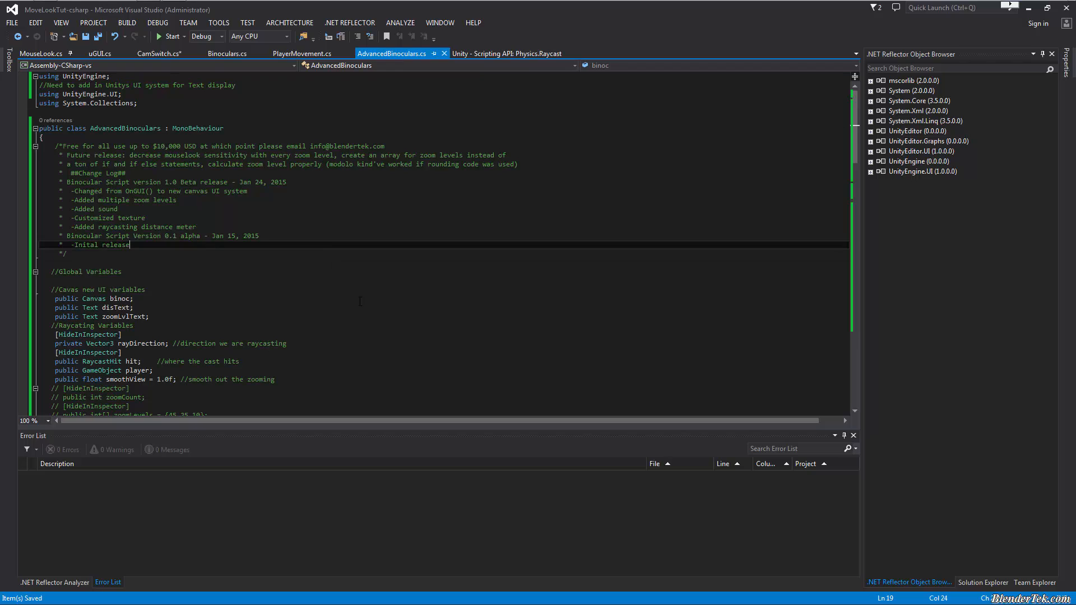
mouse_move(375, 282)
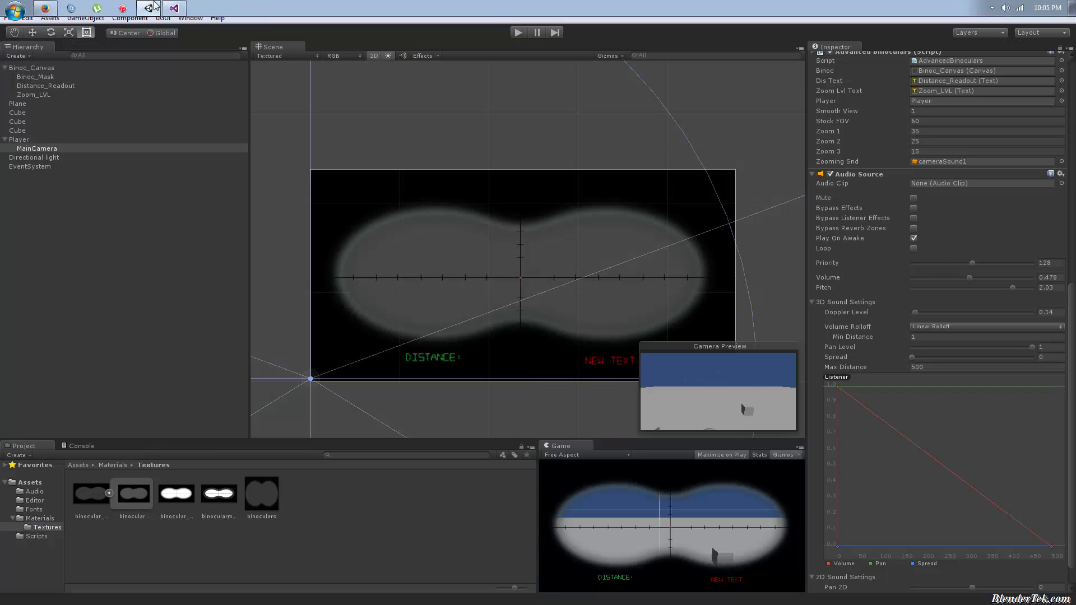
Return to Visual Studio and dismiss the class library start and navigate-to-definition errors.
click(148, 8)
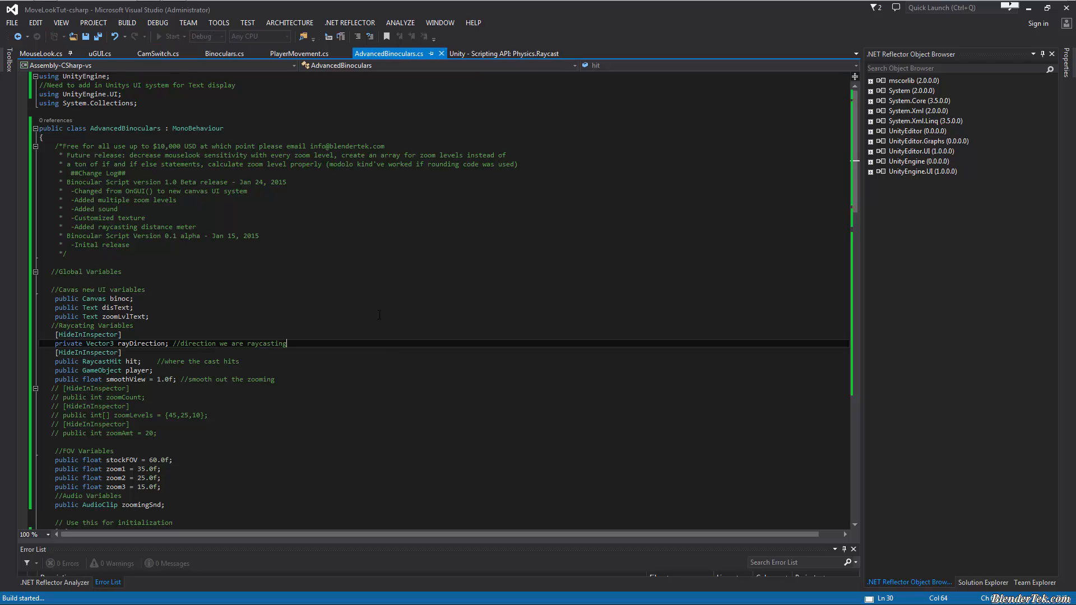
click(170, 36)
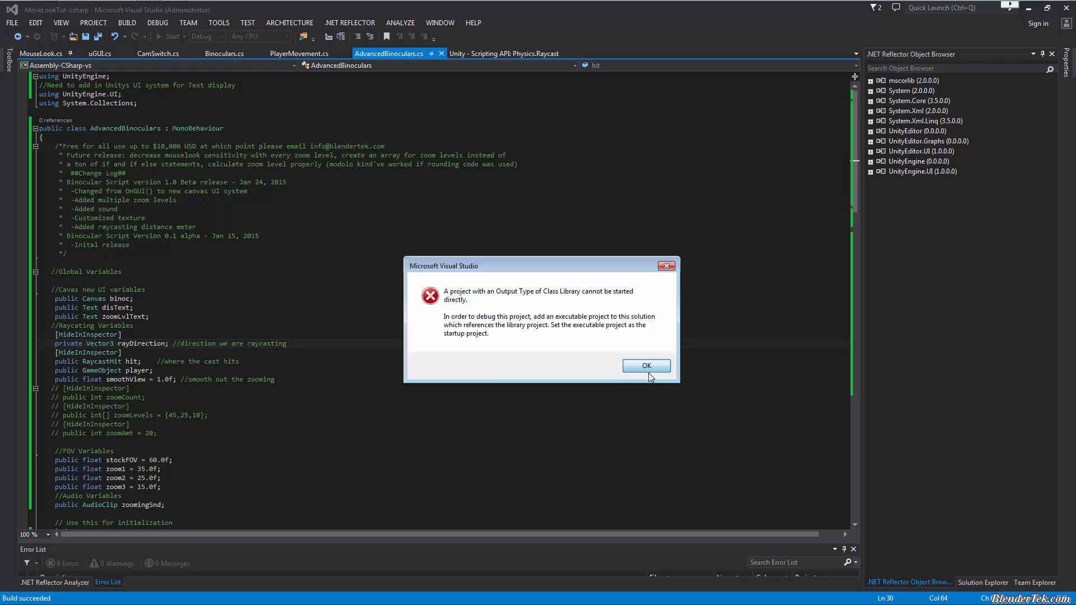
click(646, 365)
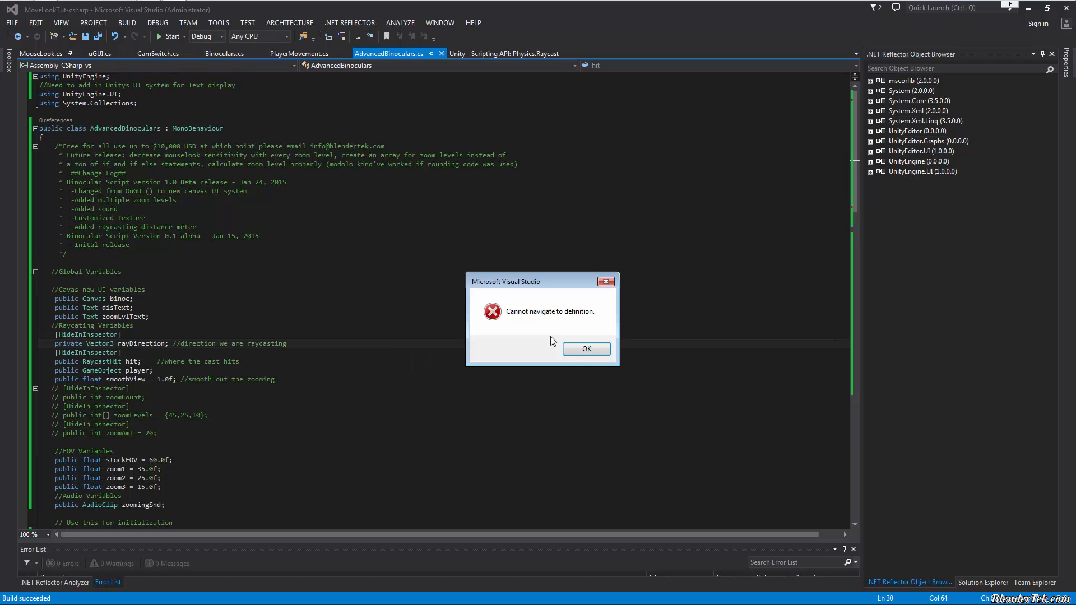
click(585, 348)
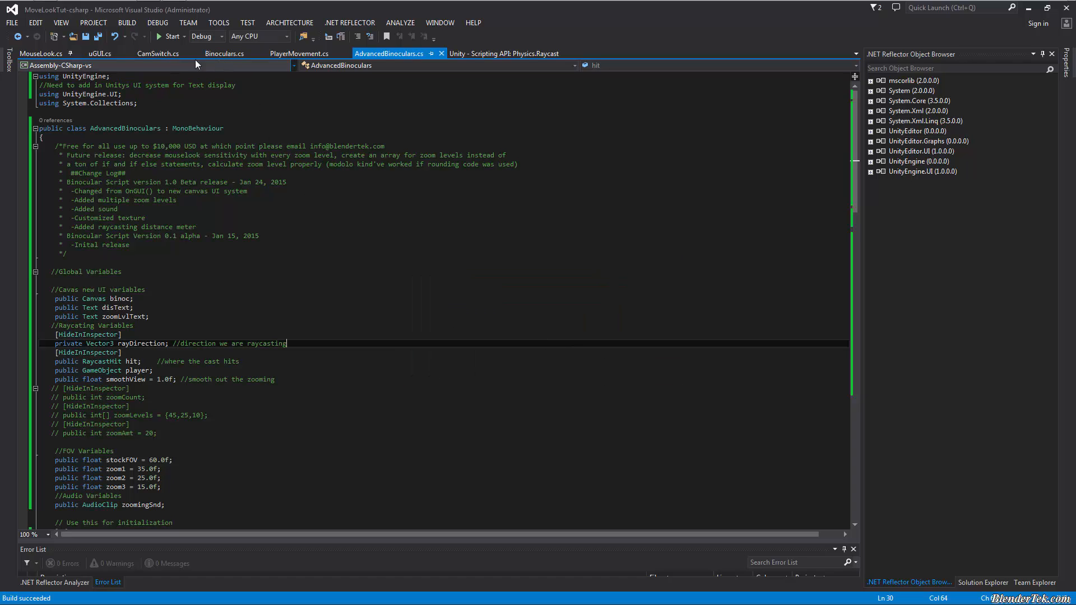
Switch the code editor to Full Screen from the View menu.
click(60, 23)
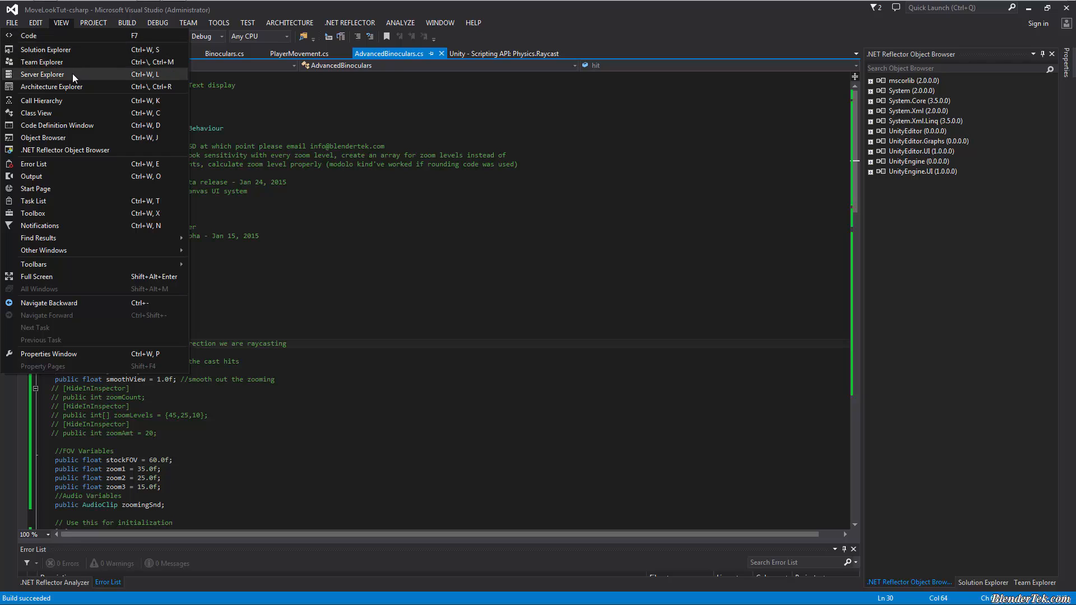
mouse_move(78, 279)
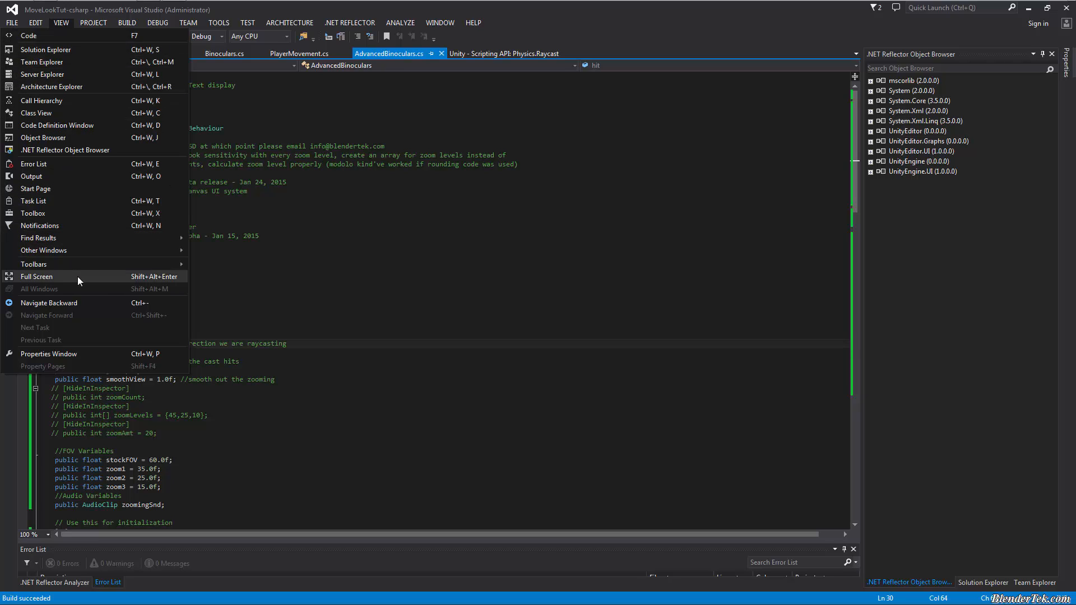
click(37, 276)
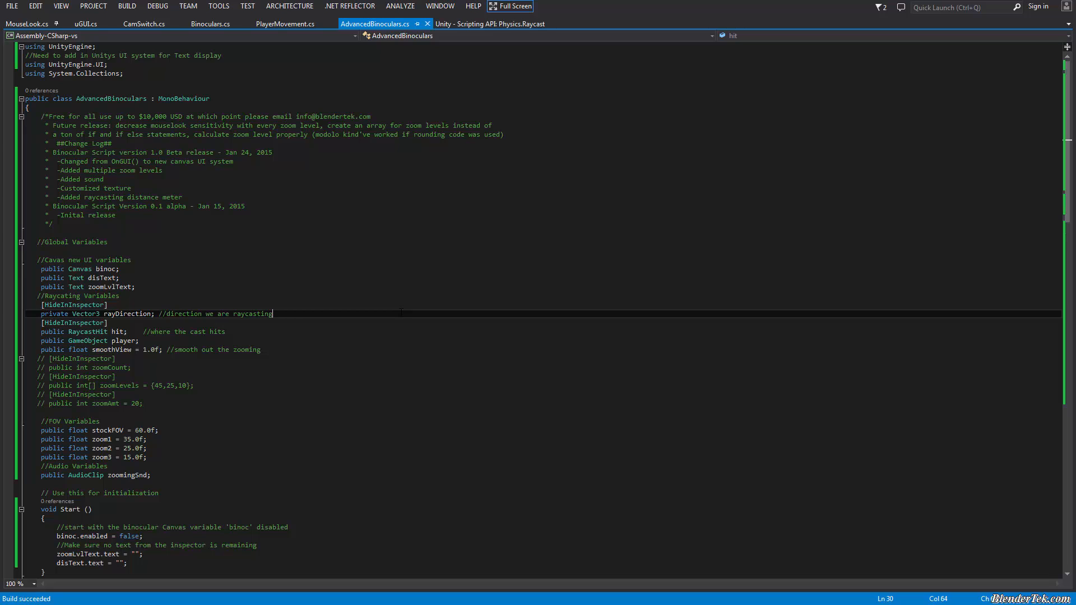
scroll(down, 3)
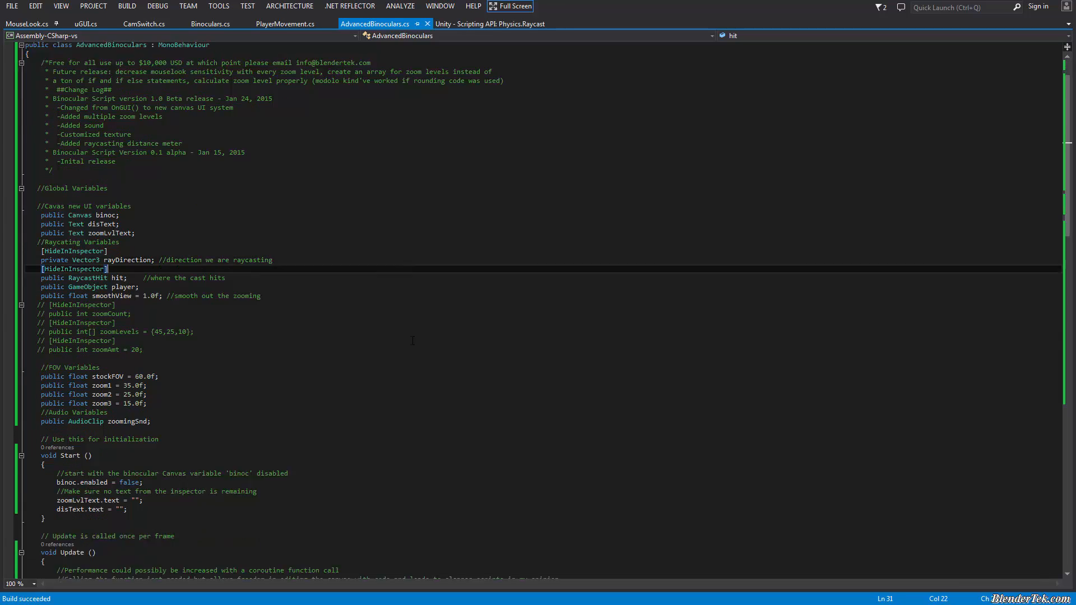
scroll(down, 3)
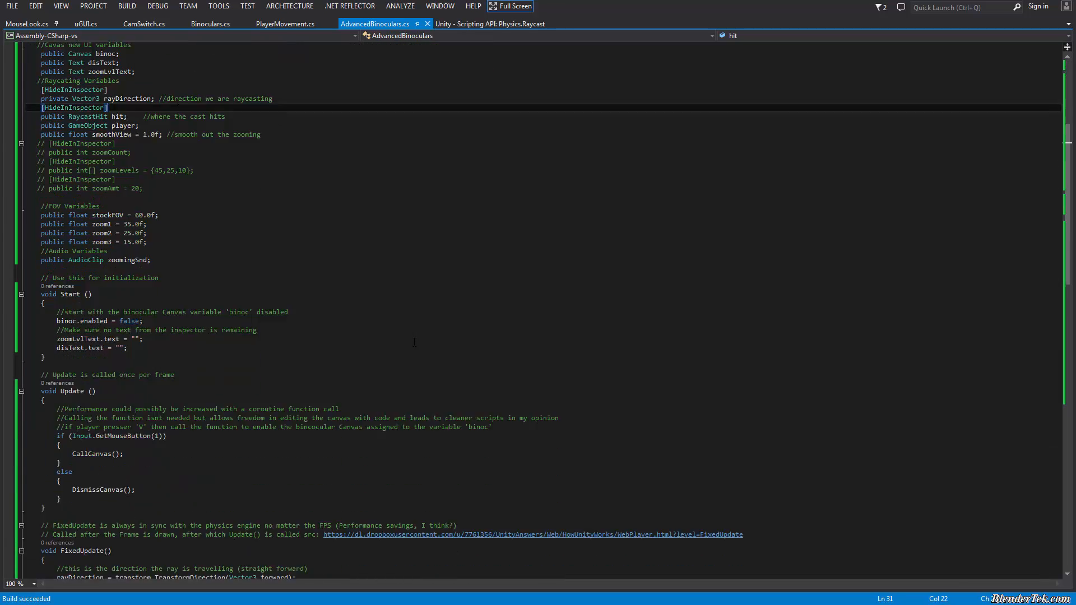
scroll(down, 3)
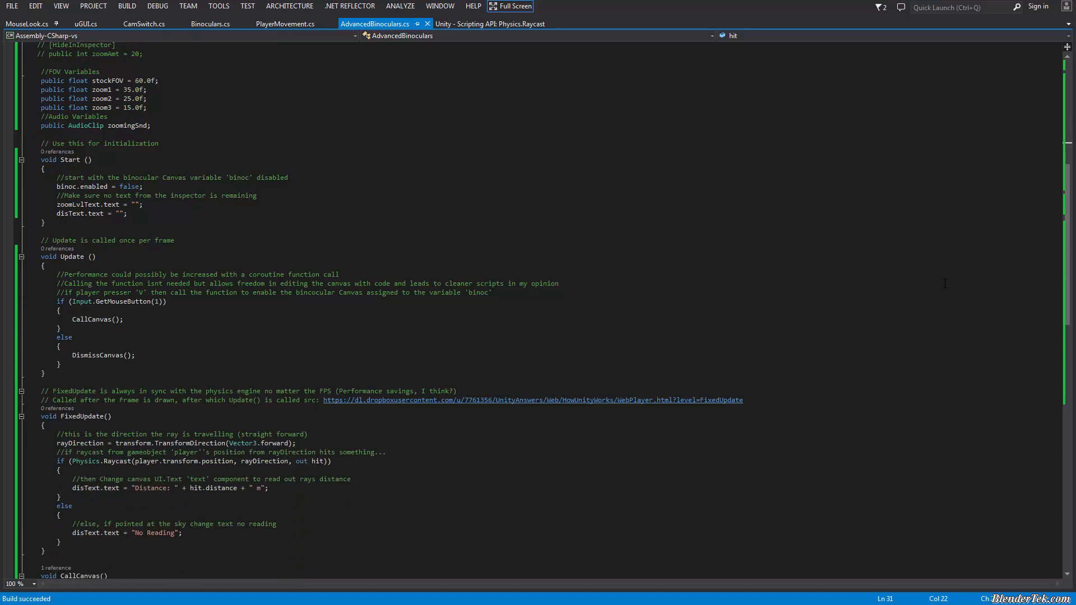
scroll(down, 3)
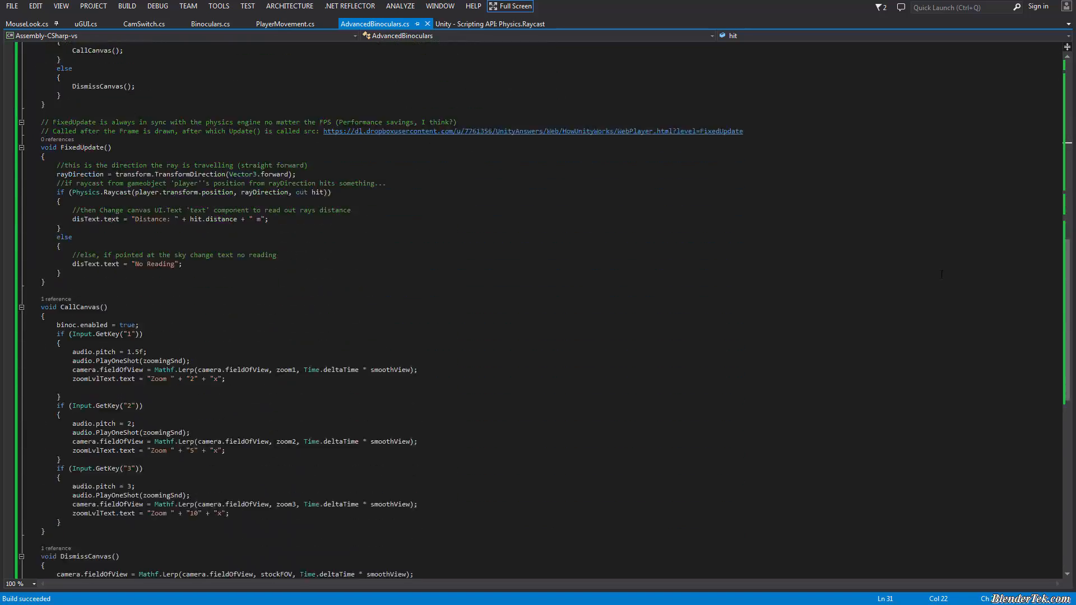
scroll(down, 3)
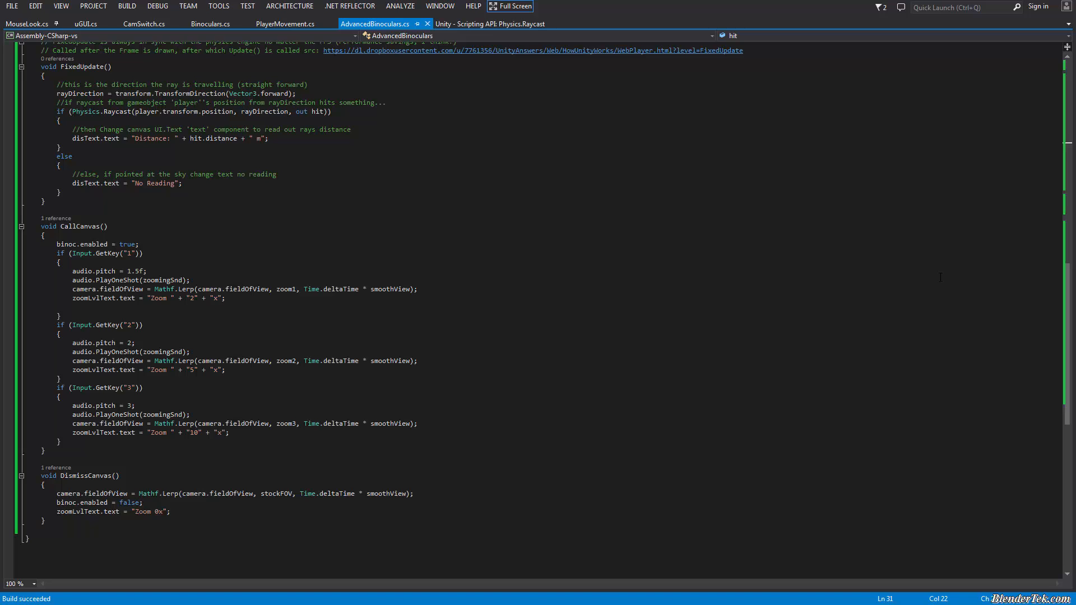
scroll(up, 3)
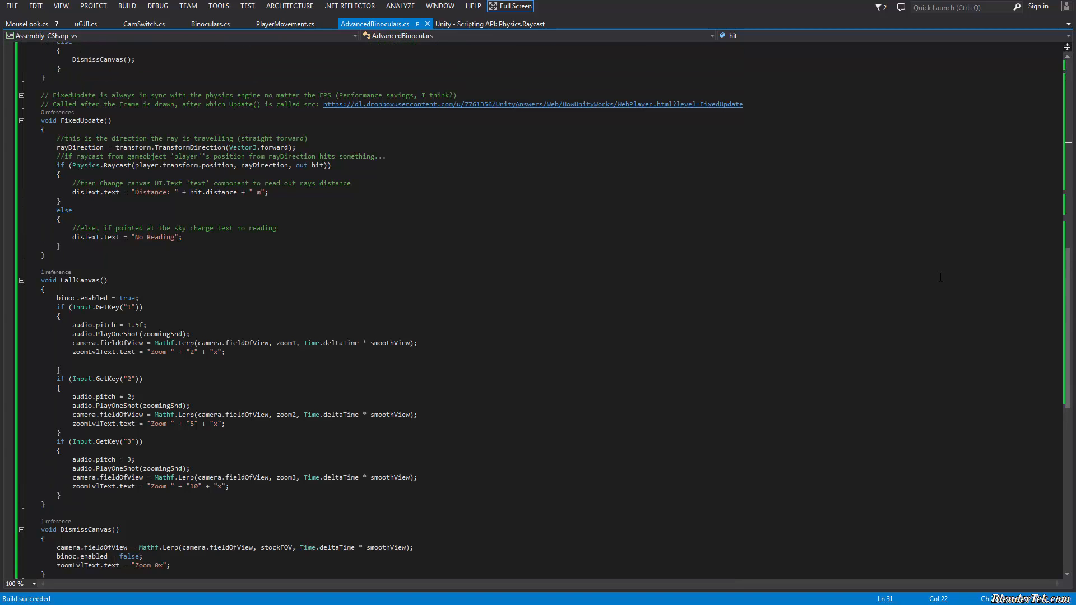
scroll(up, 3)
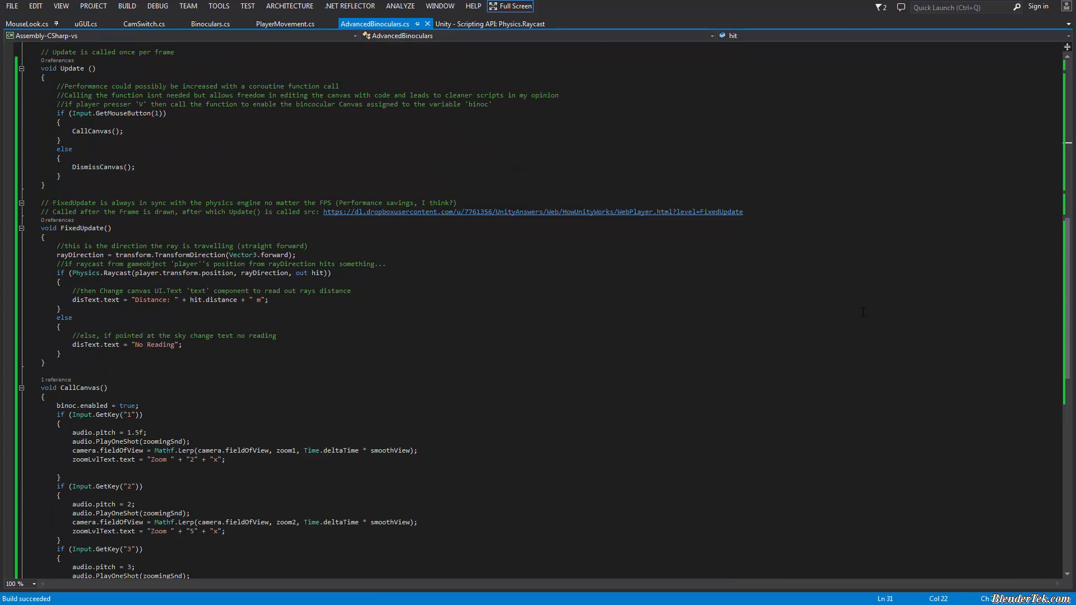
scroll(up, 3)
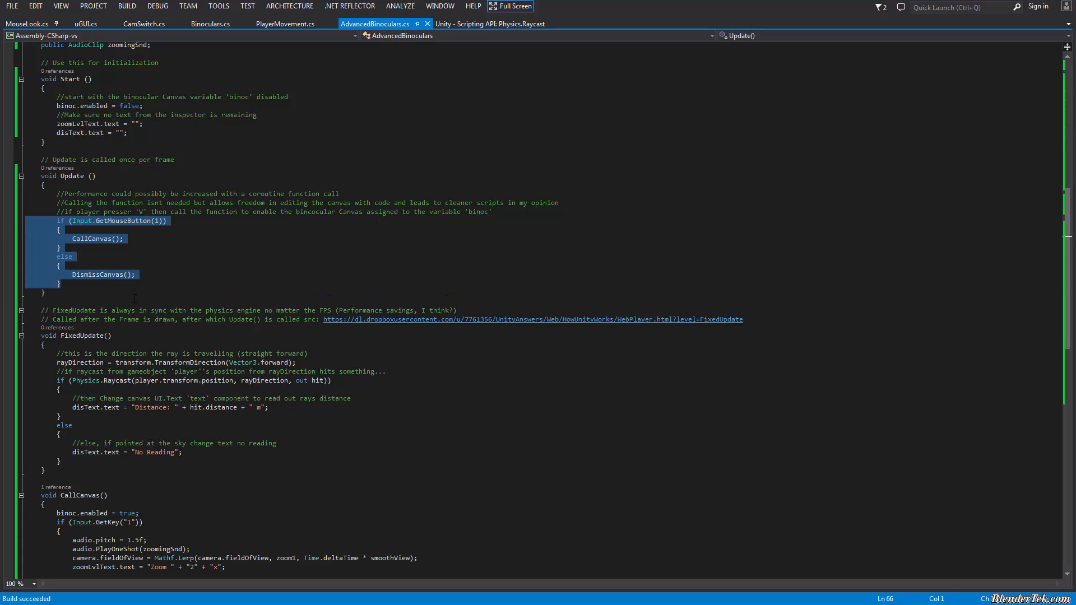
click(61, 284)
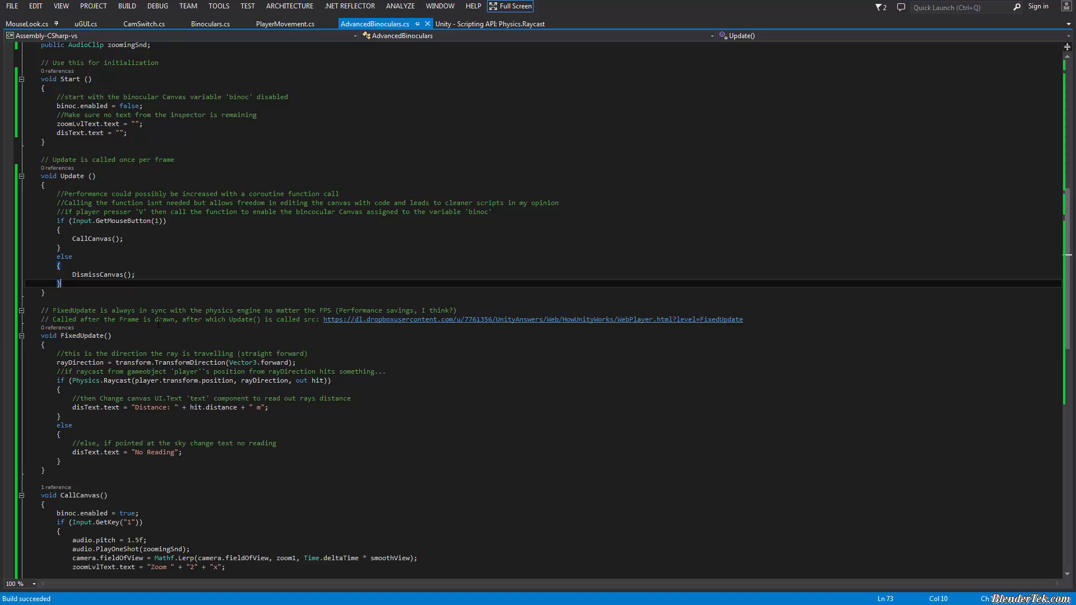
scroll(down, 3)
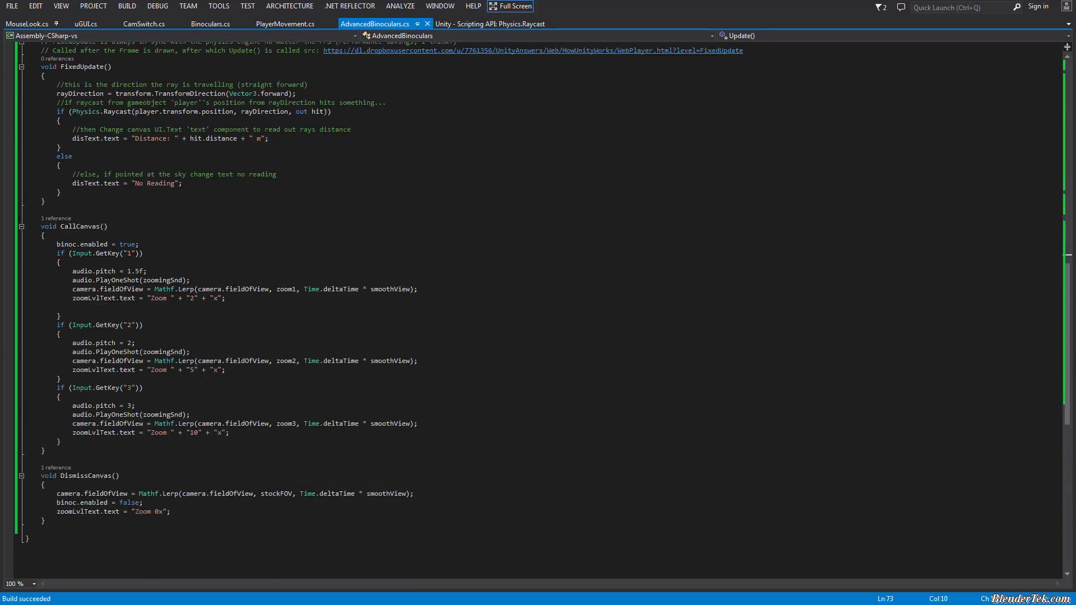
scroll(up, 3)
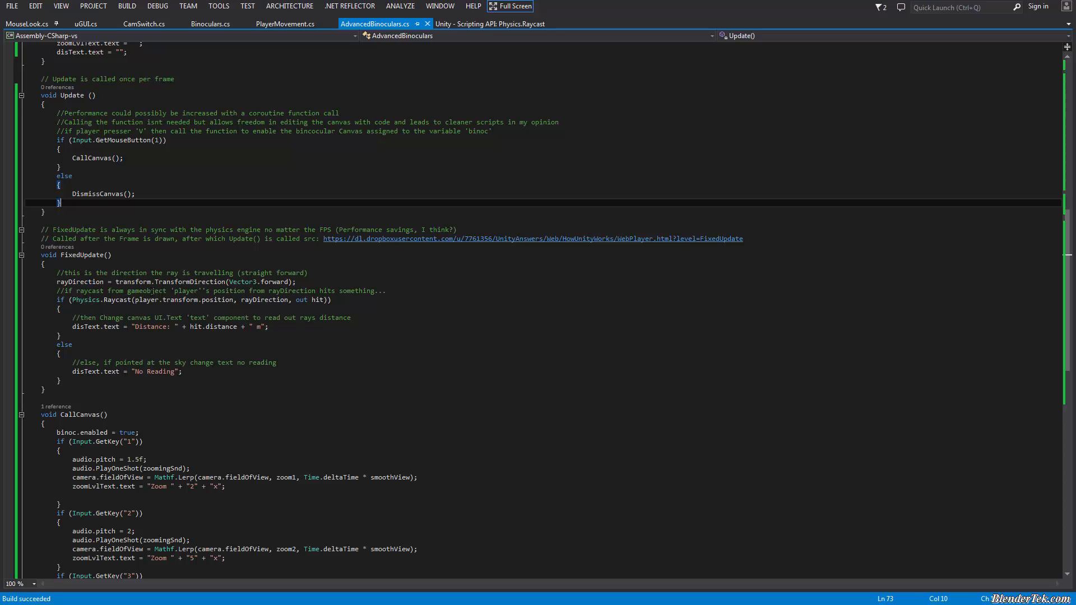
scroll(down, 3)
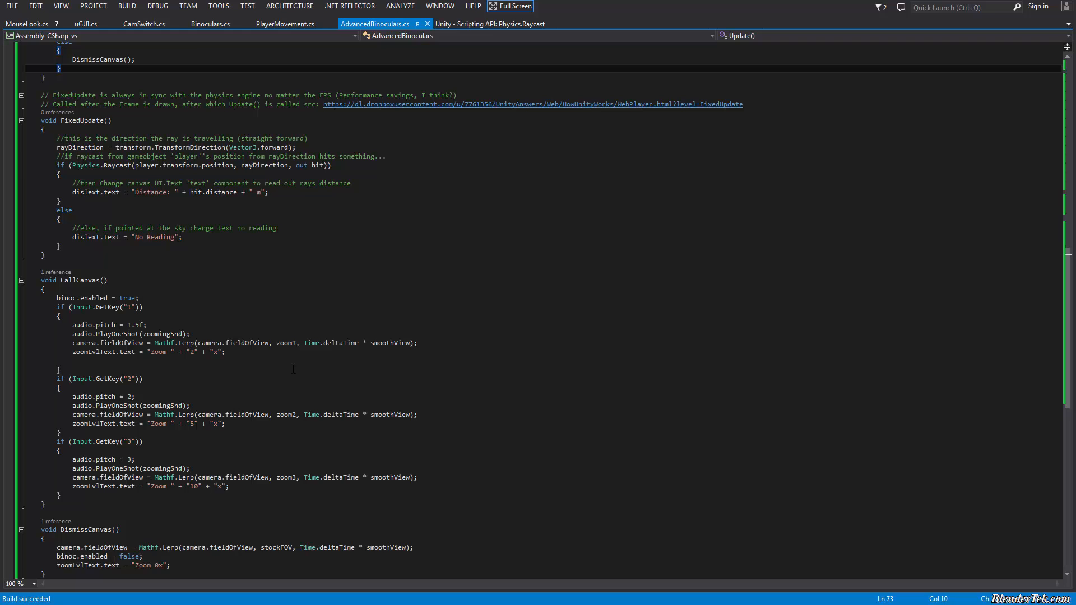
scroll(up, 3)
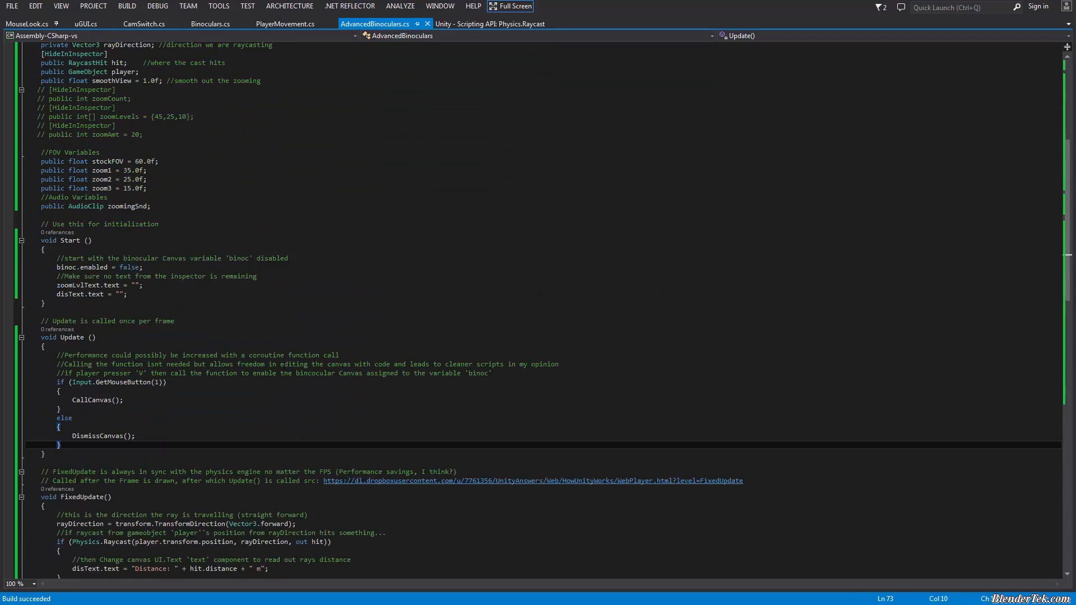
scroll(up, 3)
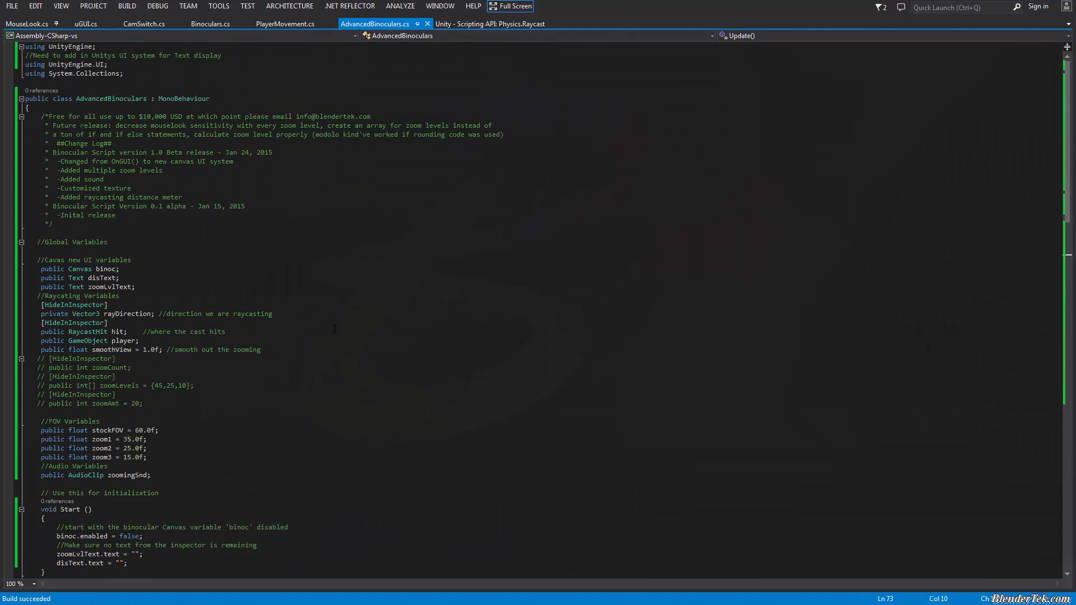